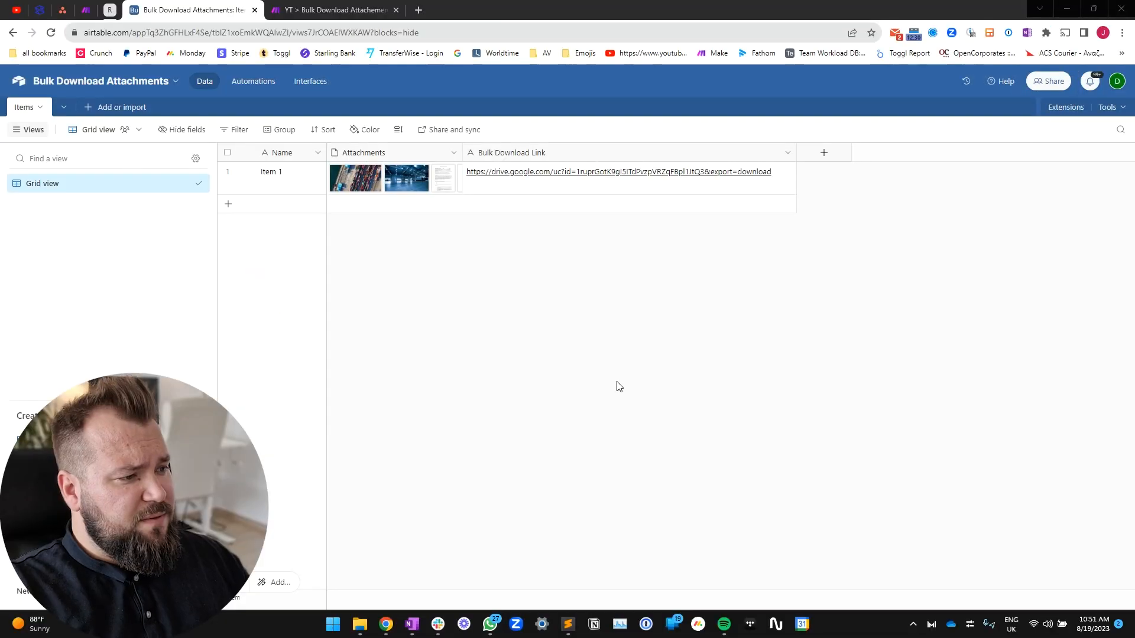
pyautogui.moveTo(516, 192)
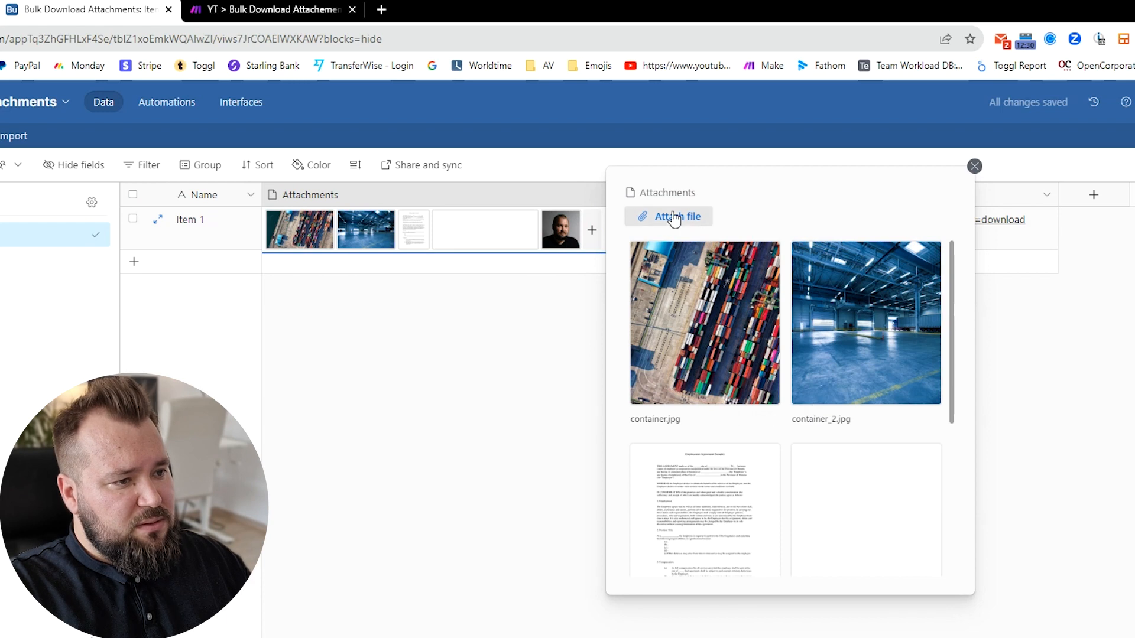
# - Upload the red sports car photo from local files into Item 1's Attachments
pyautogui.click(675, 216)
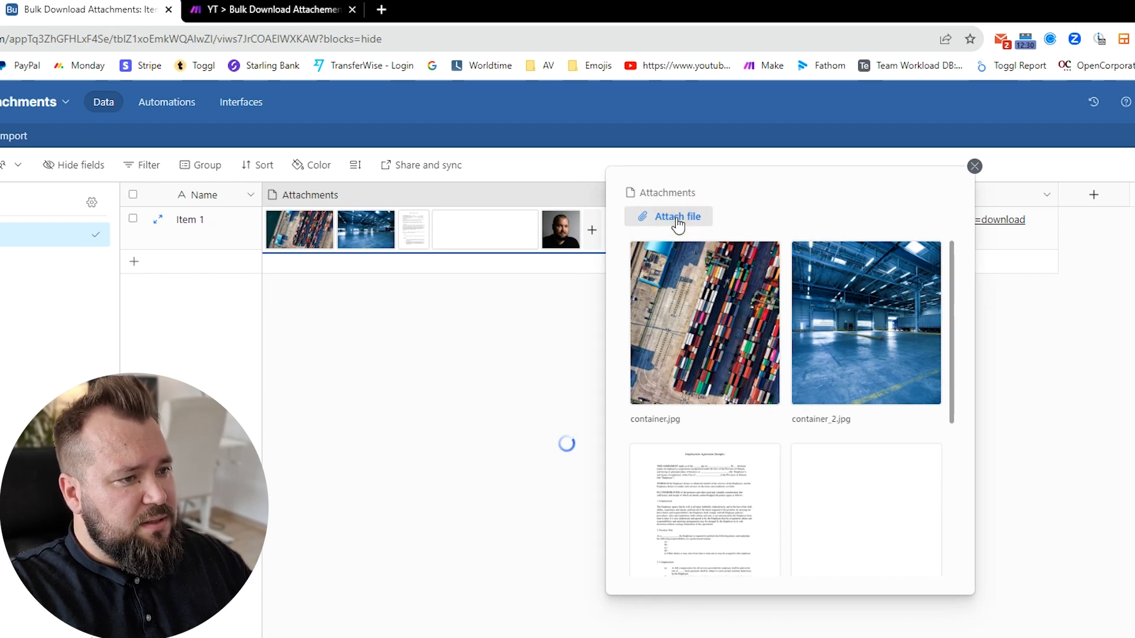
pyautogui.click(677, 216)
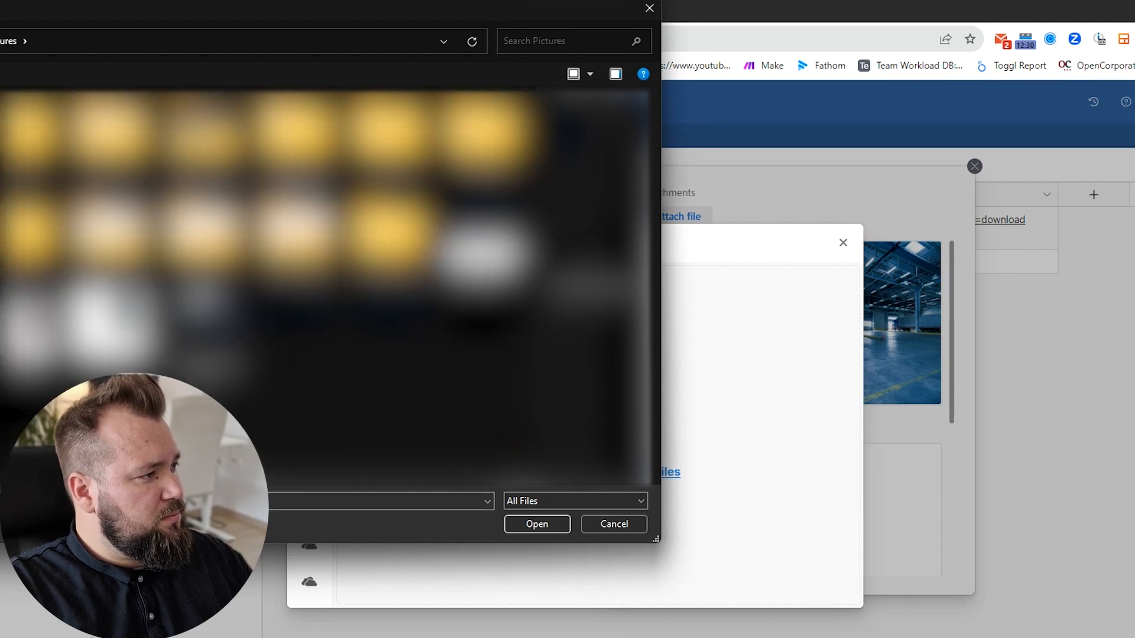
pyautogui.click(536, 525)
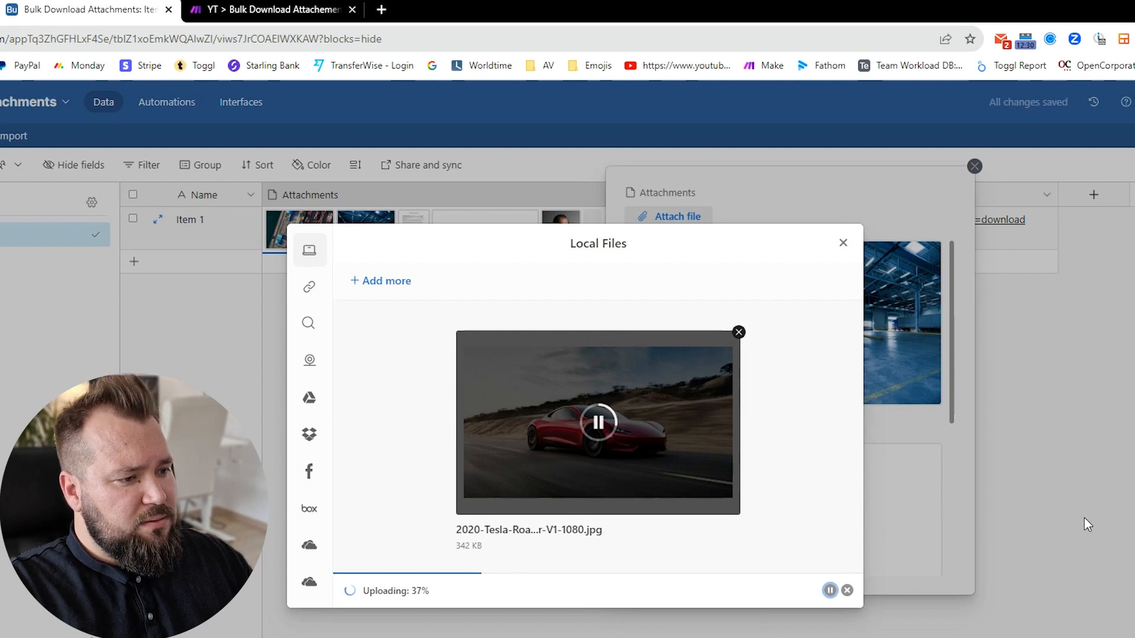
pyautogui.click(842, 242)
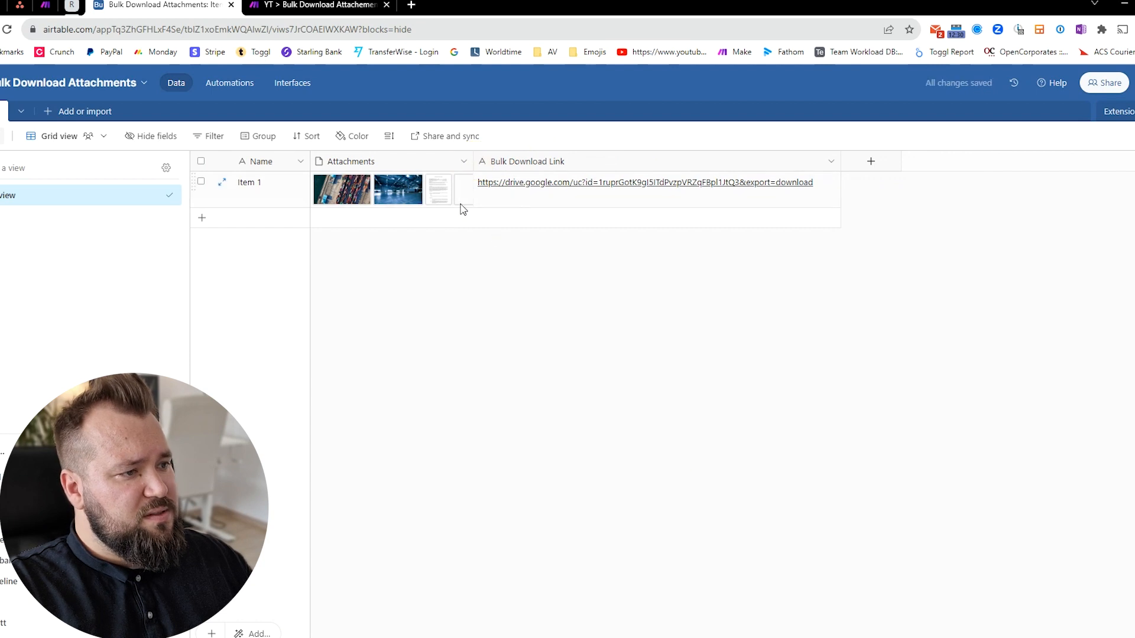
pyautogui.moveTo(626, 207)
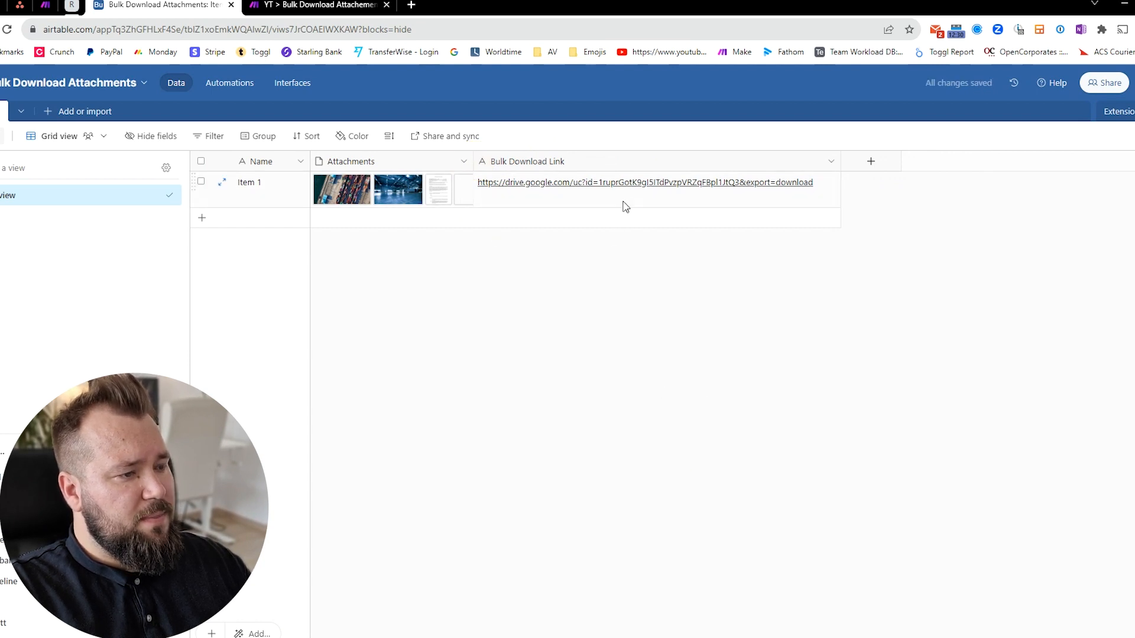
# - Use Item 1's regenerated bulk download link to download the attachments zip
pyautogui.click(644, 189)
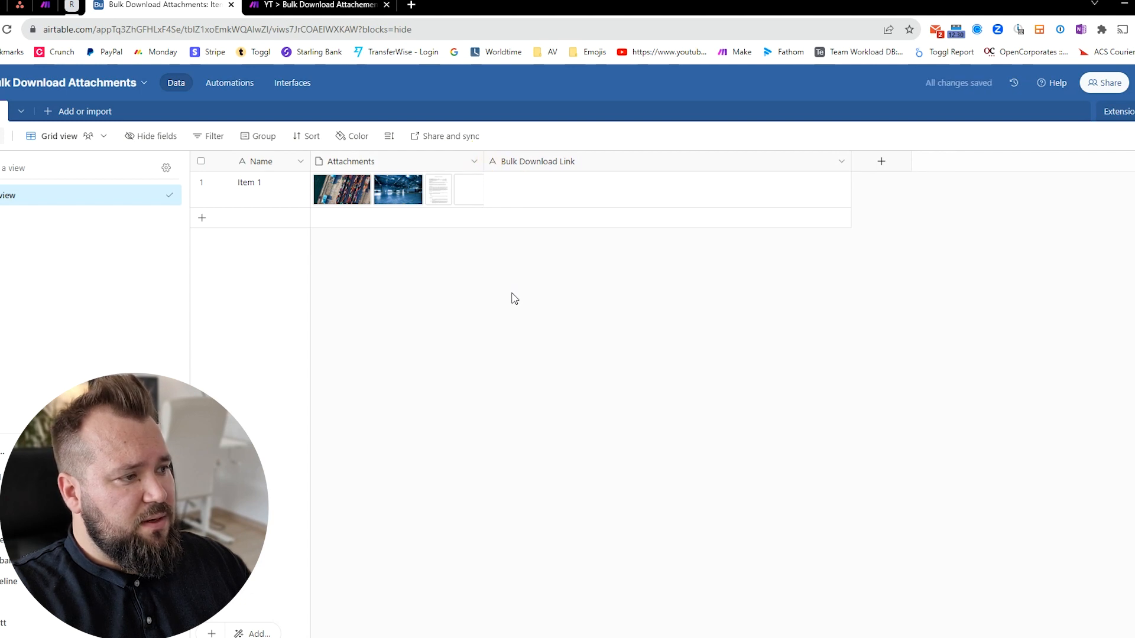
pyautogui.moveTo(516, 354)
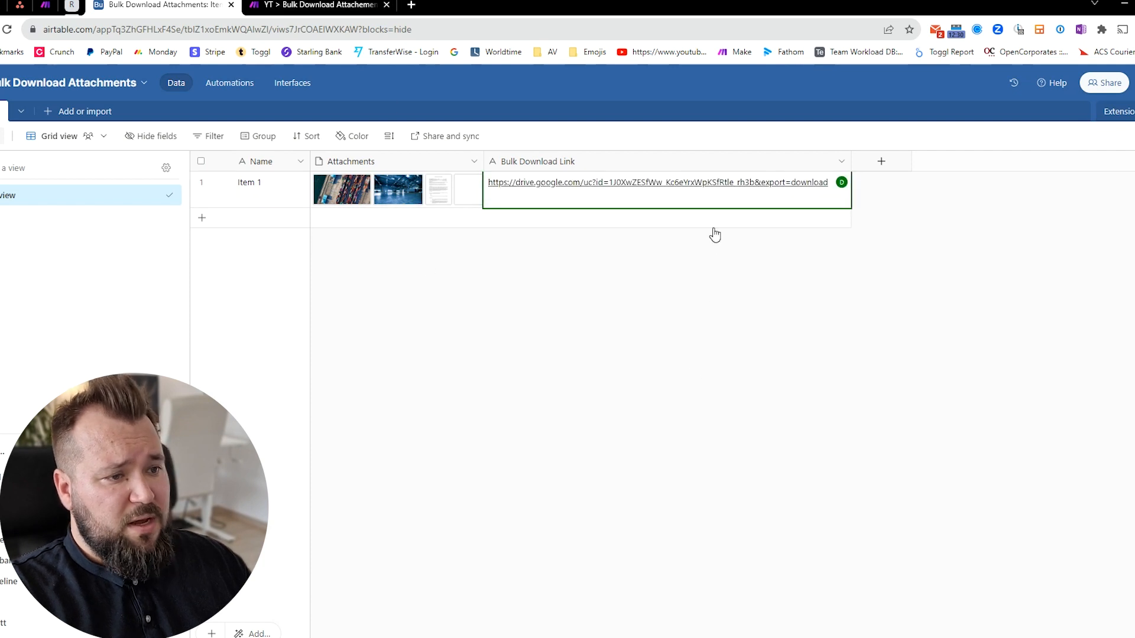
pyautogui.click(656, 183)
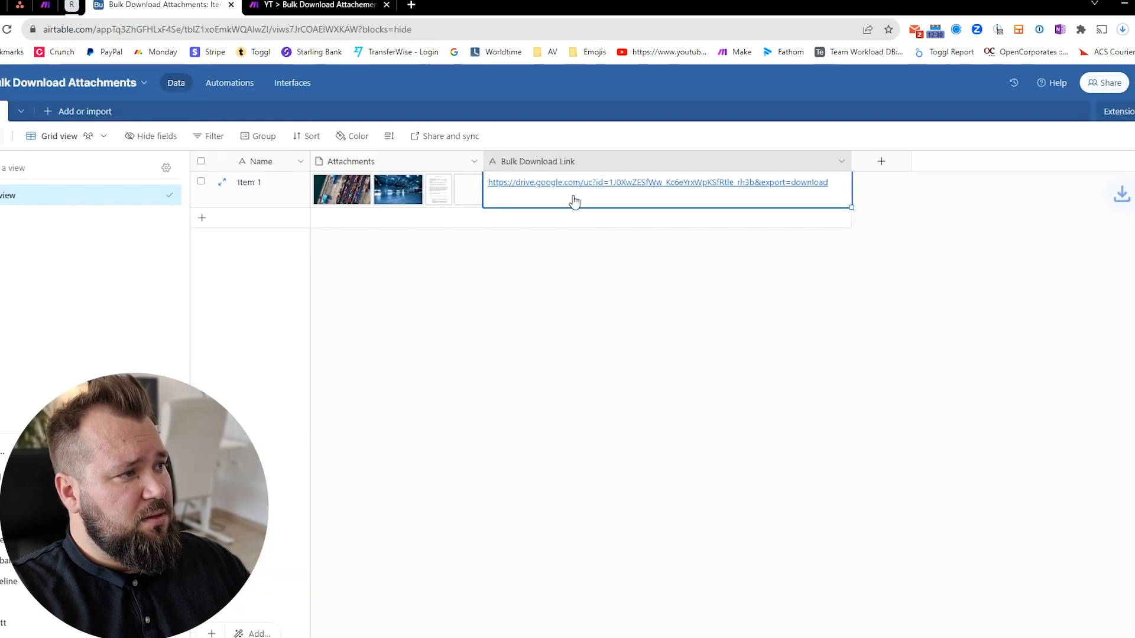
pyautogui.click(1123, 29)
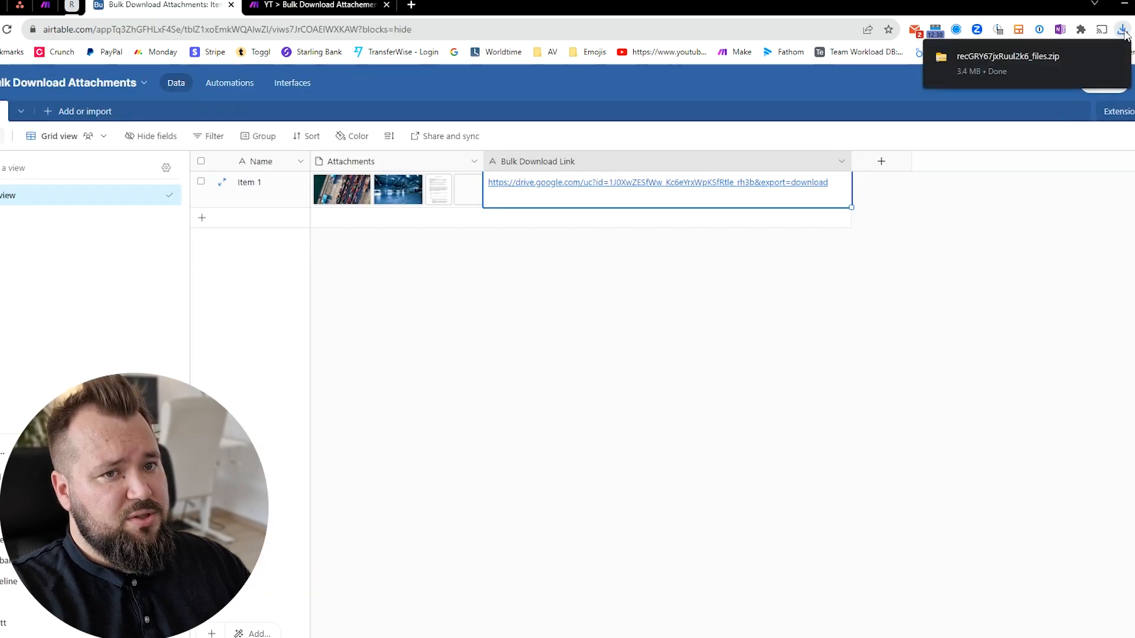
pyautogui.moveTo(1022, 74)
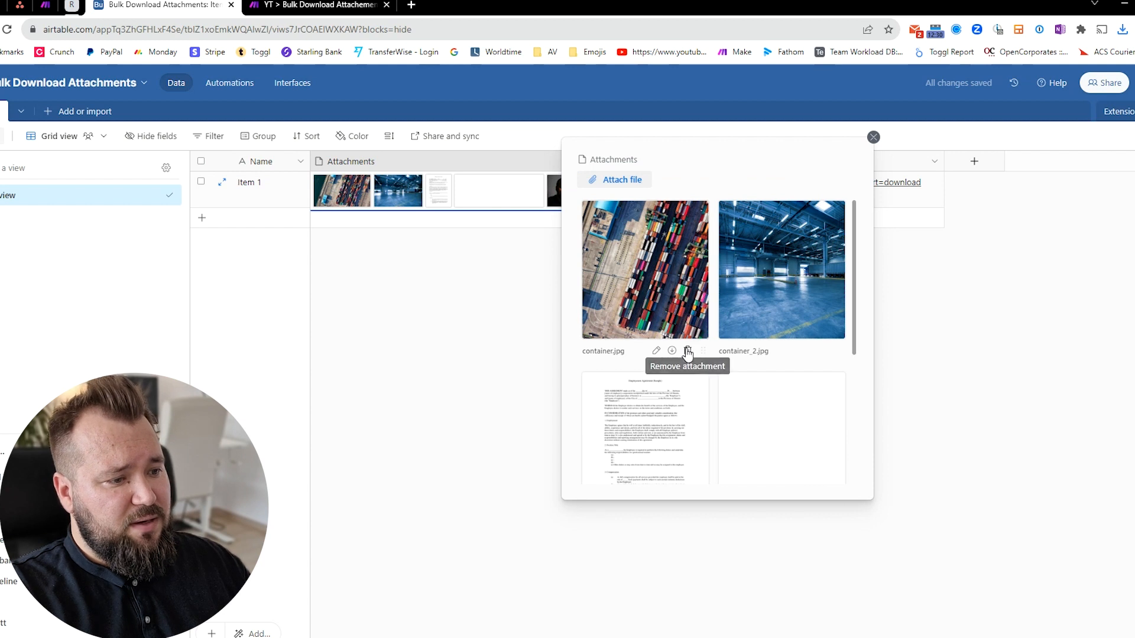
# - Remove container.jpg from Item 1 and let the Bulk Download Link regenerate
pyautogui.click(687, 351)
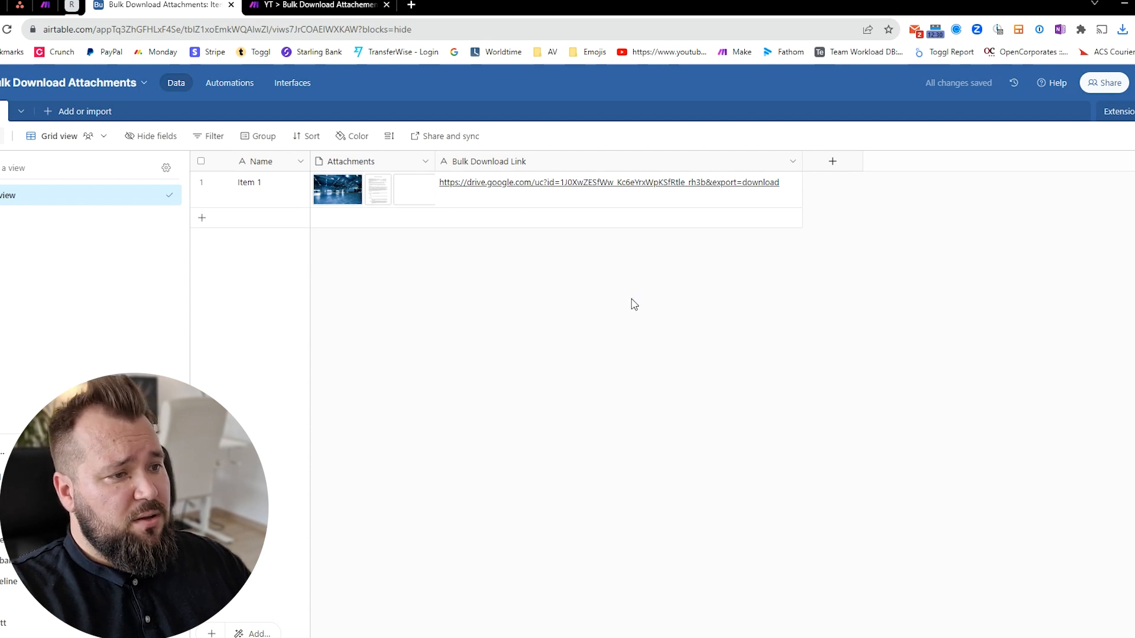
pyautogui.moveTo(655, 271)
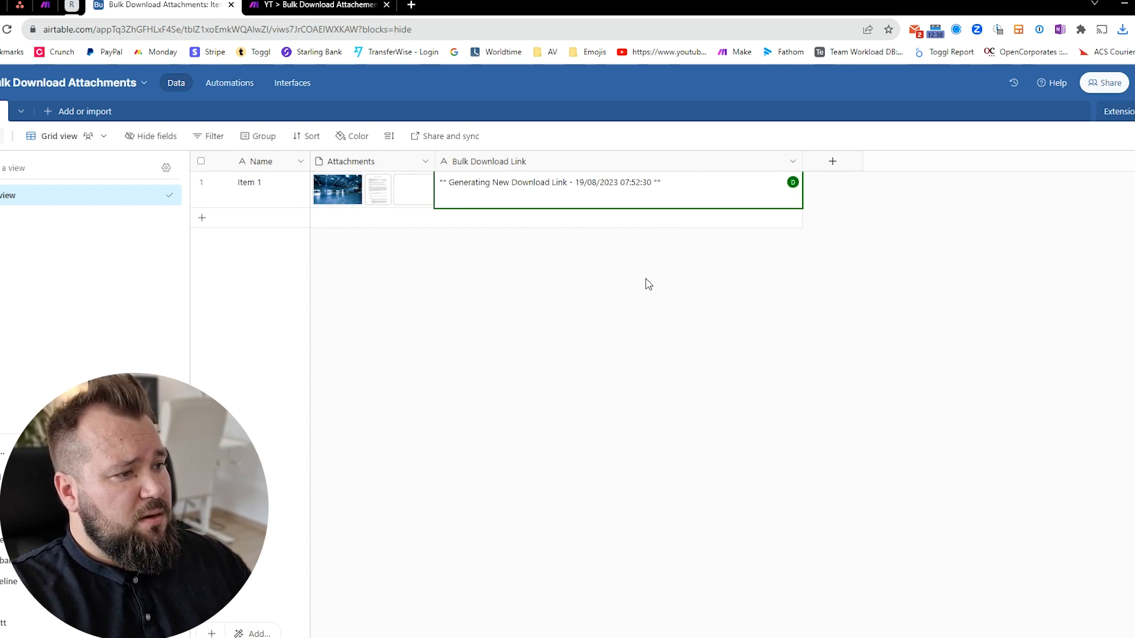
pyautogui.moveTo(624, 370)
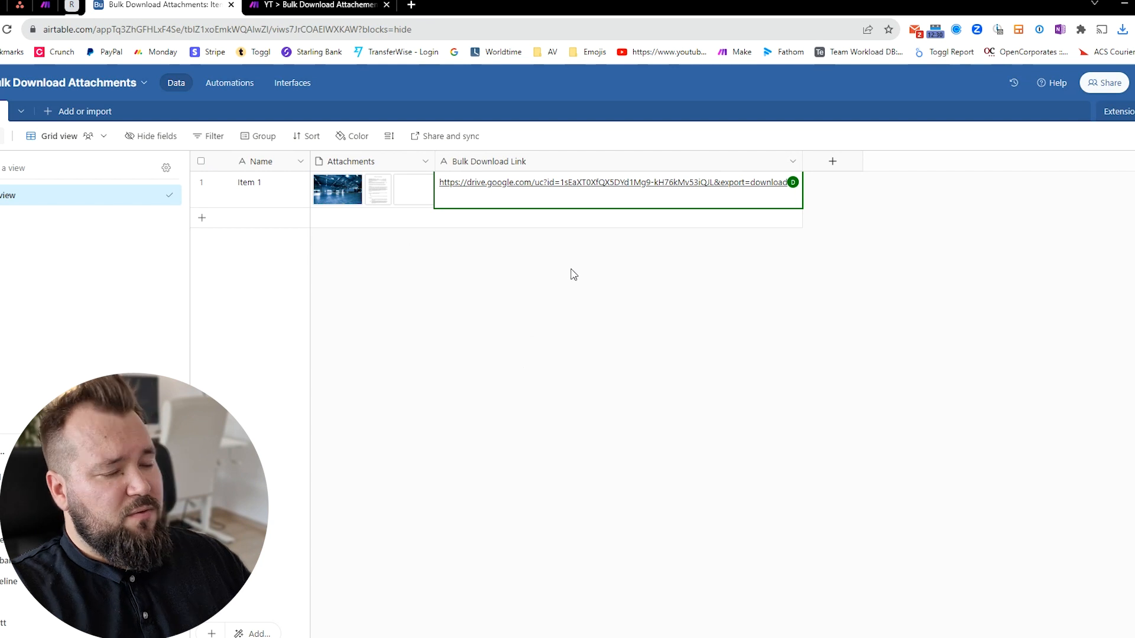
pyautogui.click(782, 399)
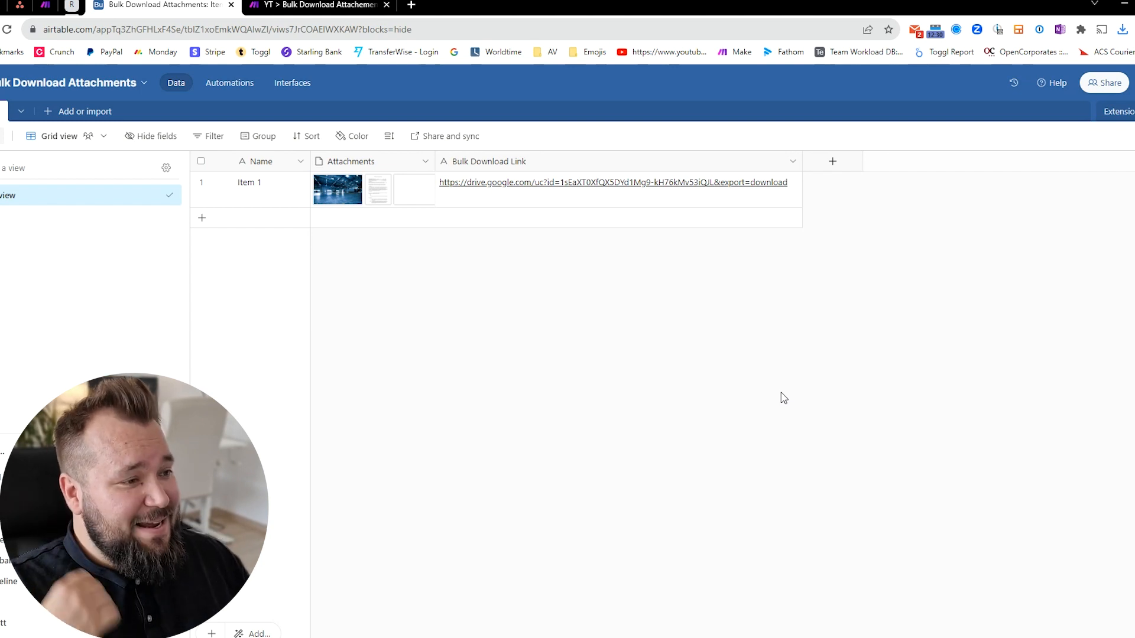
pyautogui.moveTo(297, 183)
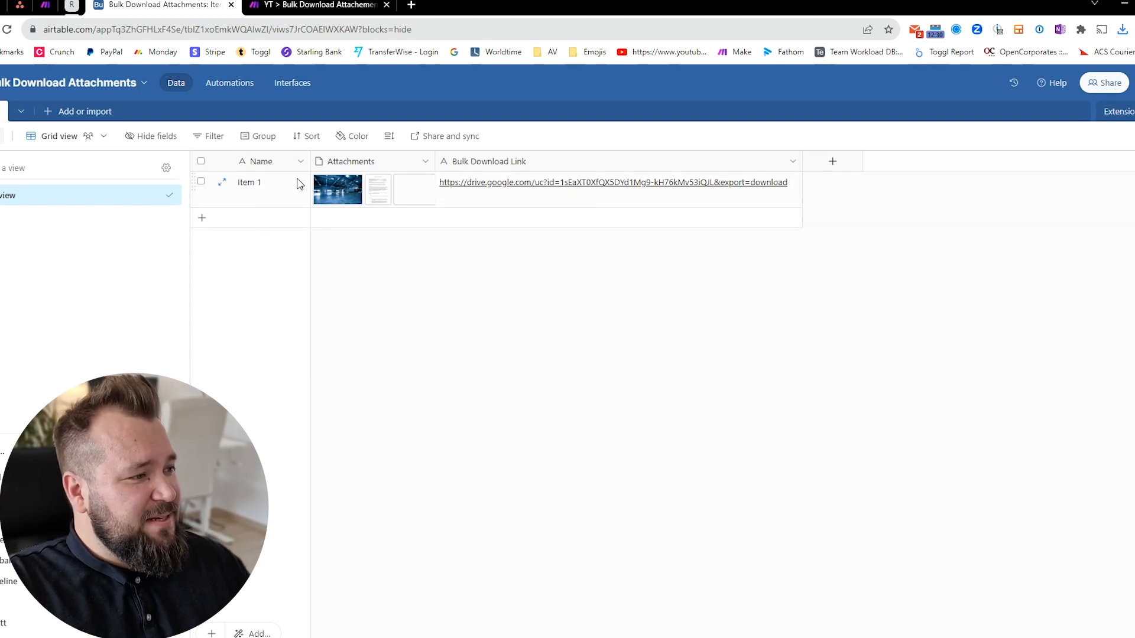
pyautogui.moveTo(477, 203)
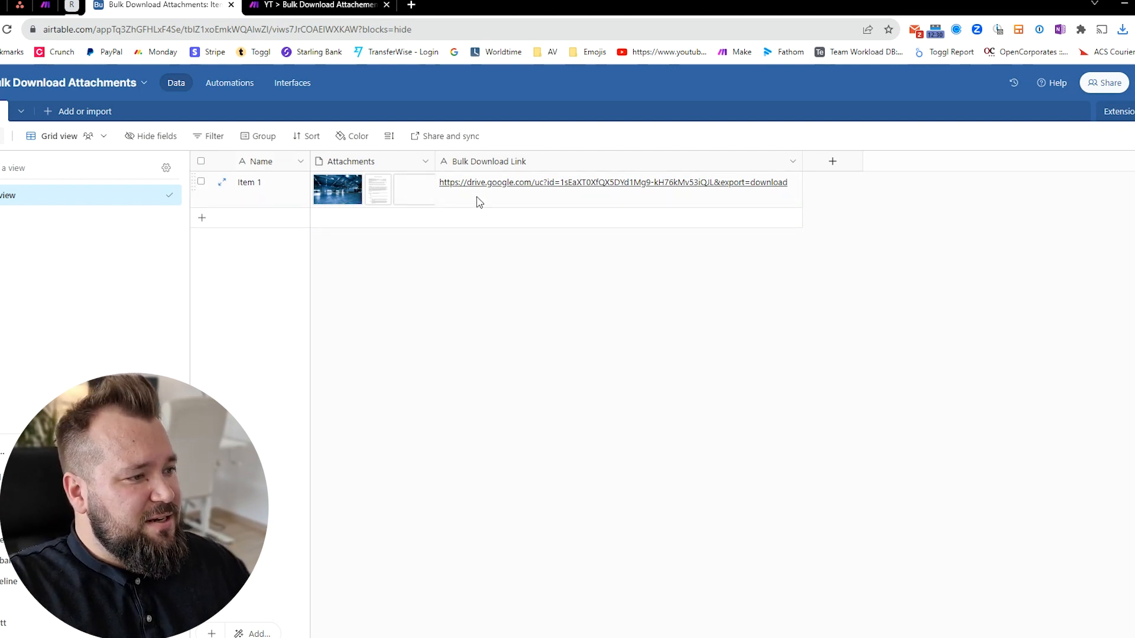
pyautogui.moveTo(377, 189)
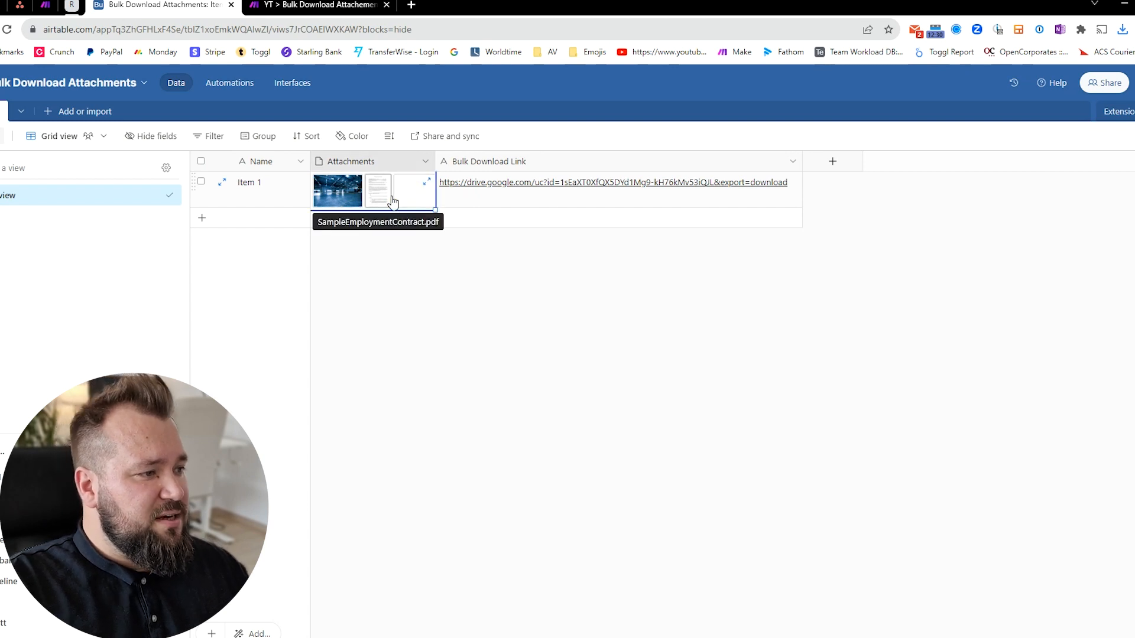
pyautogui.click(499, 489)
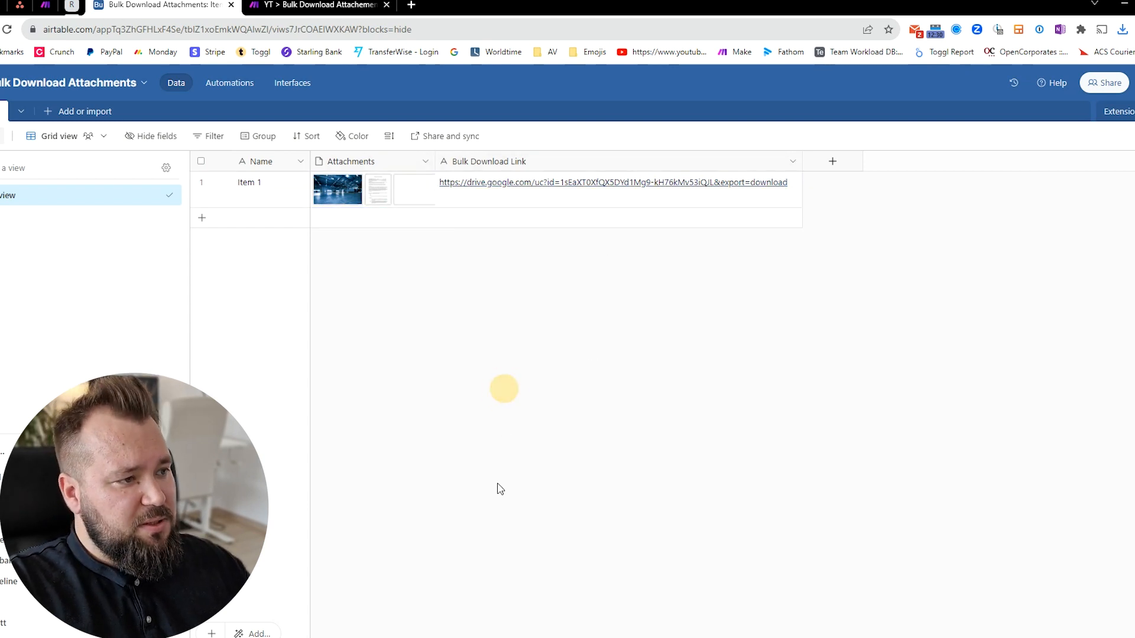
pyautogui.click(250, 182)
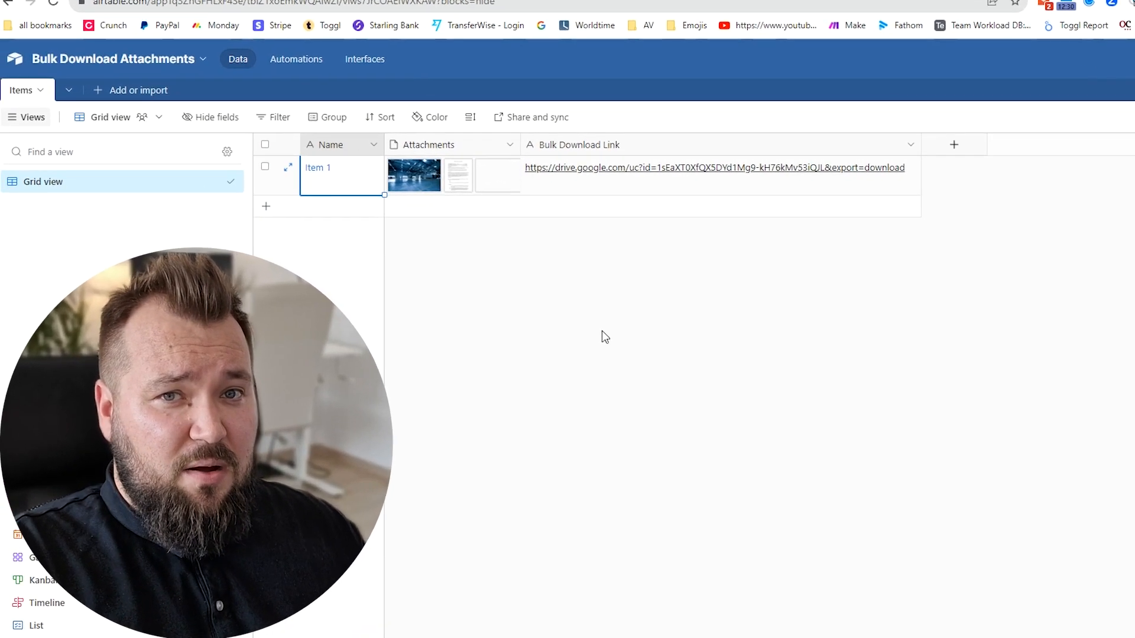
pyautogui.moveTo(600, 342)
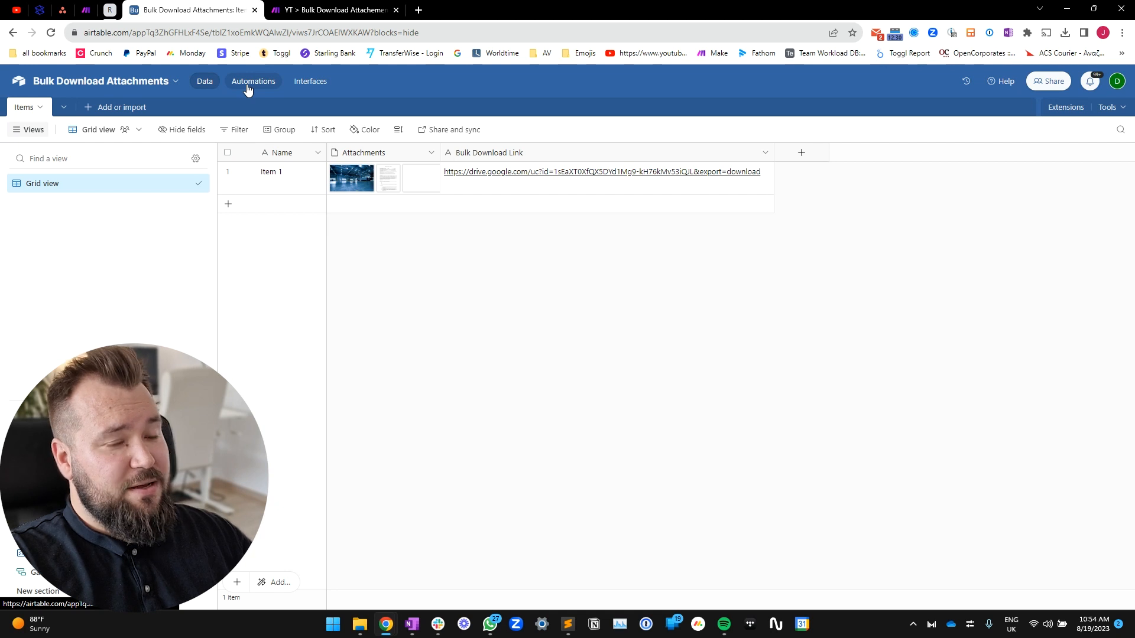
# - Inspect the automation's Attachments trigger and its Run a script action
pyautogui.click(253, 81)
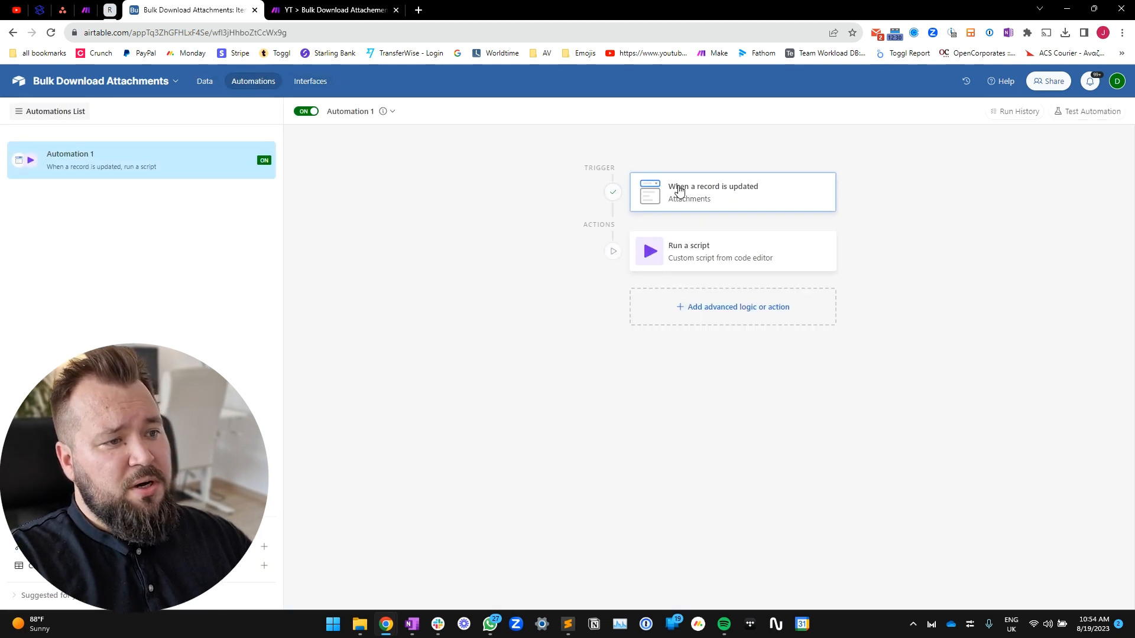
pyautogui.click(723, 191)
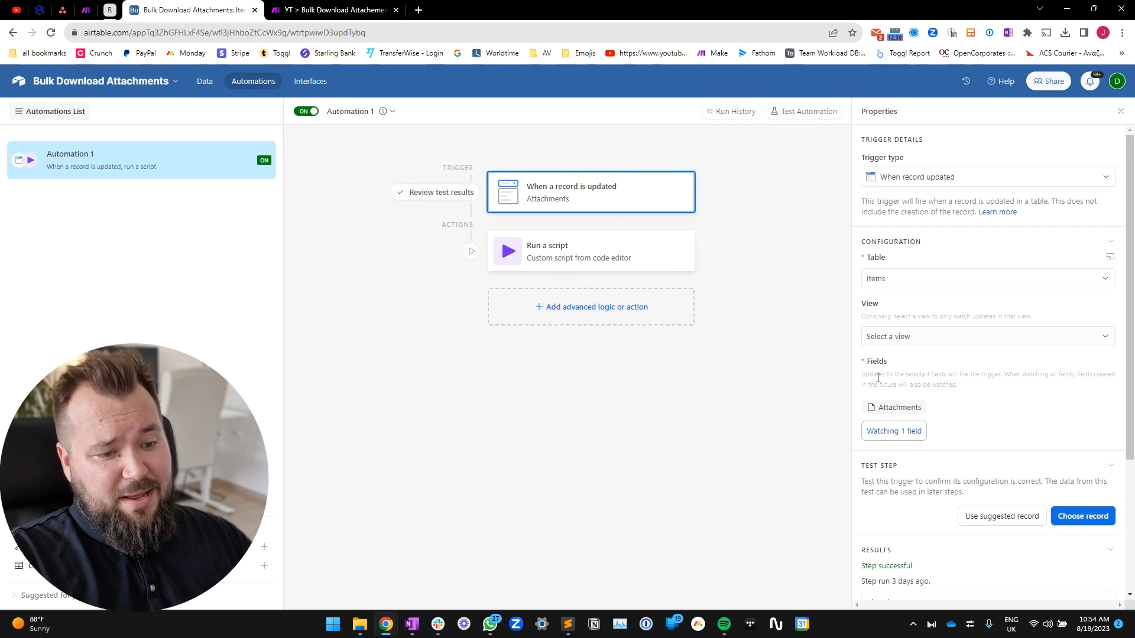
pyautogui.moveTo(882, 354)
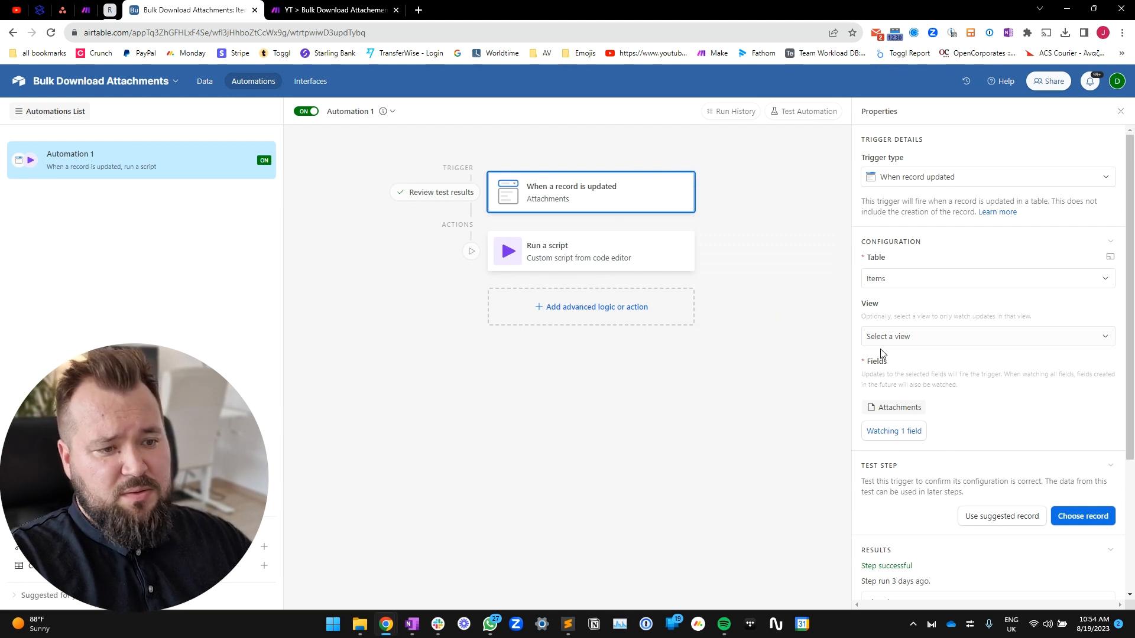
pyautogui.moveTo(819, 424)
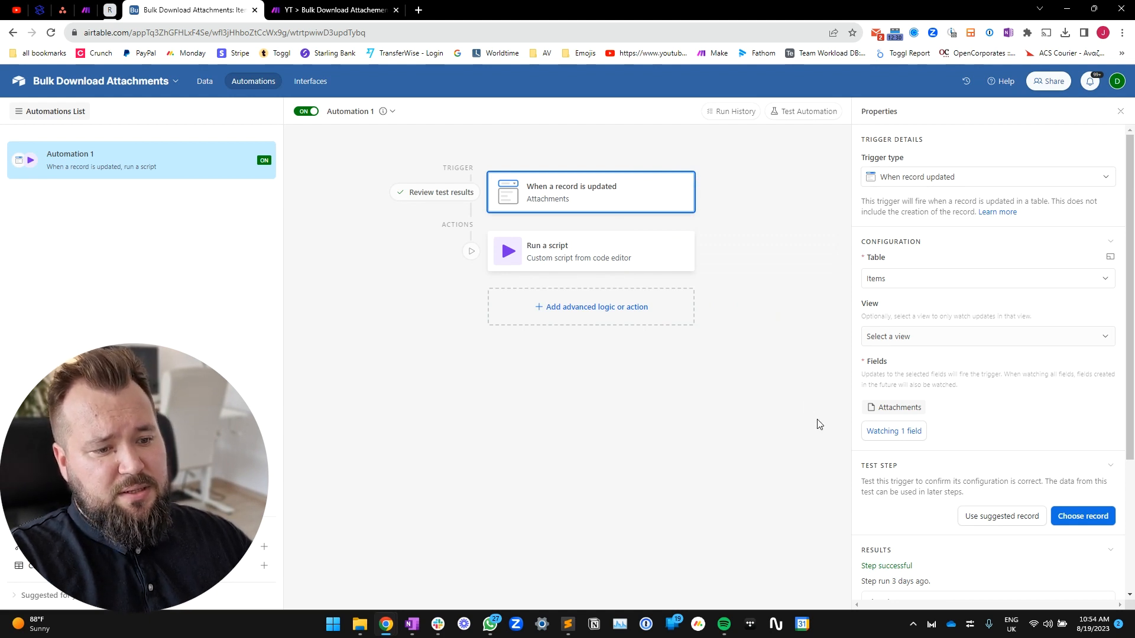
pyautogui.moveTo(693, 415)
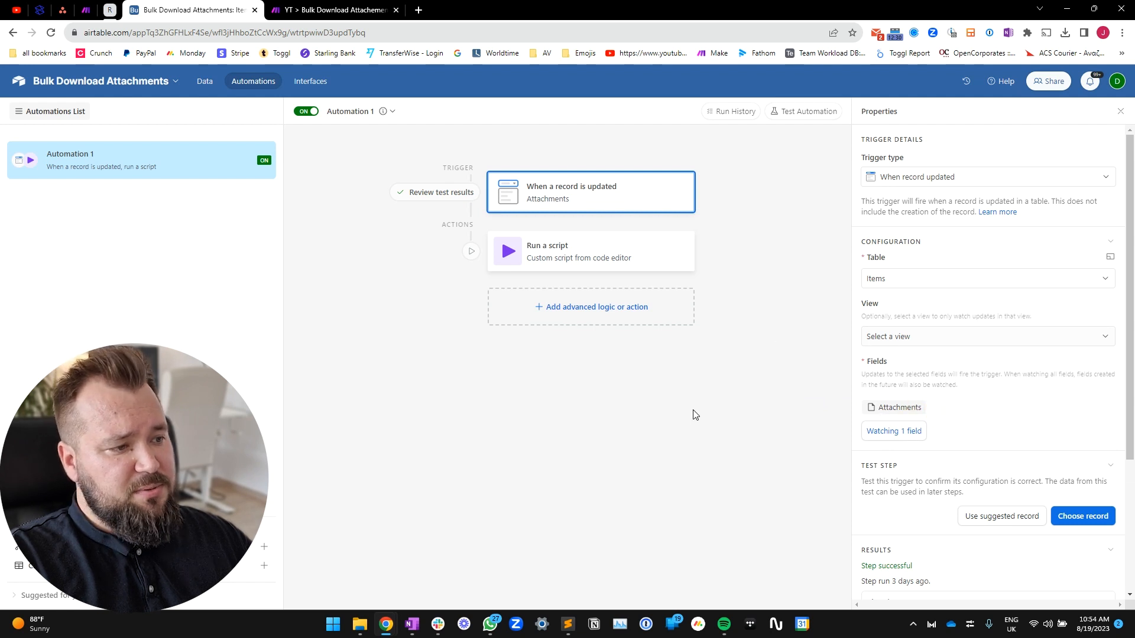
pyautogui.click(586, 251)
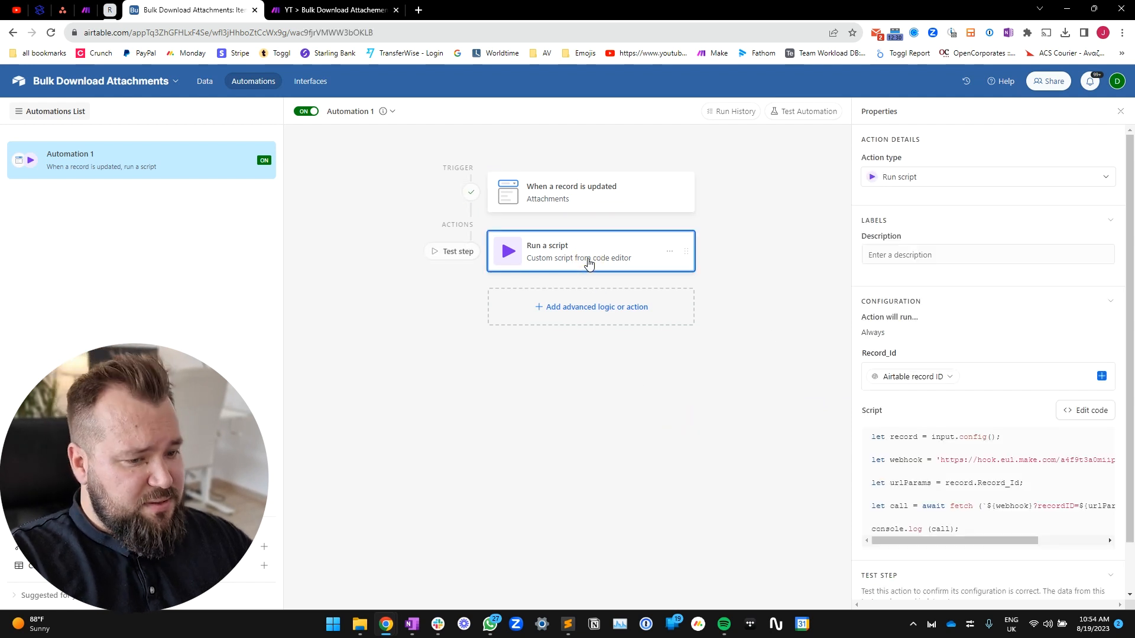
# - View the script sending the record ID to the Make webhook, then bring up Make
pyautogui.click(1089, 410)
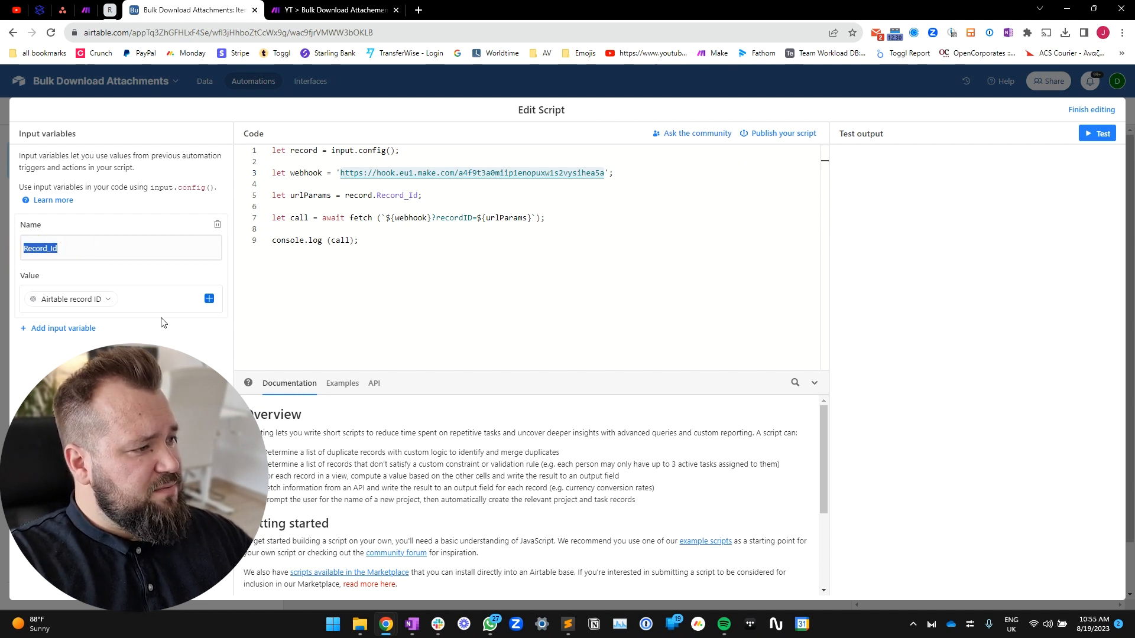
pyautogui.click(145, 299)
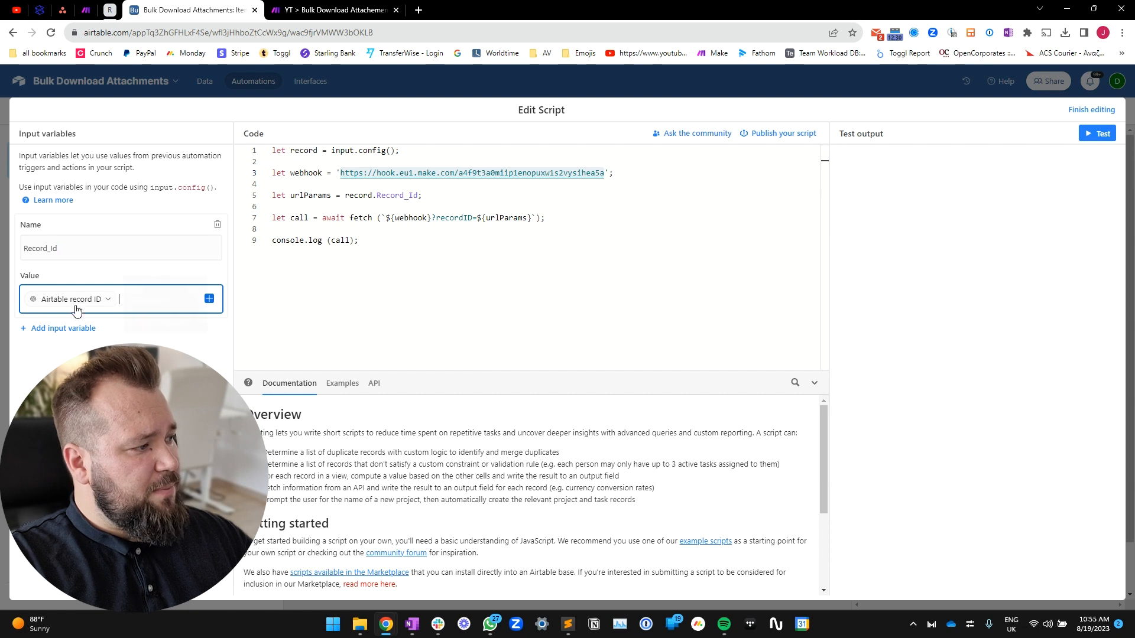
pyautogui.moveTo(75, 321)
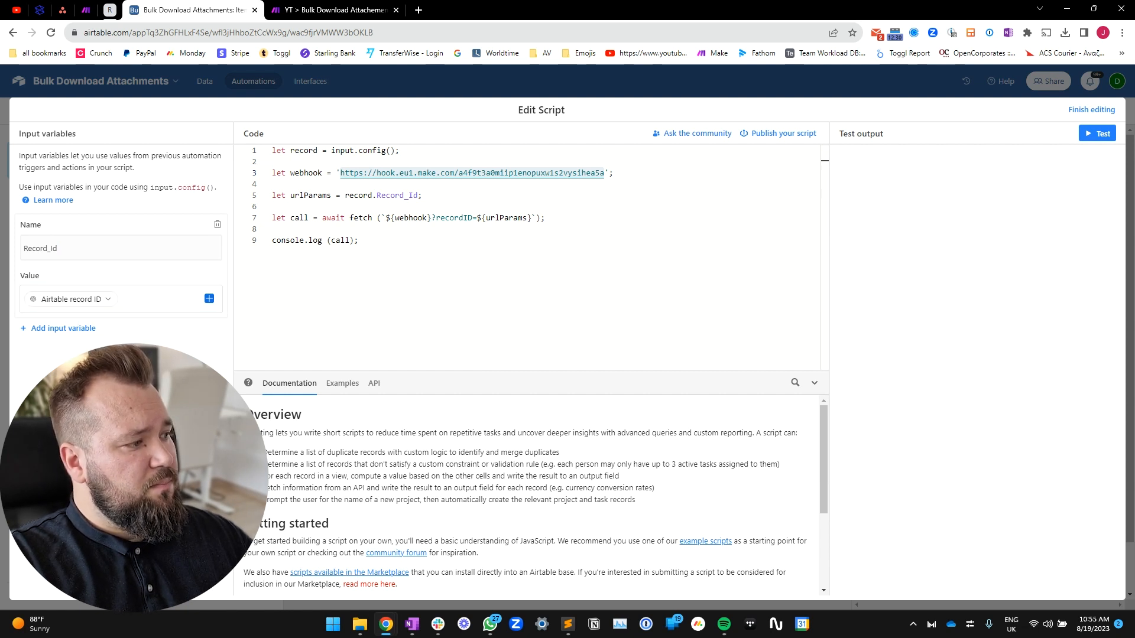
pyautogui.click(335, 10)
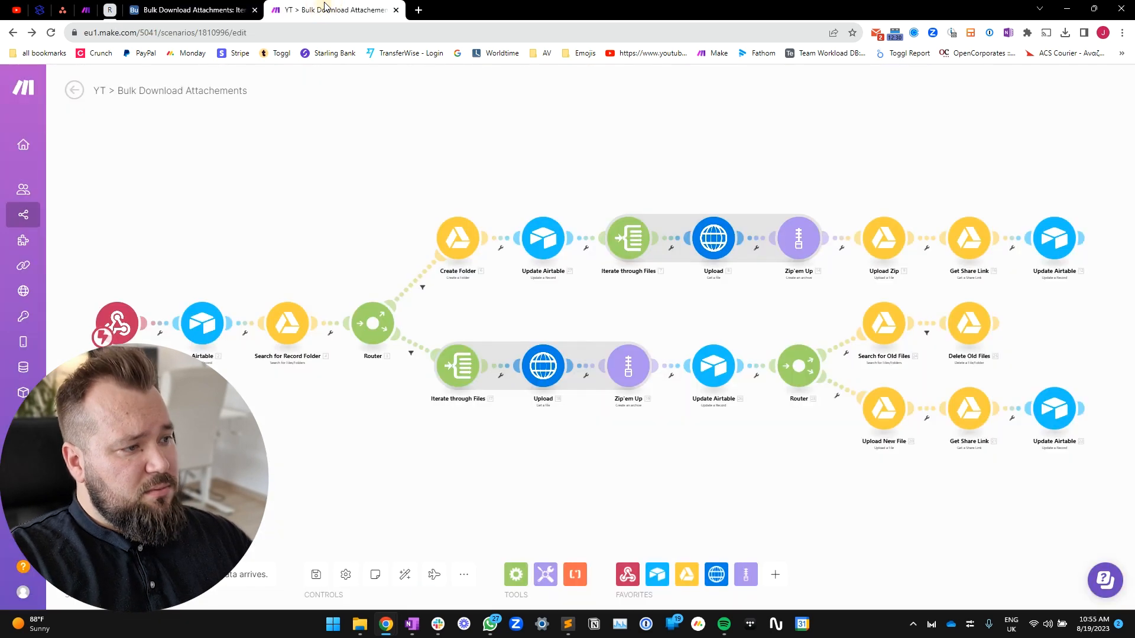
pyautogui.moveTo(295, 435)
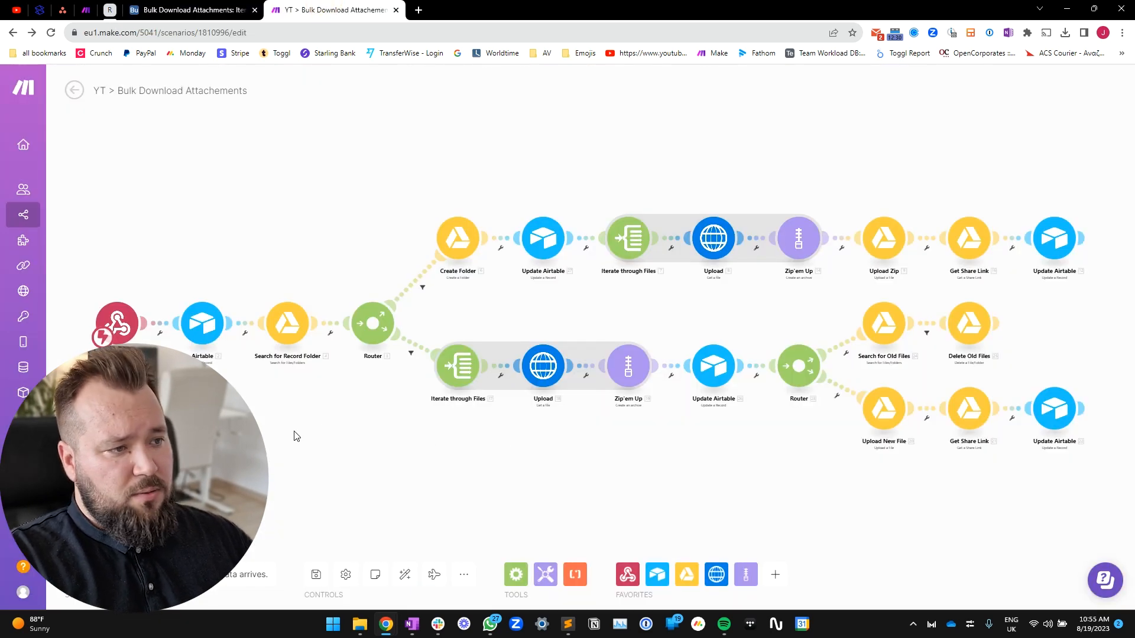
pyautogui.moveTo(342, 220)
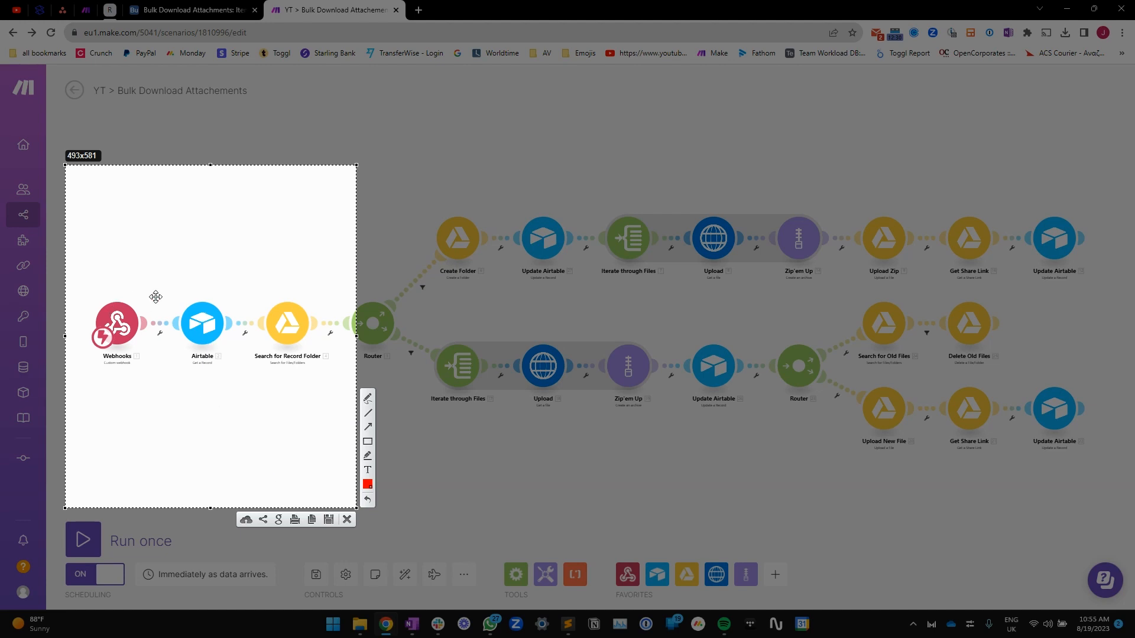
pyautogui.moveTo(259, 299)
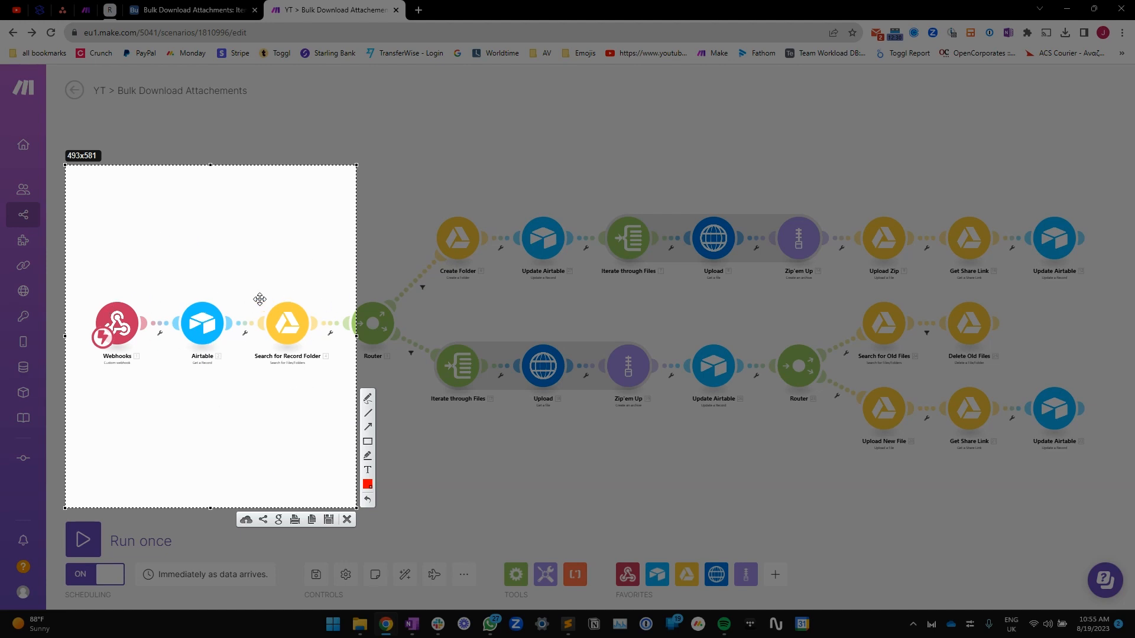
pyautogui.moveTo(292, 314)
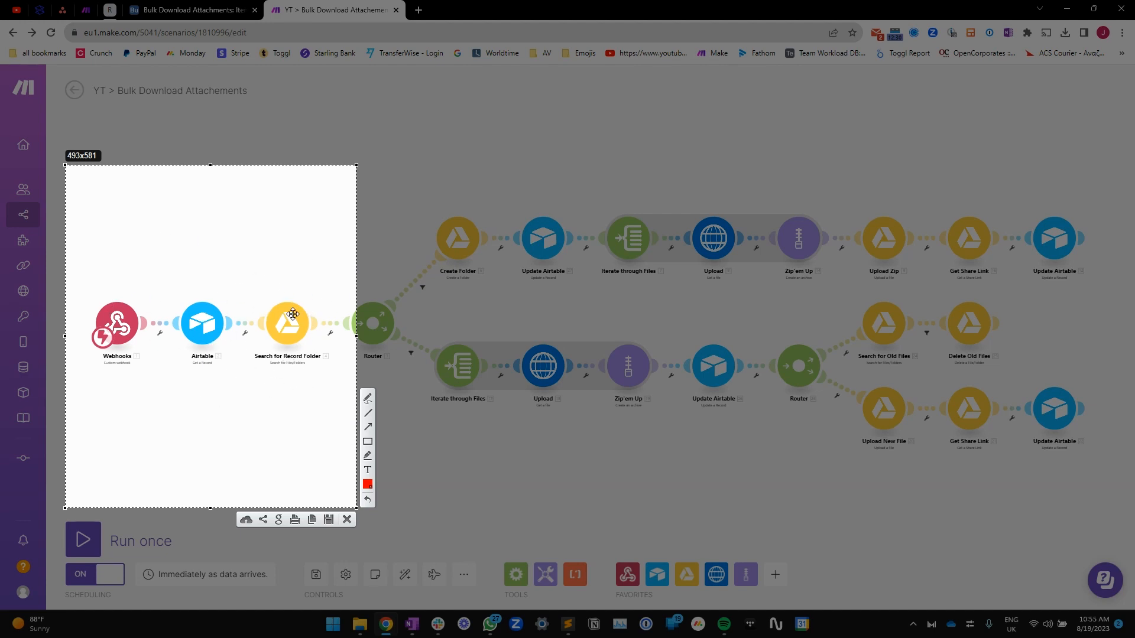
pyautogui.moveTo(299, 337)
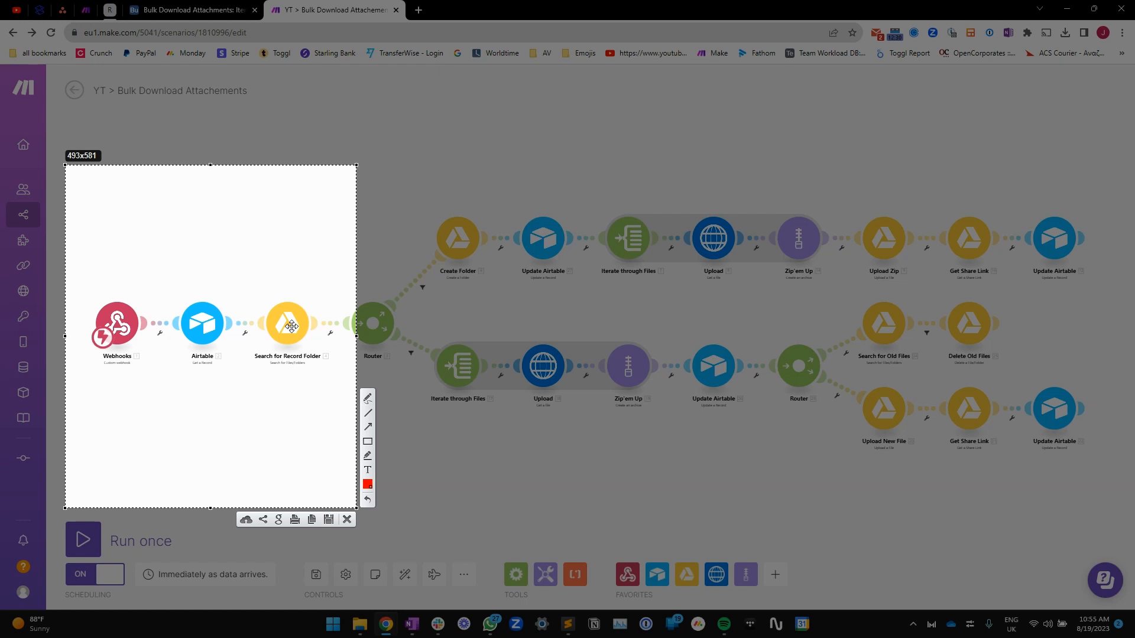
pyautogui.moveTo(303, 397)
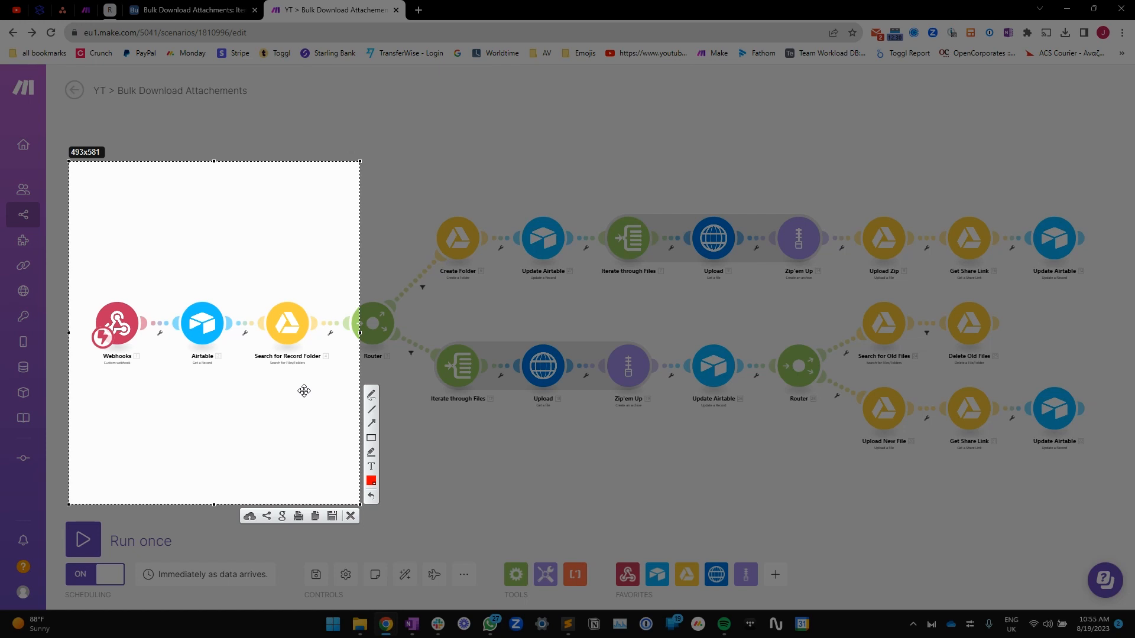
pyautogui.moveTo(329, 387)
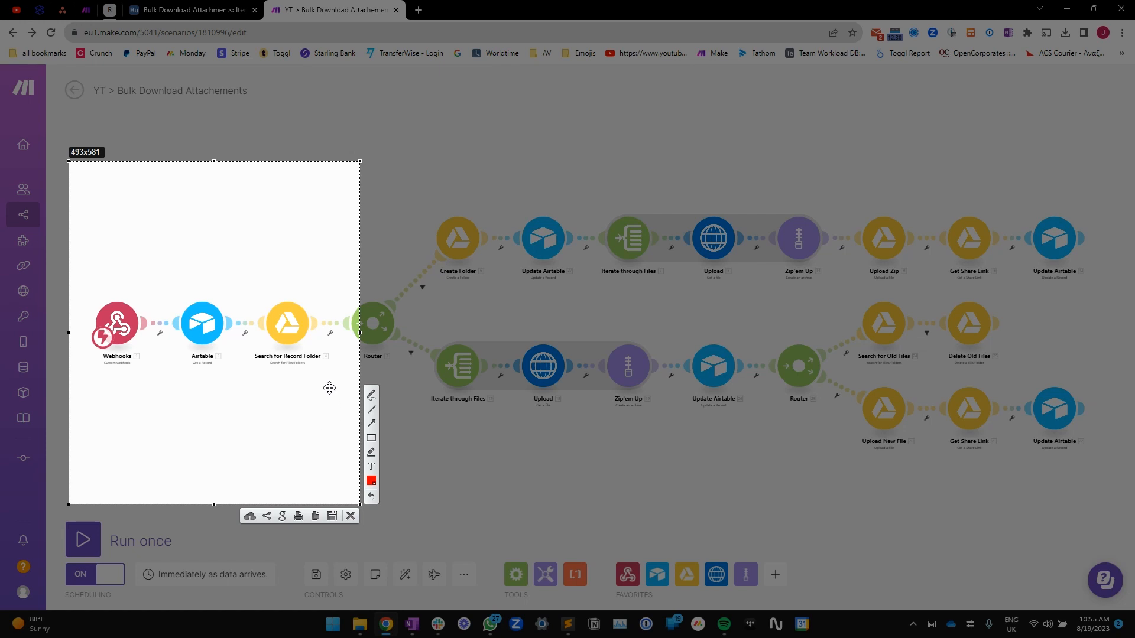
pyautogui.moveTo(355, 336)
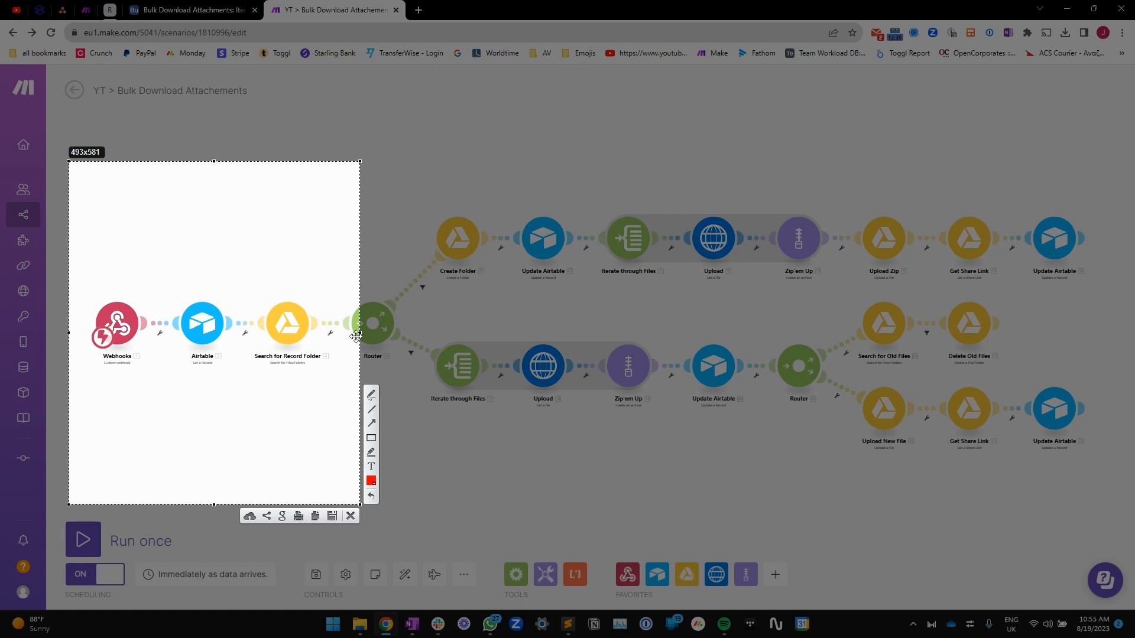
pyautogui.moveTo(304, 338)
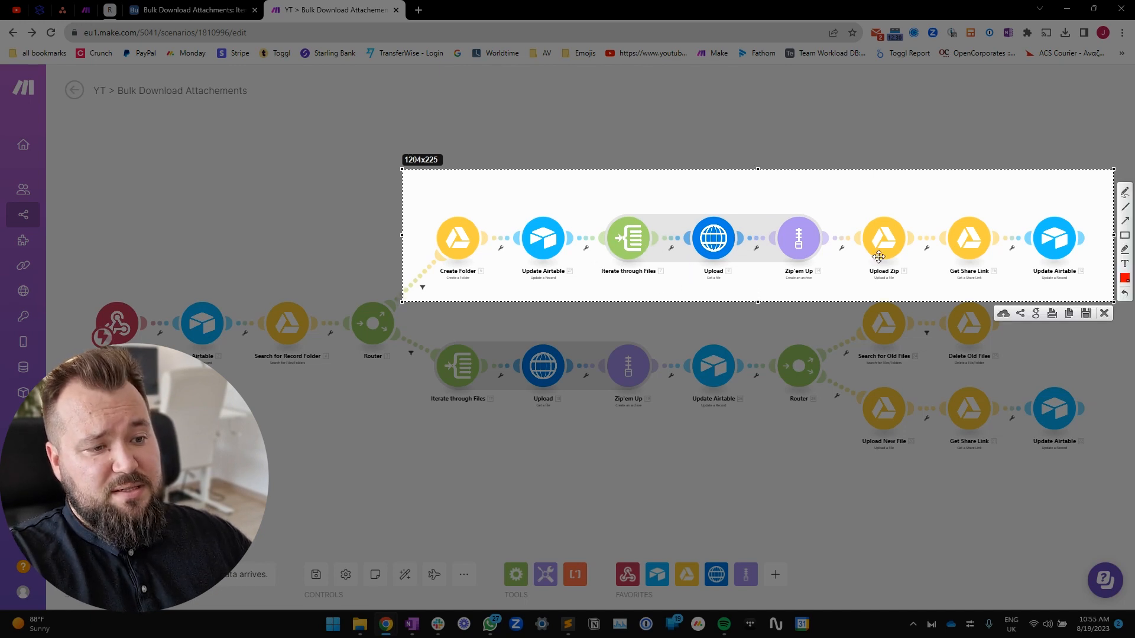
pyautogui.moveTo(979, 254)
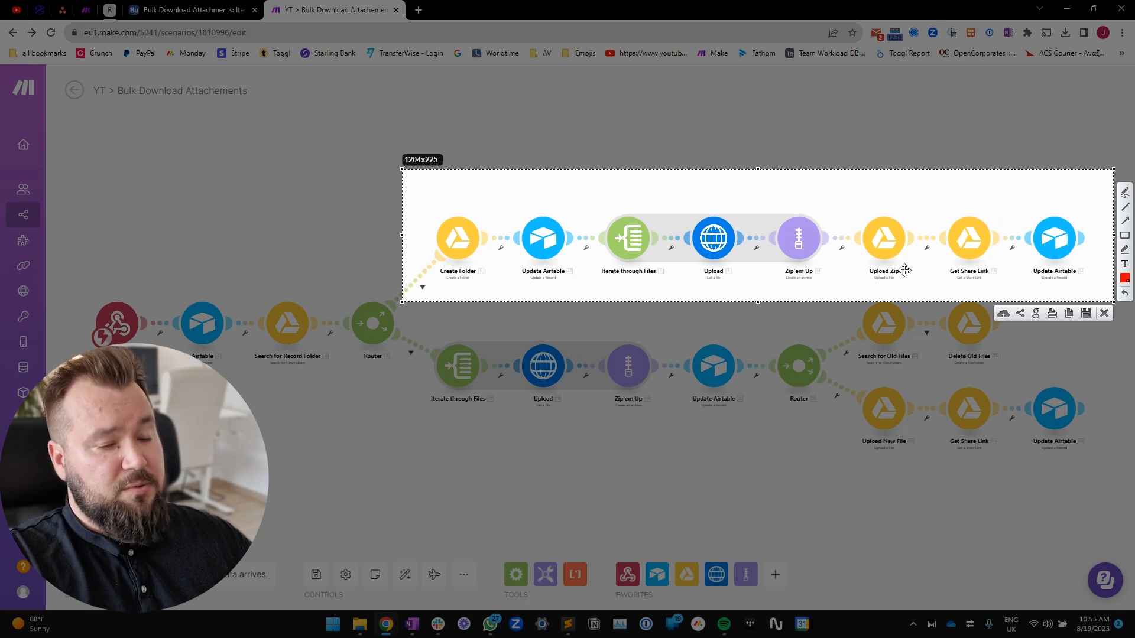
pyautogui.moveTo(860, 245)
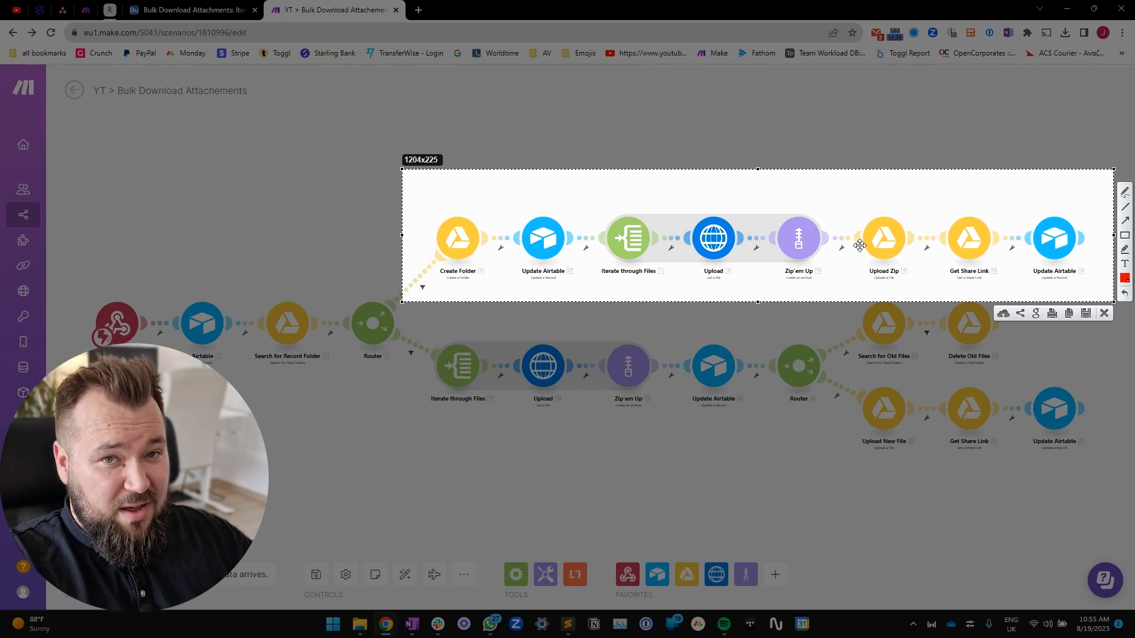
pyautogui.moveTo(861, 258)
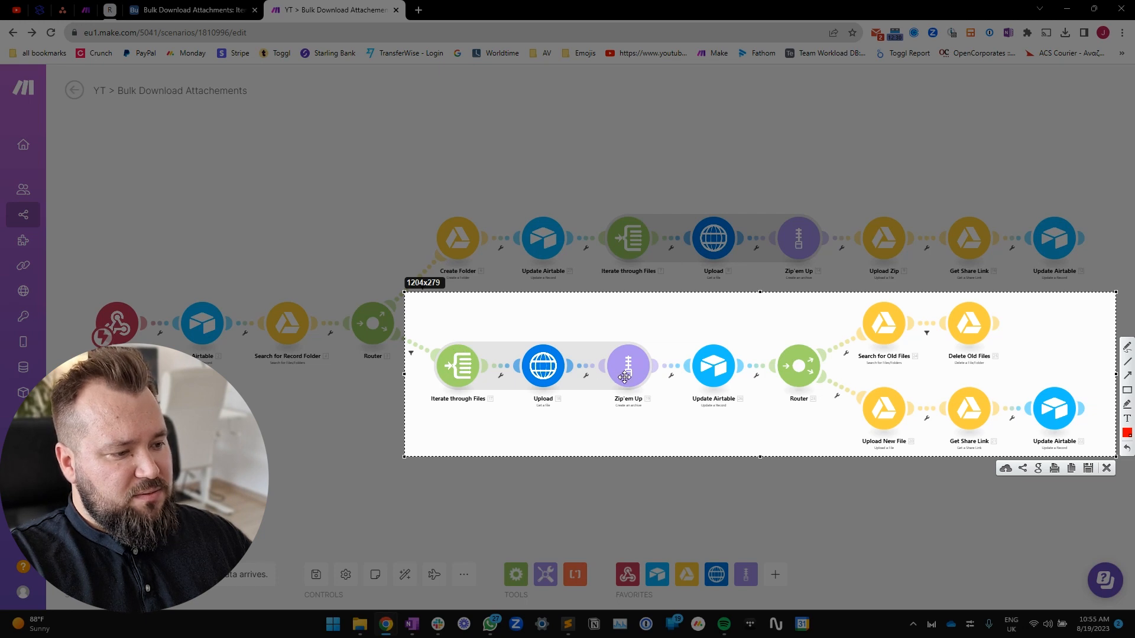
pyautogui.moveTo(706, 366)
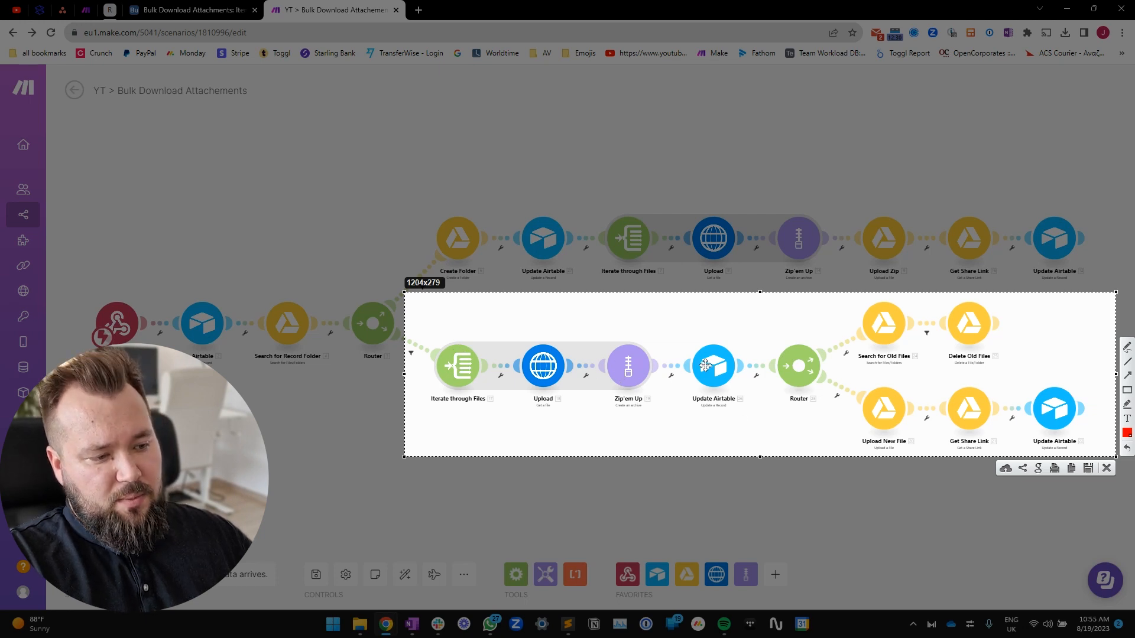
pyautogui.moveTo(496, 442)
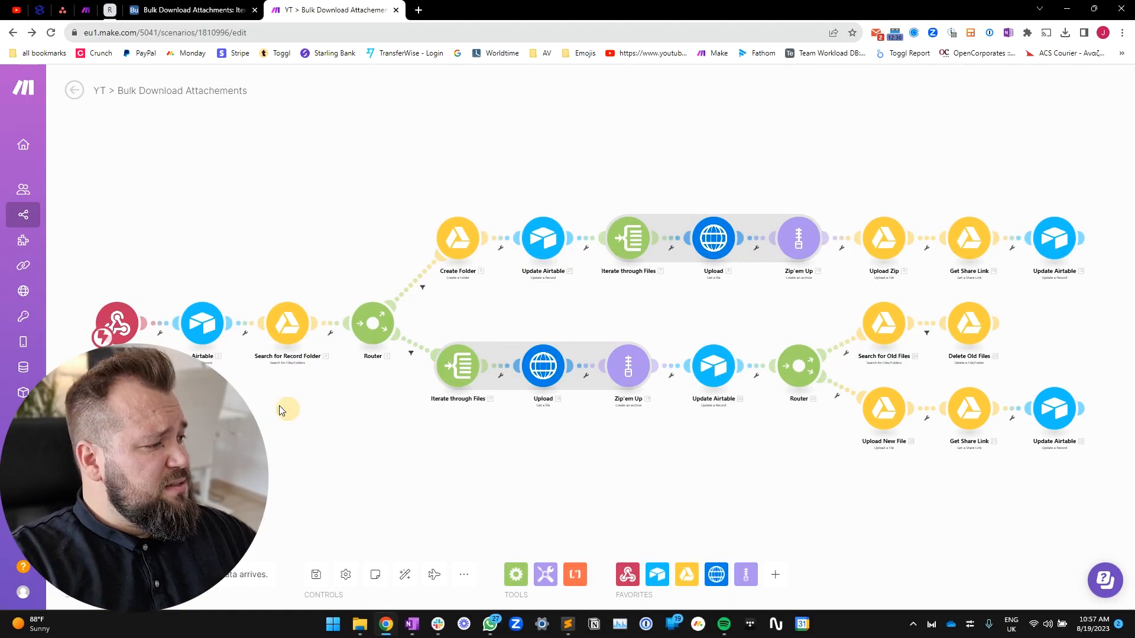
pyautogui.moveTo(93, 293)
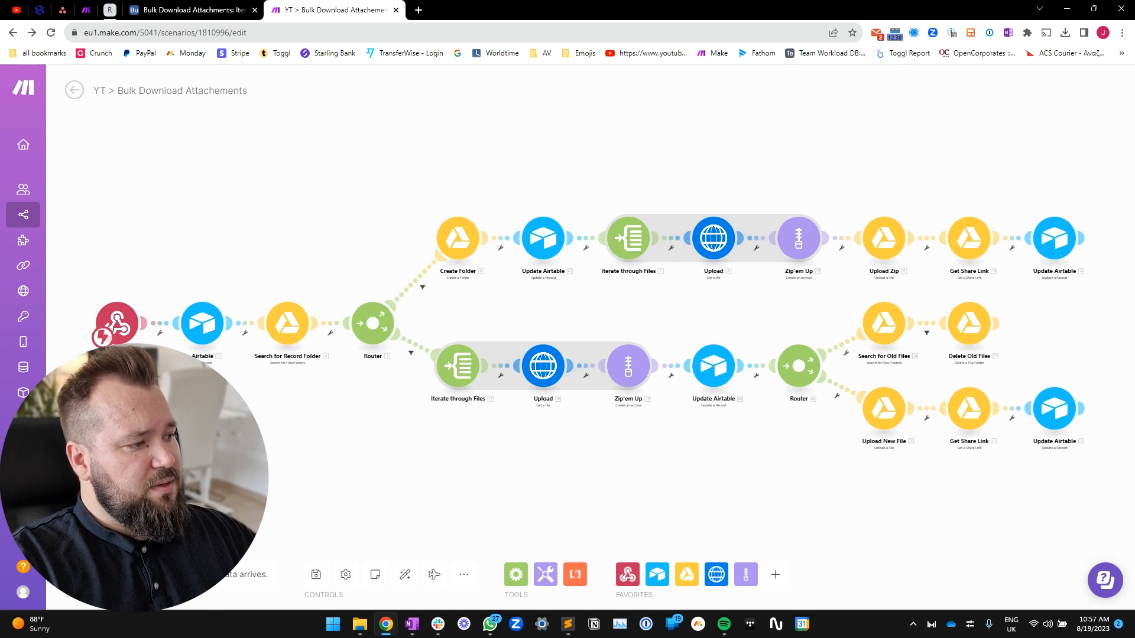
pyautogui.moveTo(126, 305)
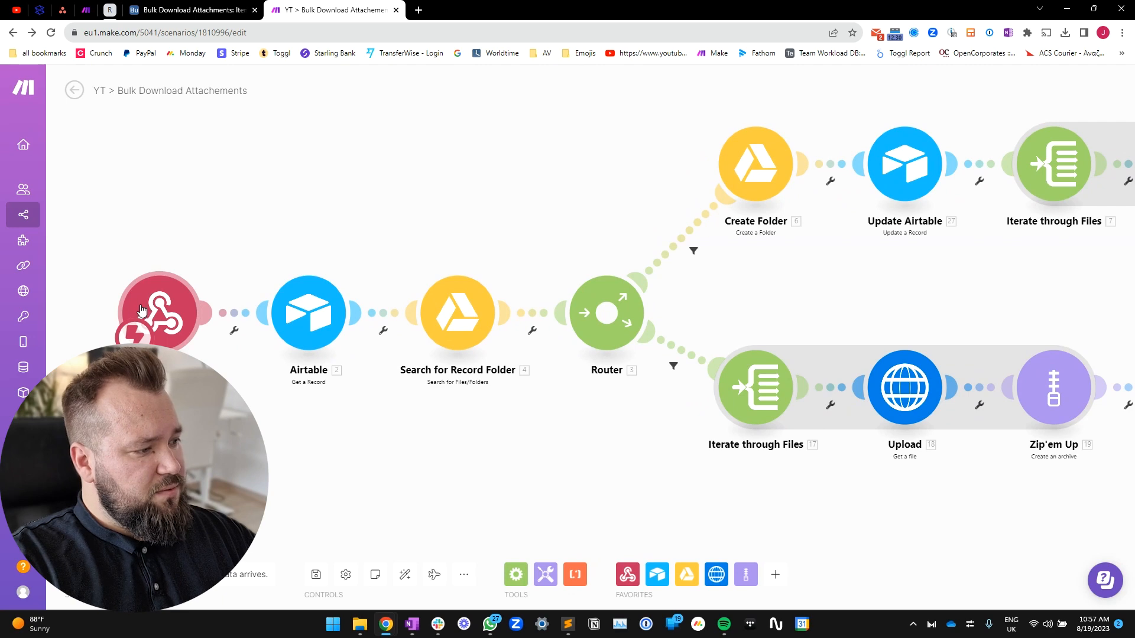
pyautogui.click(157, 312)
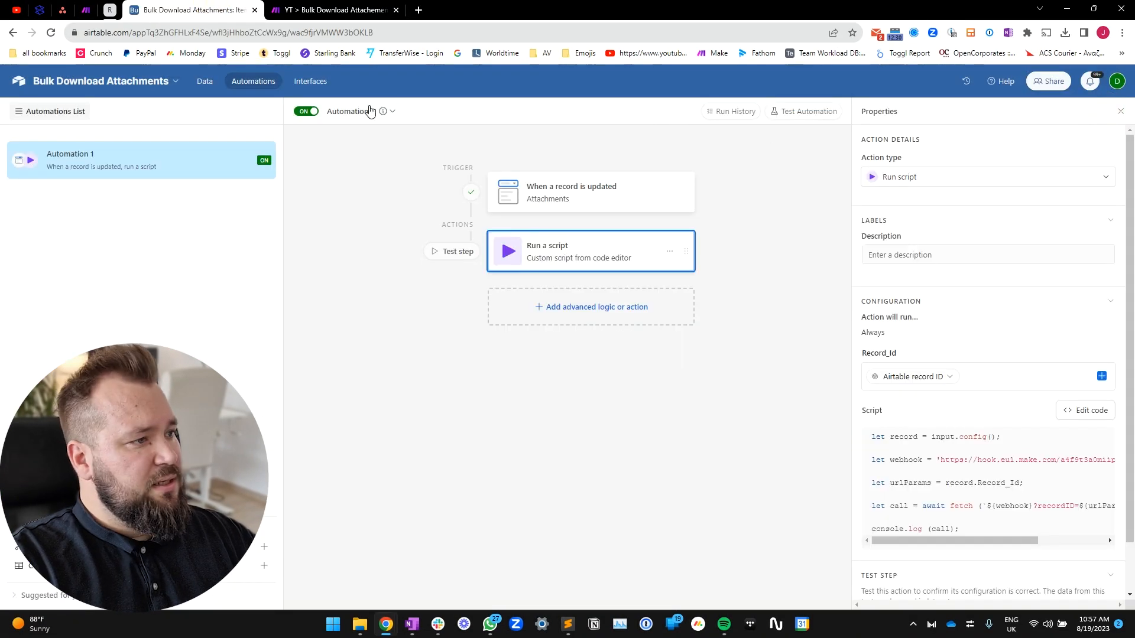
pyautogui.click(333, 9)
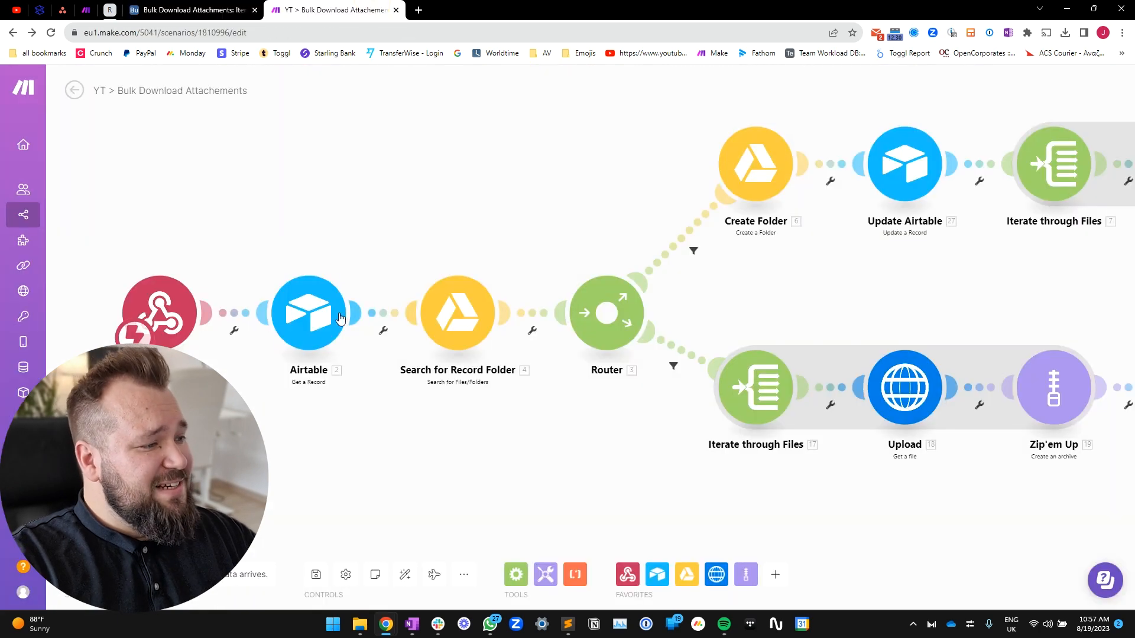
pyautogui.click(457, 313)
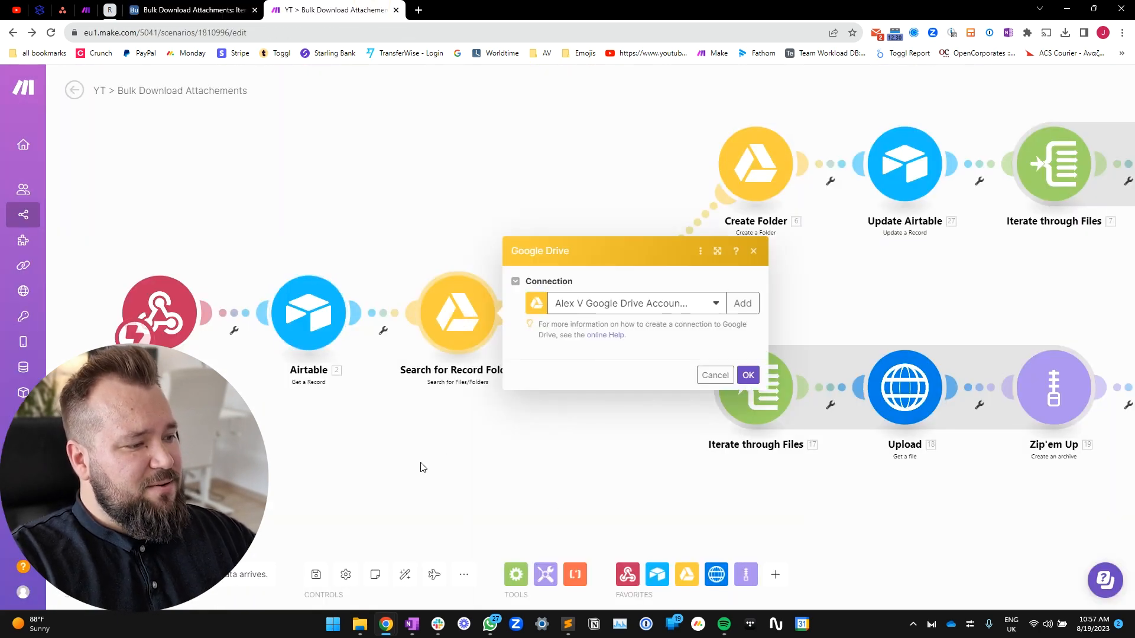
pyautogui.click(747, 375)
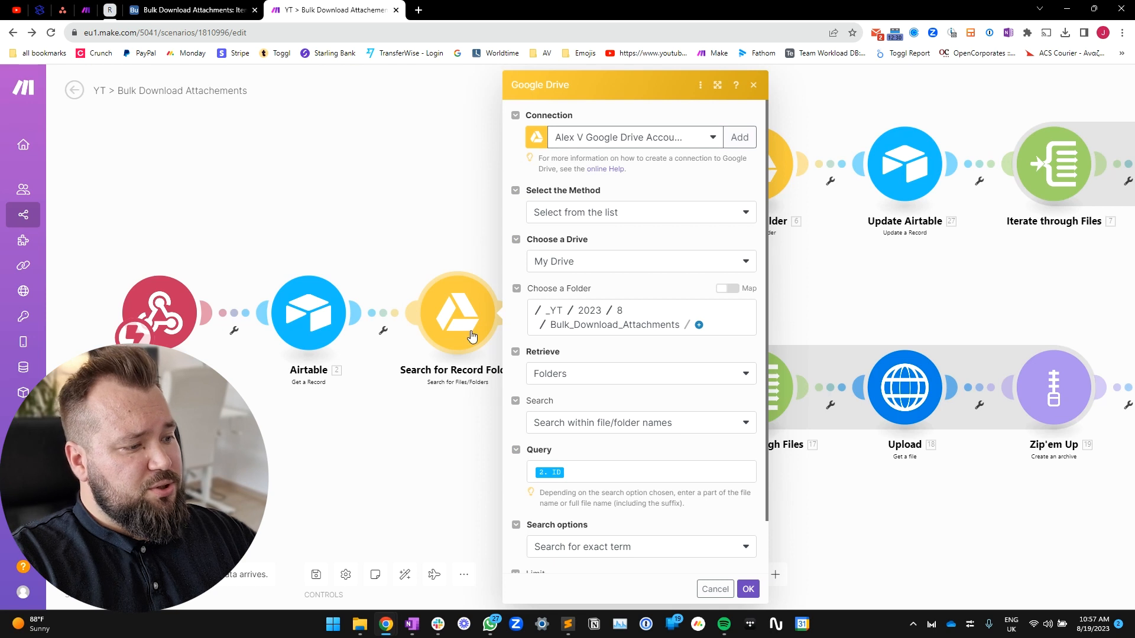
pyautogui.moveTo(669, 354)
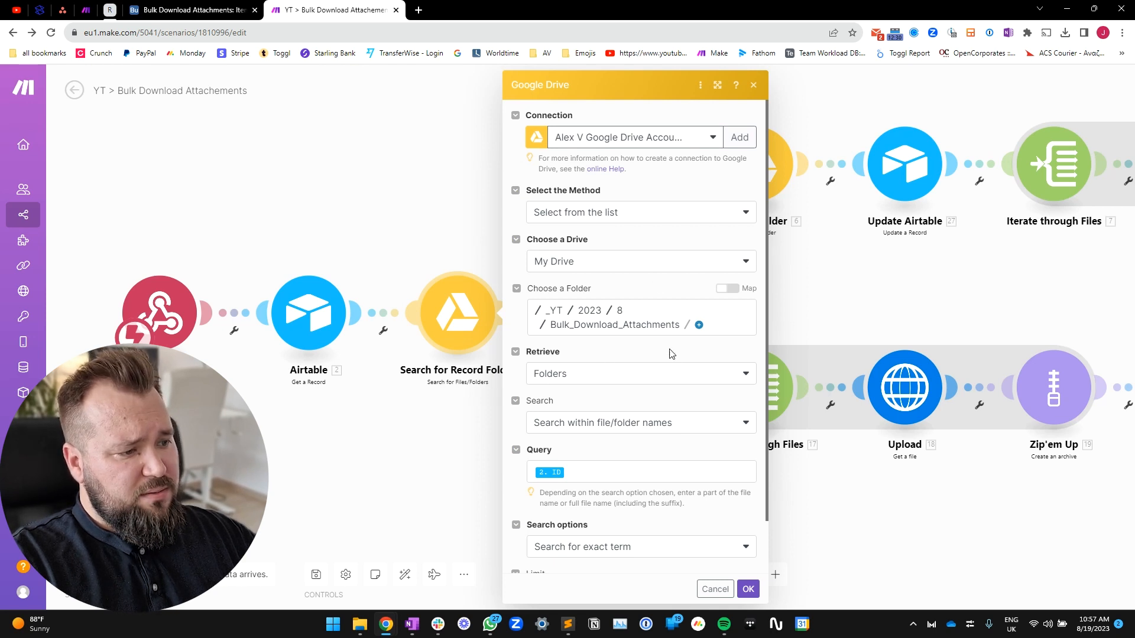
pyautogui.scroll(-3)
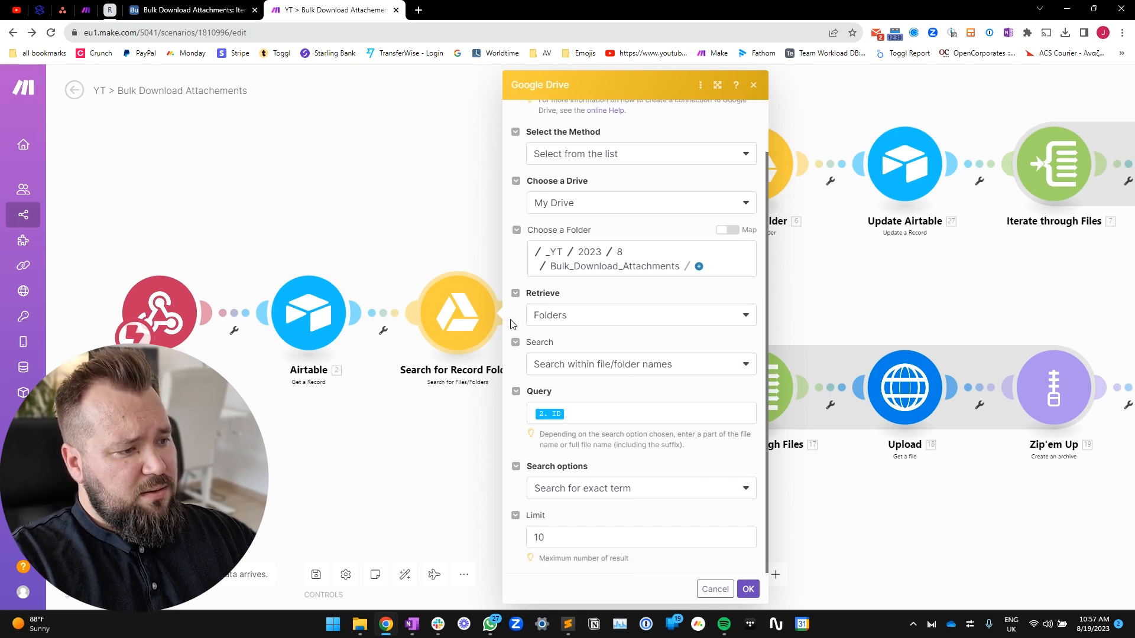
pyautogui.moveTo(657, 368)
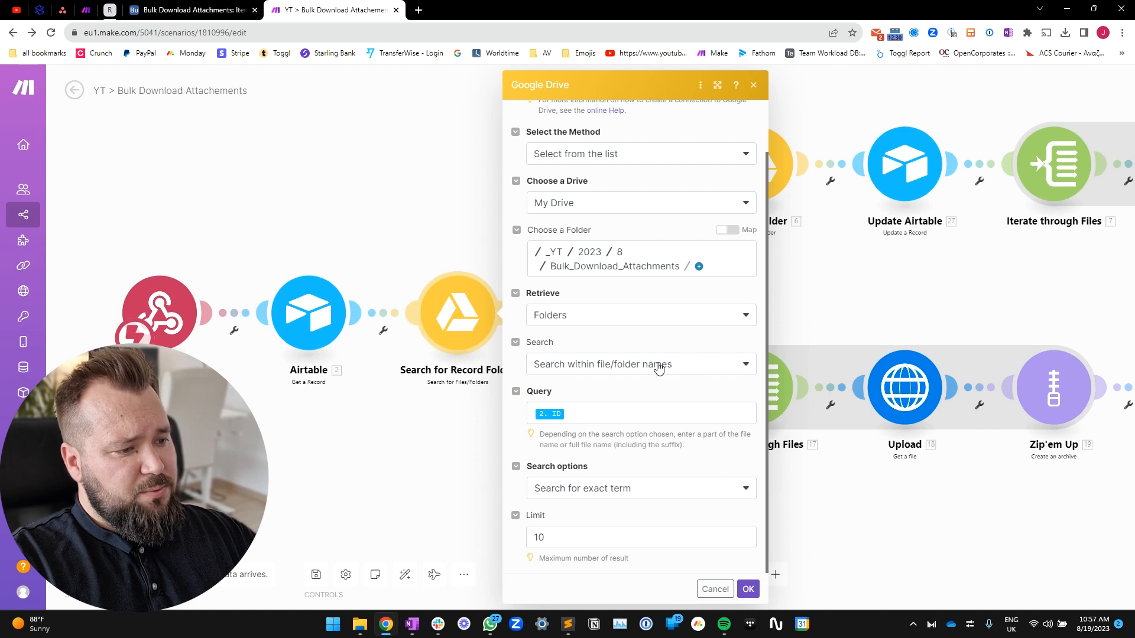
pyautogui.moveTo(710, 374)
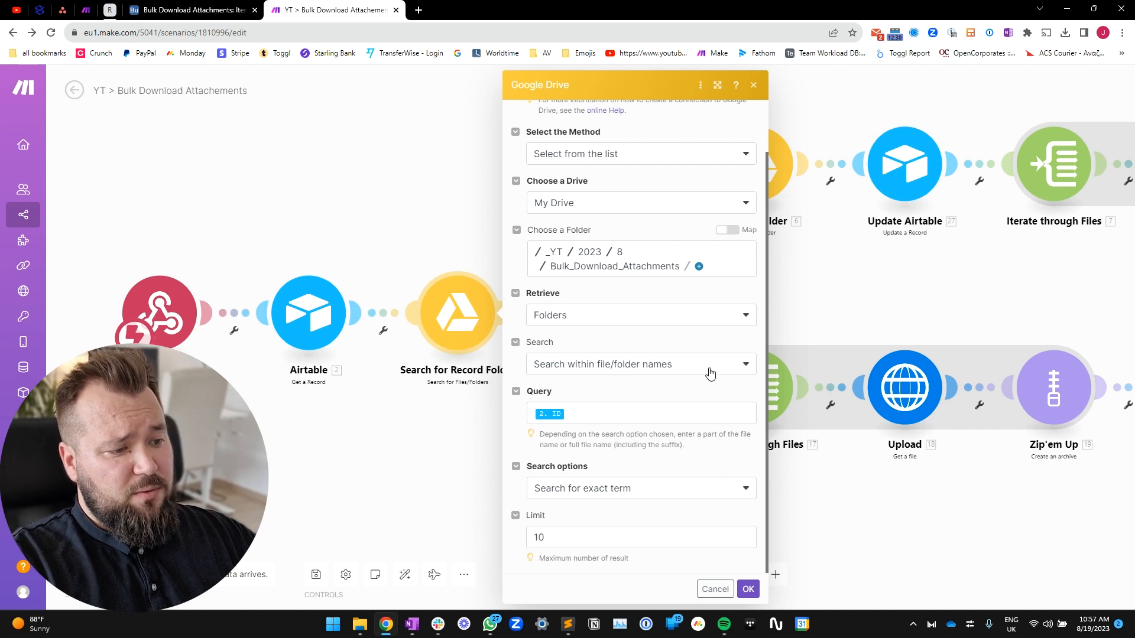
pyautogui.click(641, 413)
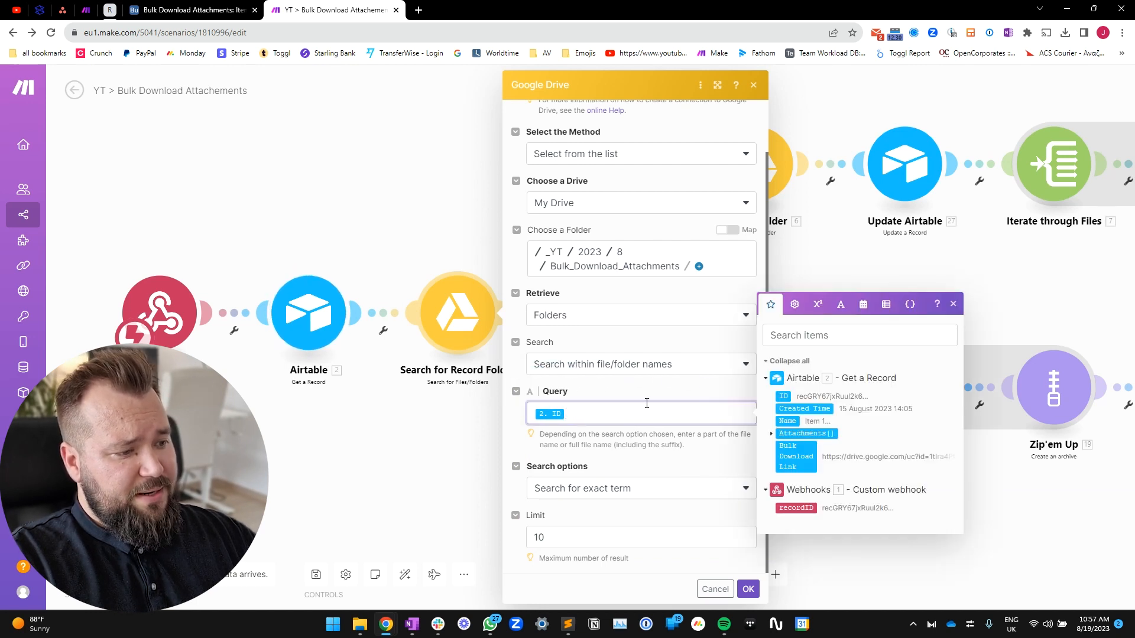
pyautogui.moveTo(304, 490)
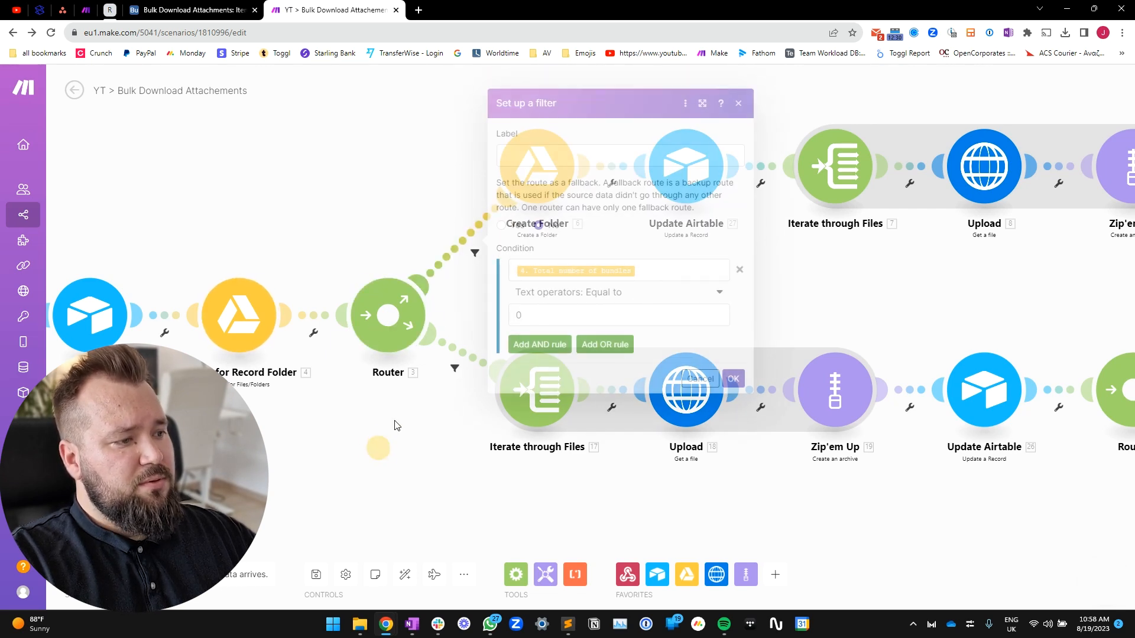
pyautogui.click(738, 102)
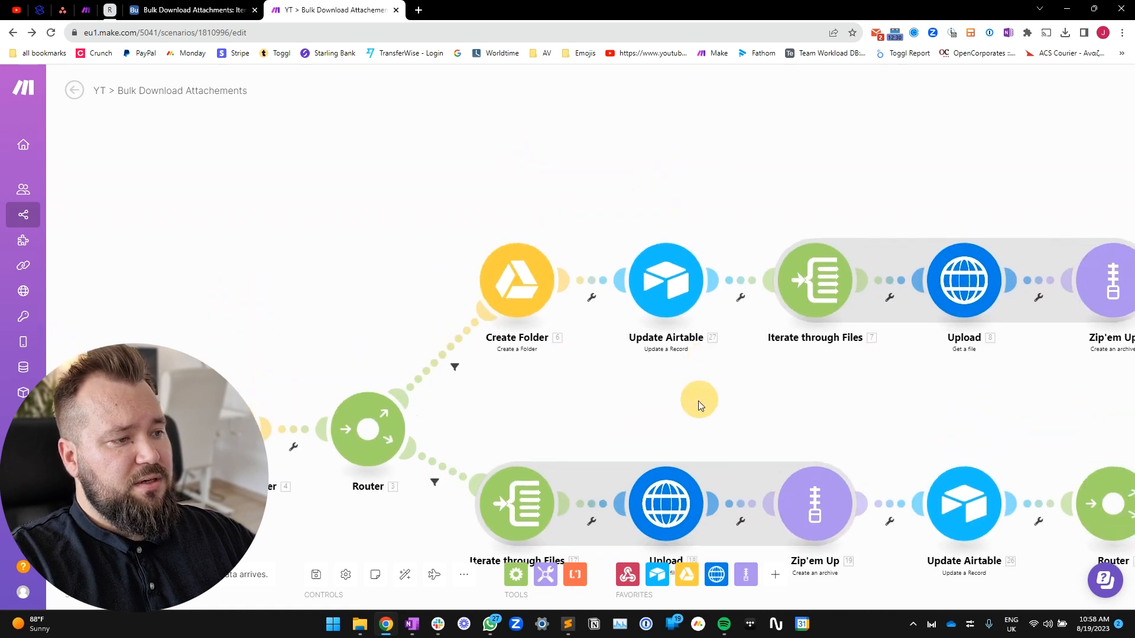
pyautogui.moveTo(613, 409)
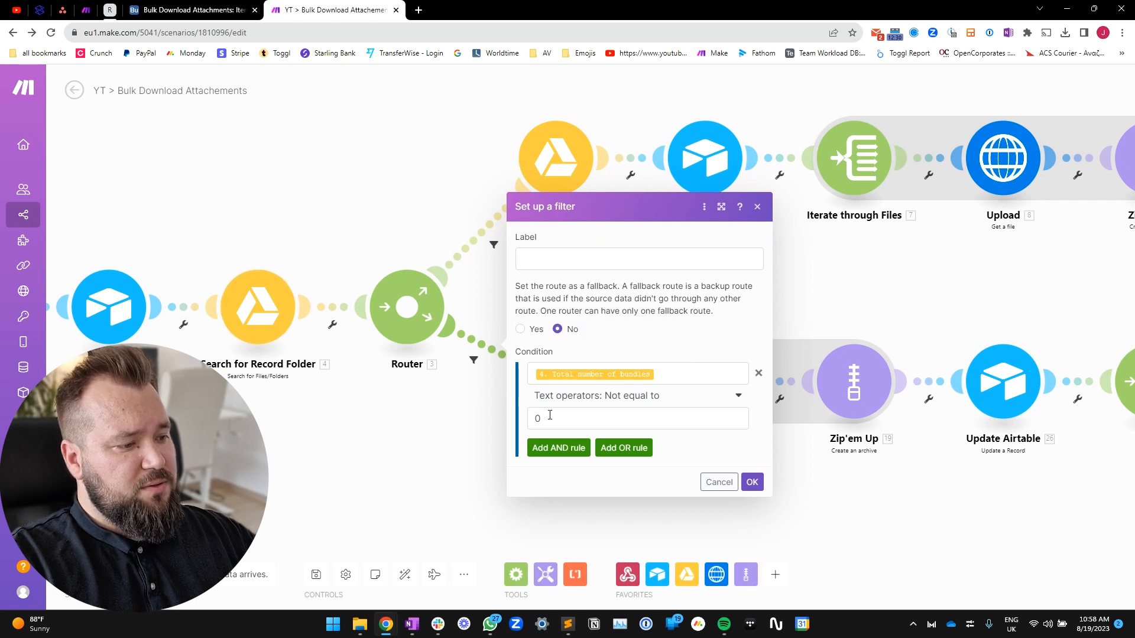
pyautogui.click(751, 482)
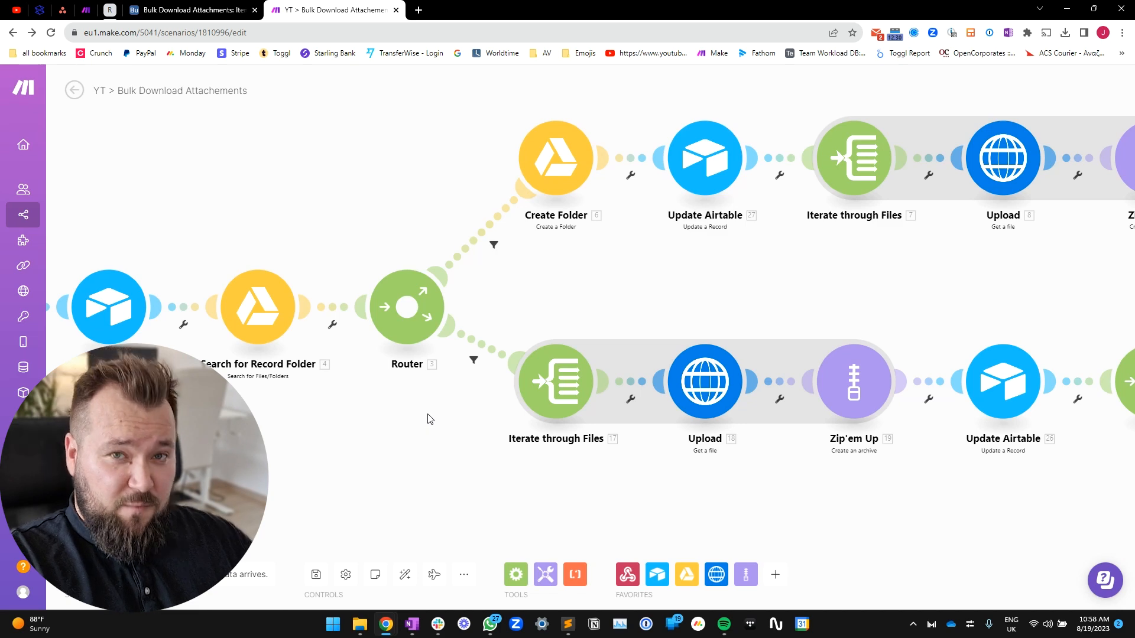
pyautogui.moveTo(456, 306)
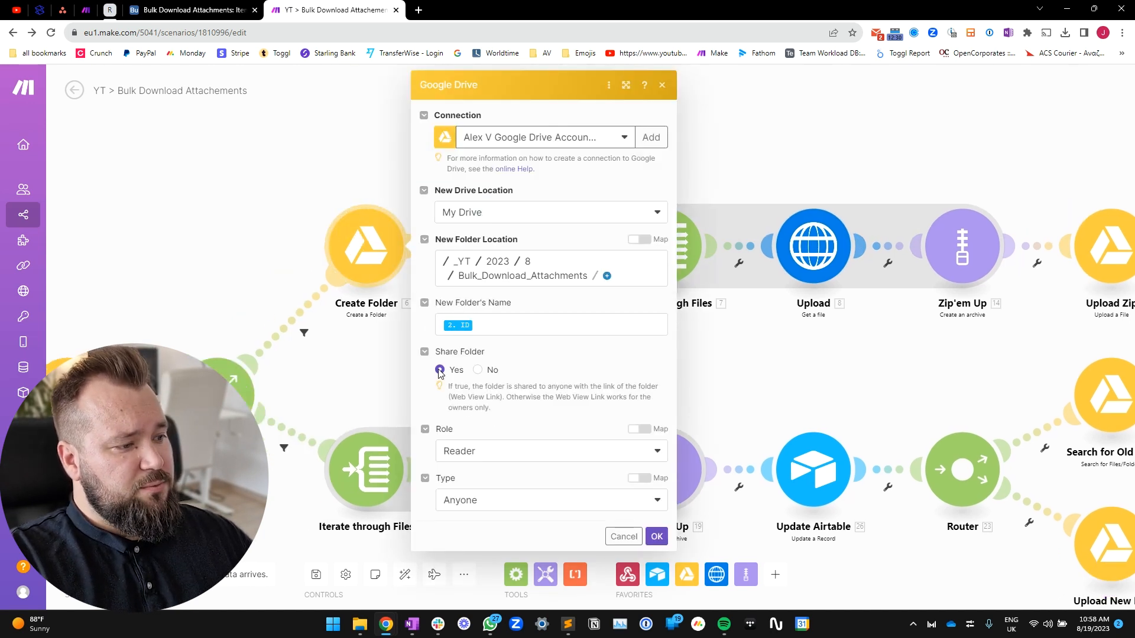
pyautogui.moveTo(477, 375)
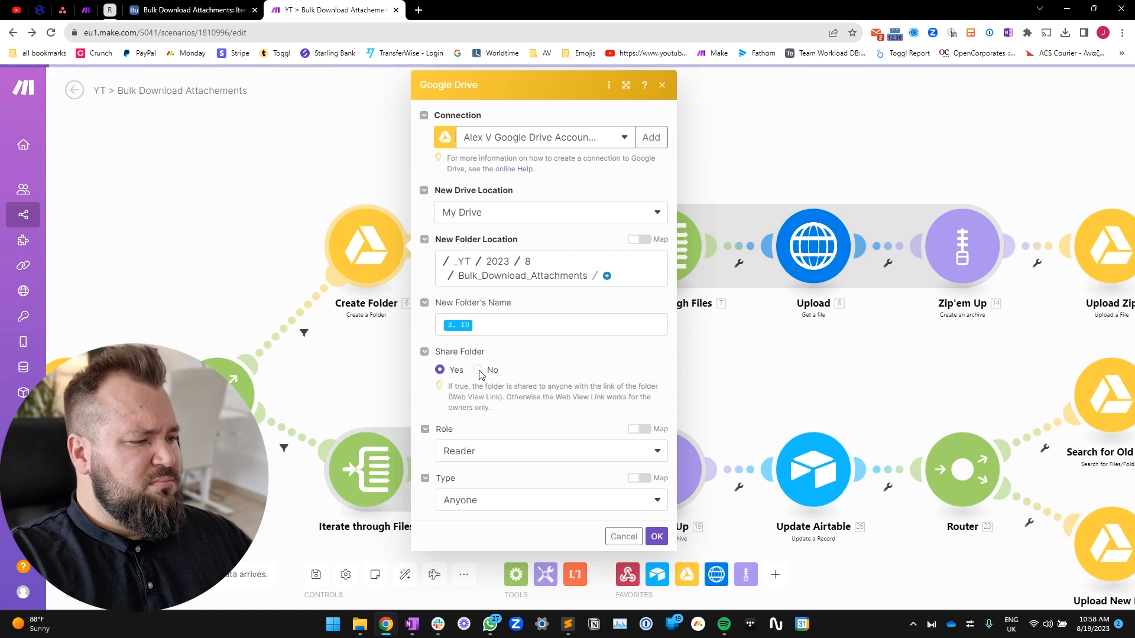
pyautogui.click(476, 370)
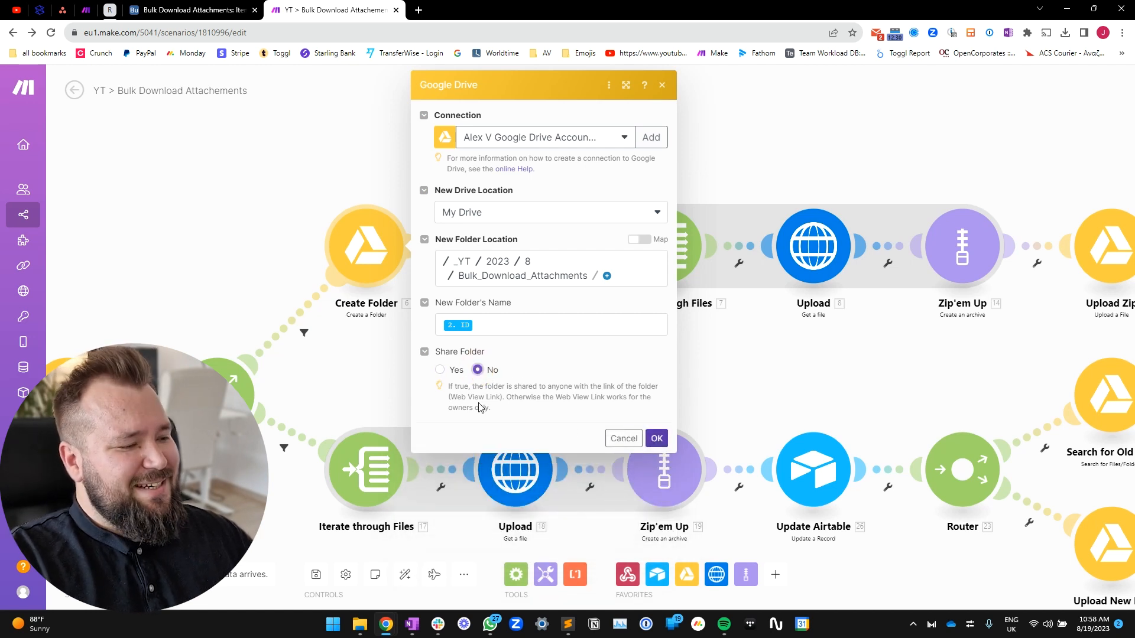
pyautogui.click(655, 438)
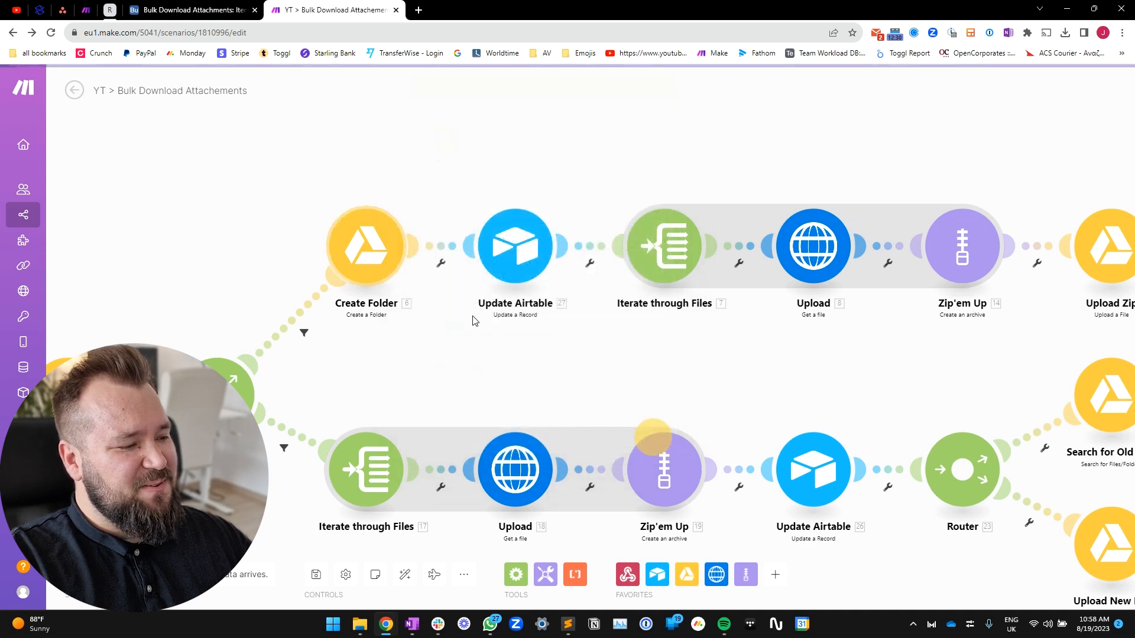
pyautogui.click(514, 244)
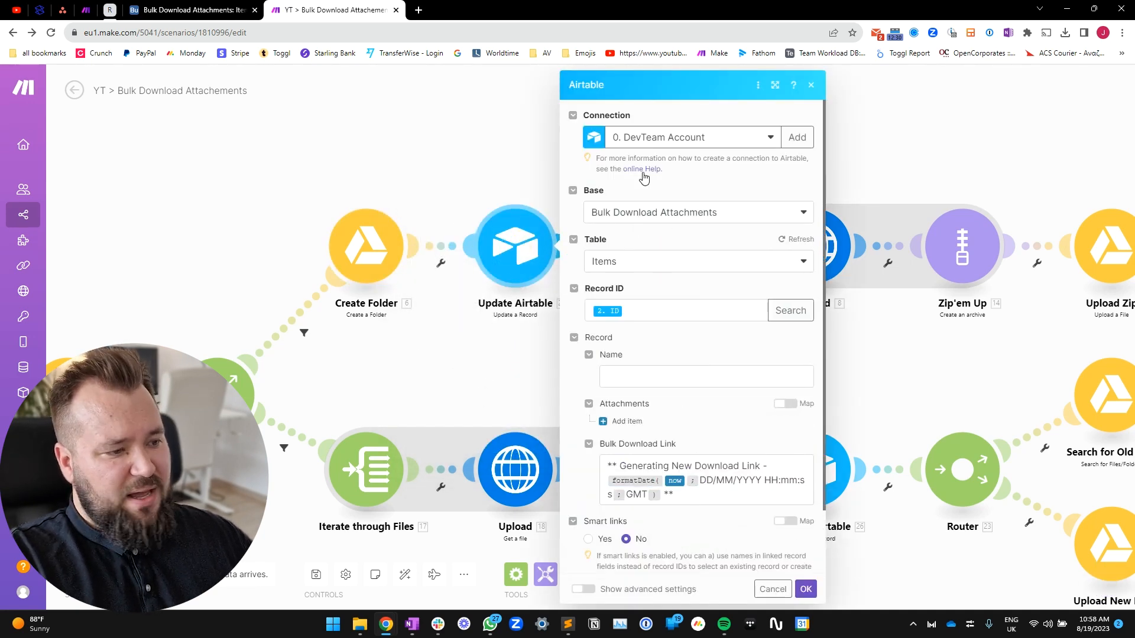
pyautogui.click(676, 311)
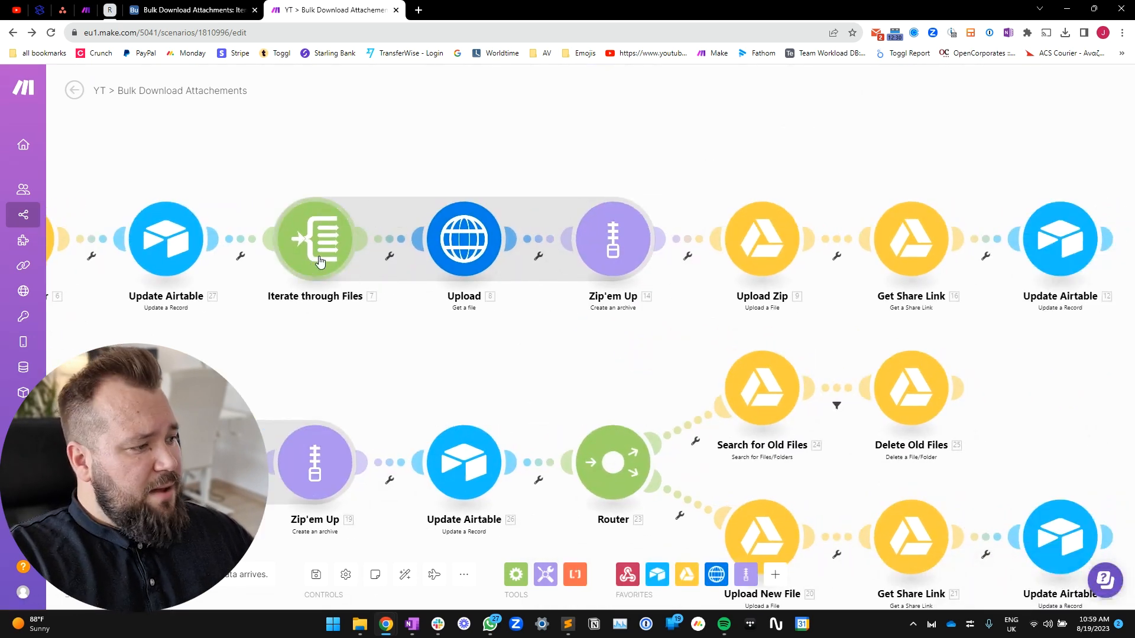
# - Review the HTTP get-file module and the Zip'em Up archive settings
pyautogui.click(314, 239)
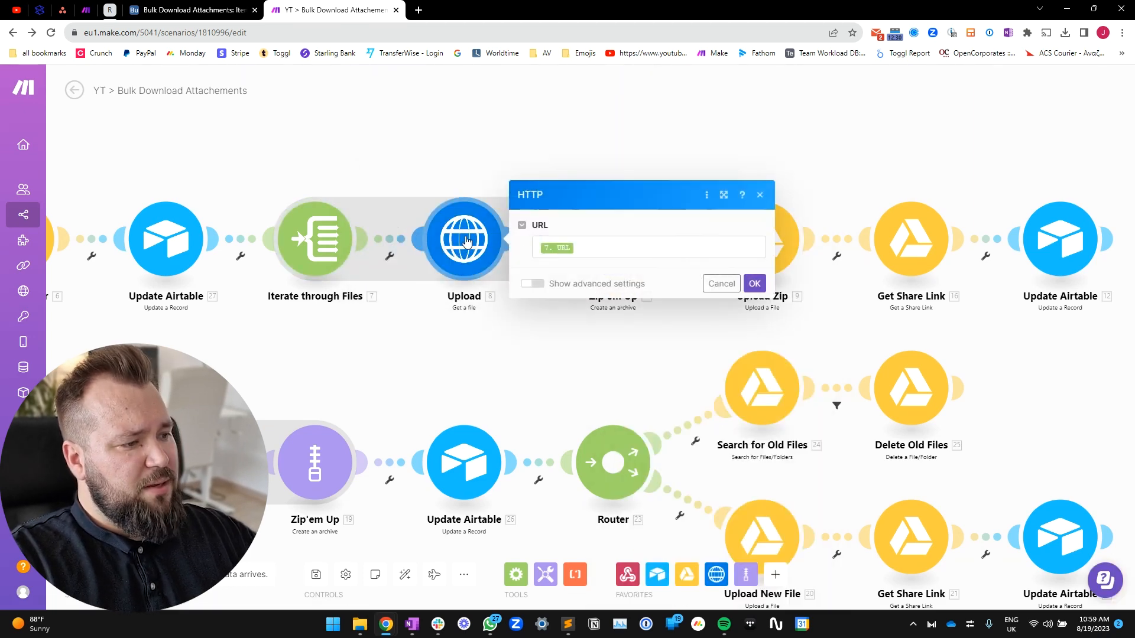
pyautogui.click(648, 248)
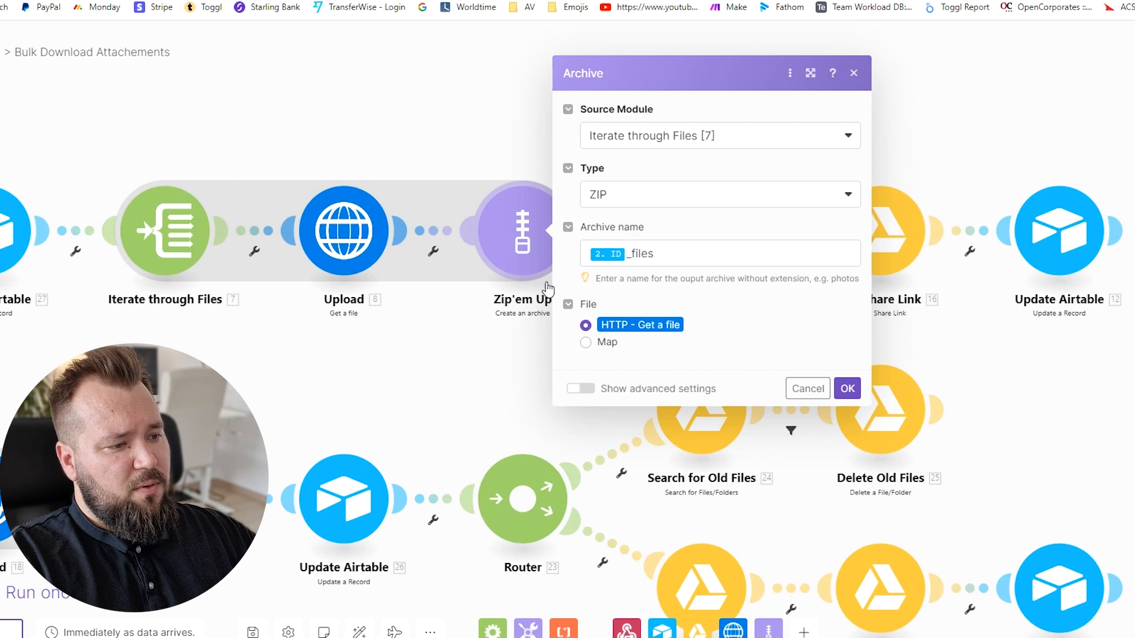
pyautogui.moveTo(604, 141)
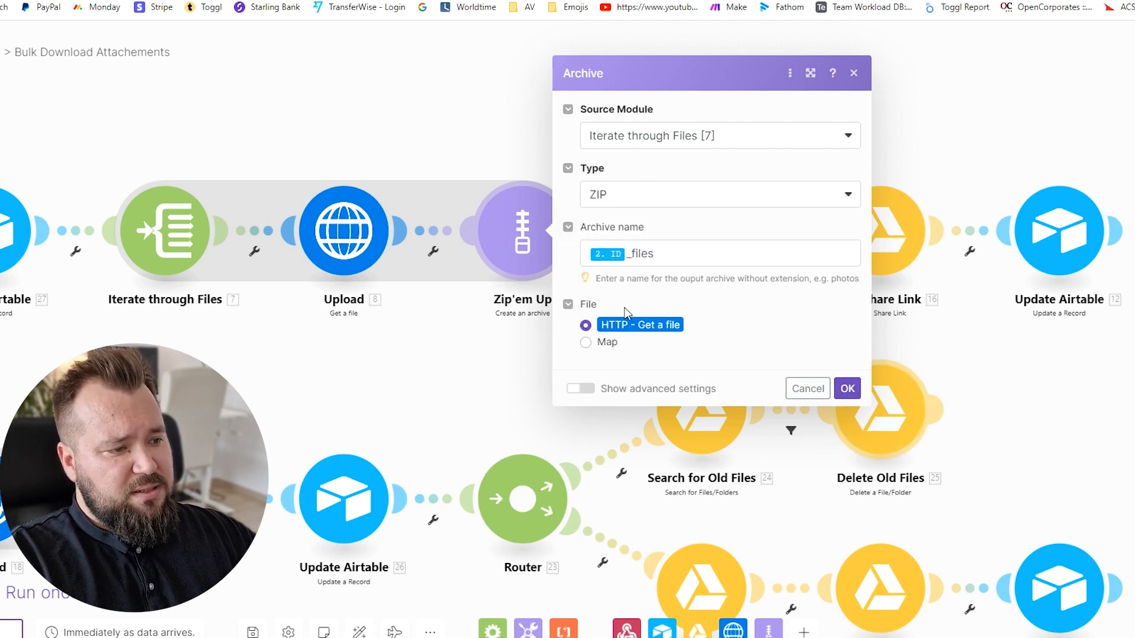
pyautogui.moveTo(762, 345)
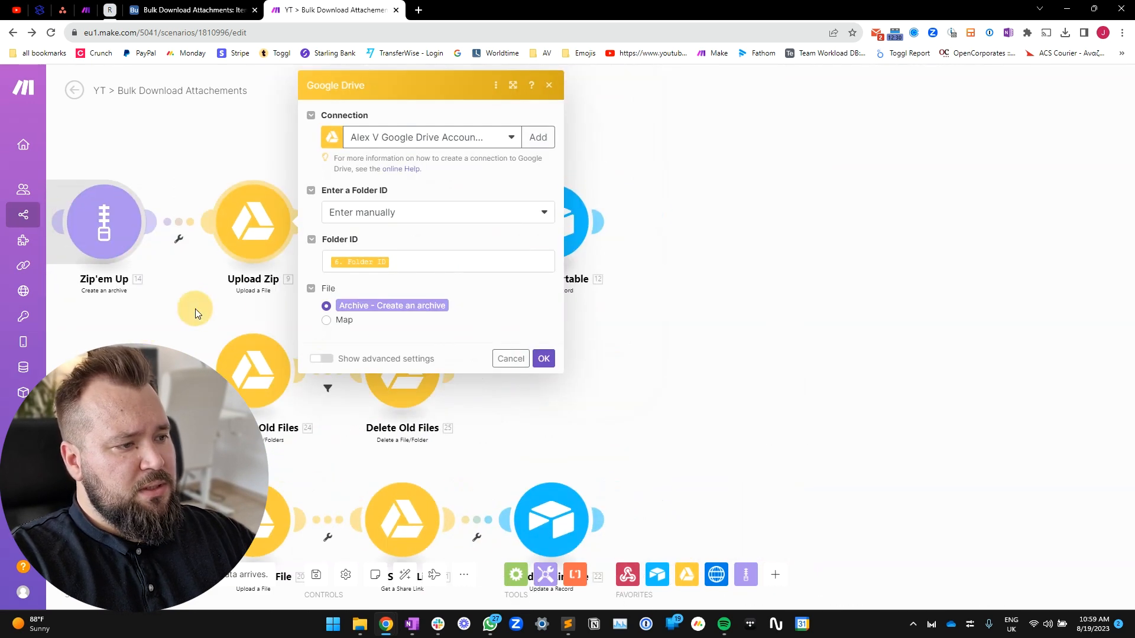
# - Confirm Get Share Link sharing the uploaded zip with Reader access for Anyone
pyautogui.click(510, 358)
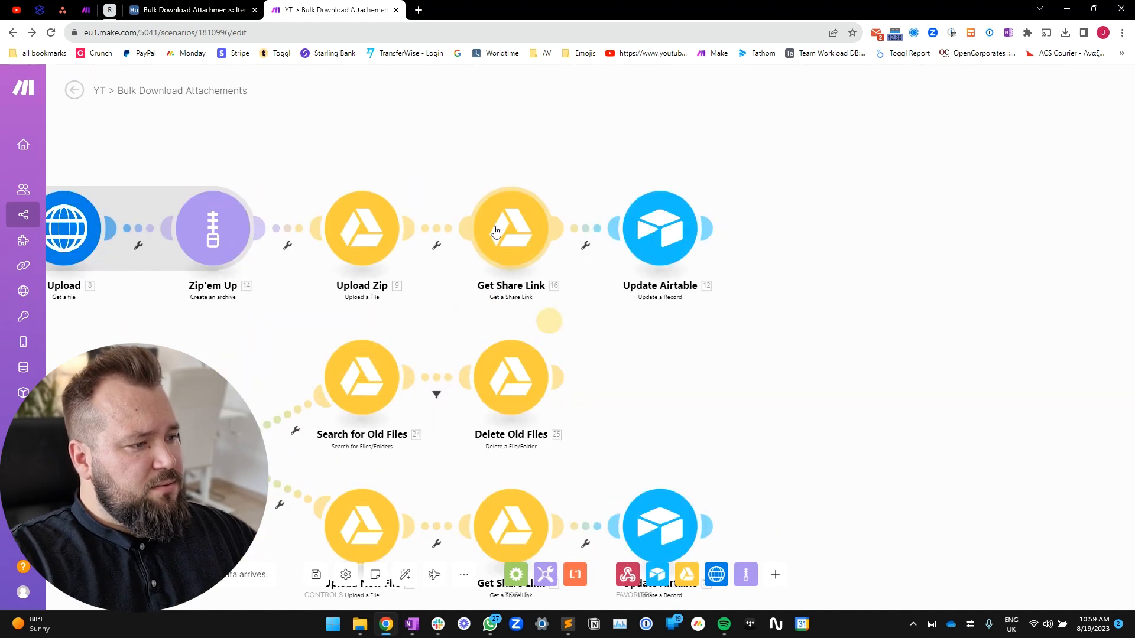
pyautogui.click(509, 228)
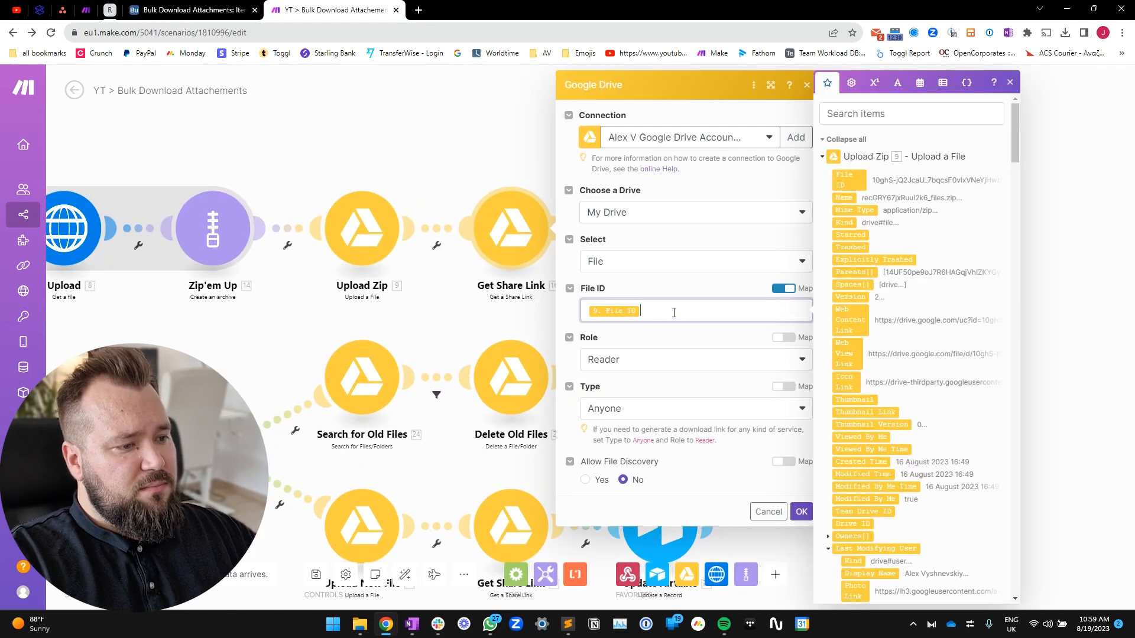
pyautogui.moveTo(361, 228)
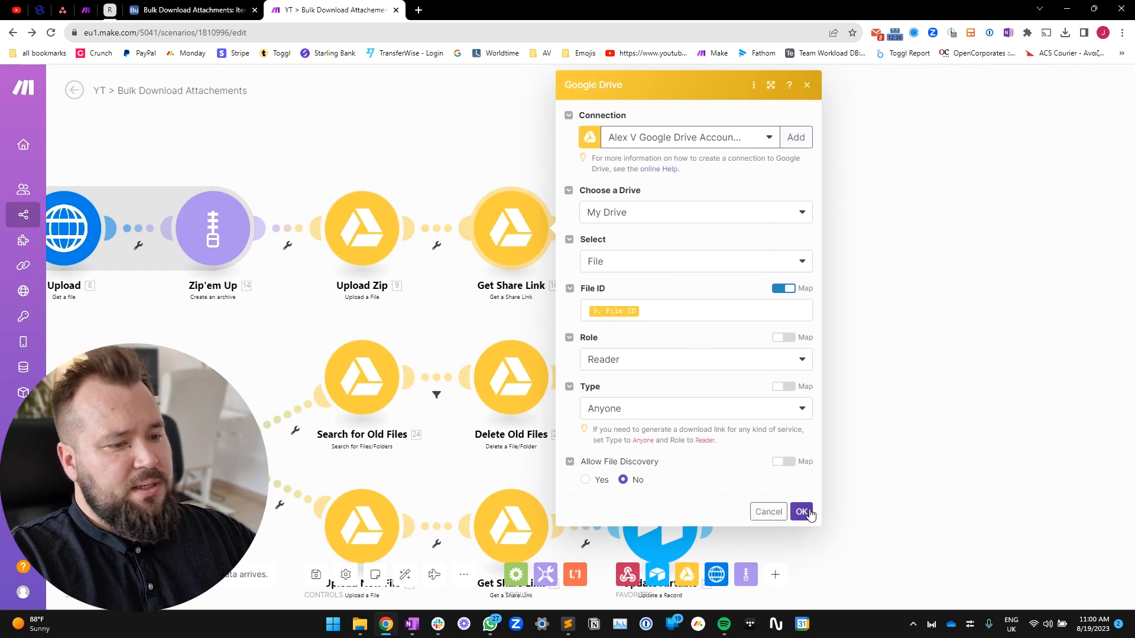
pyautogui.click(801, 511)
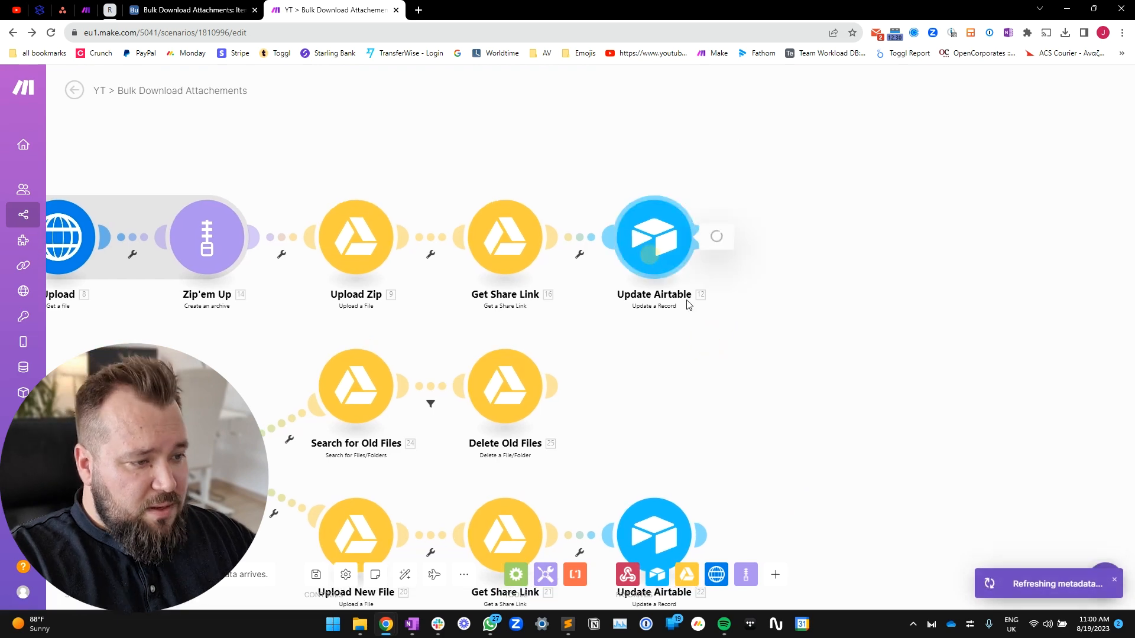
# - Map 16. Web Content Link into Update Airtable's Bulk Download Link field
pyautogui.click(652, 237)
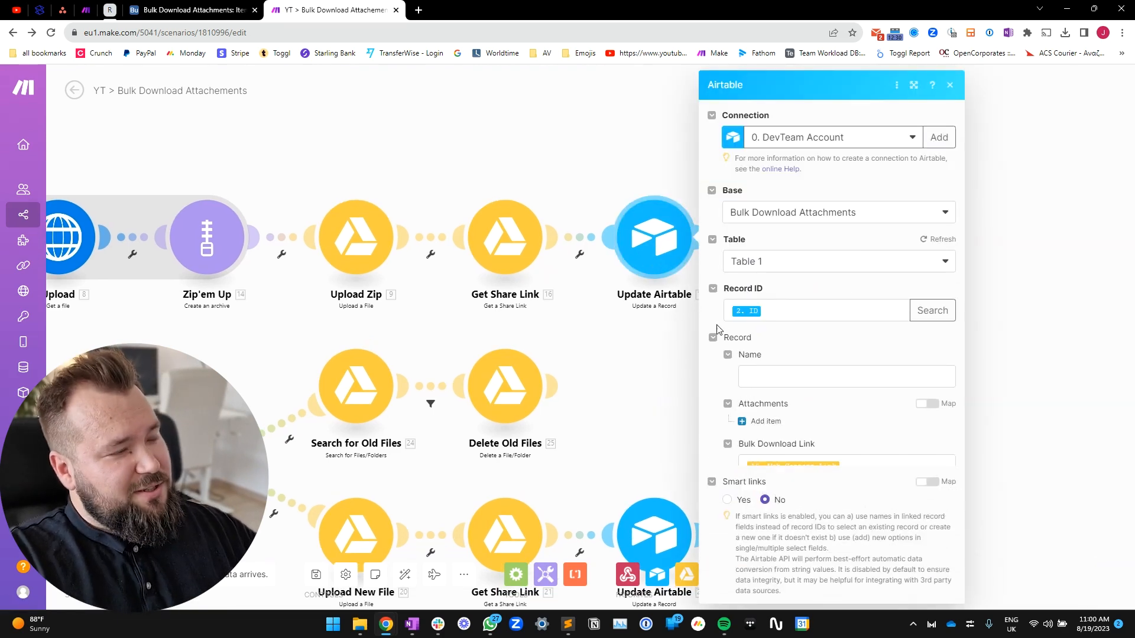
pyautogui.click(814, 311)
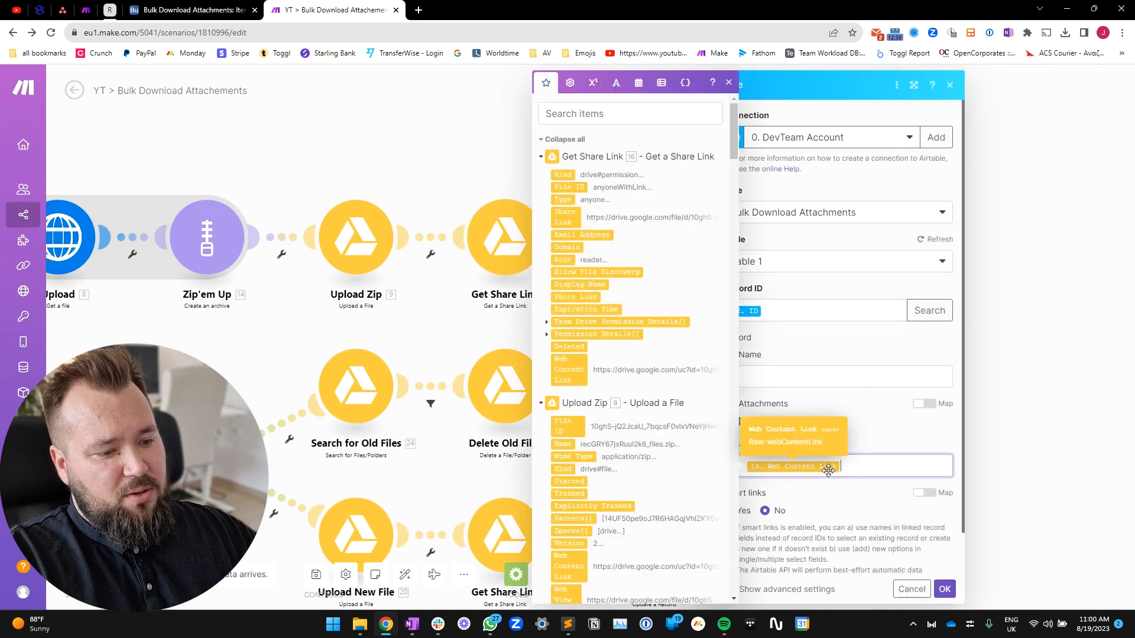
pyautogui.moveTo(796, 456)
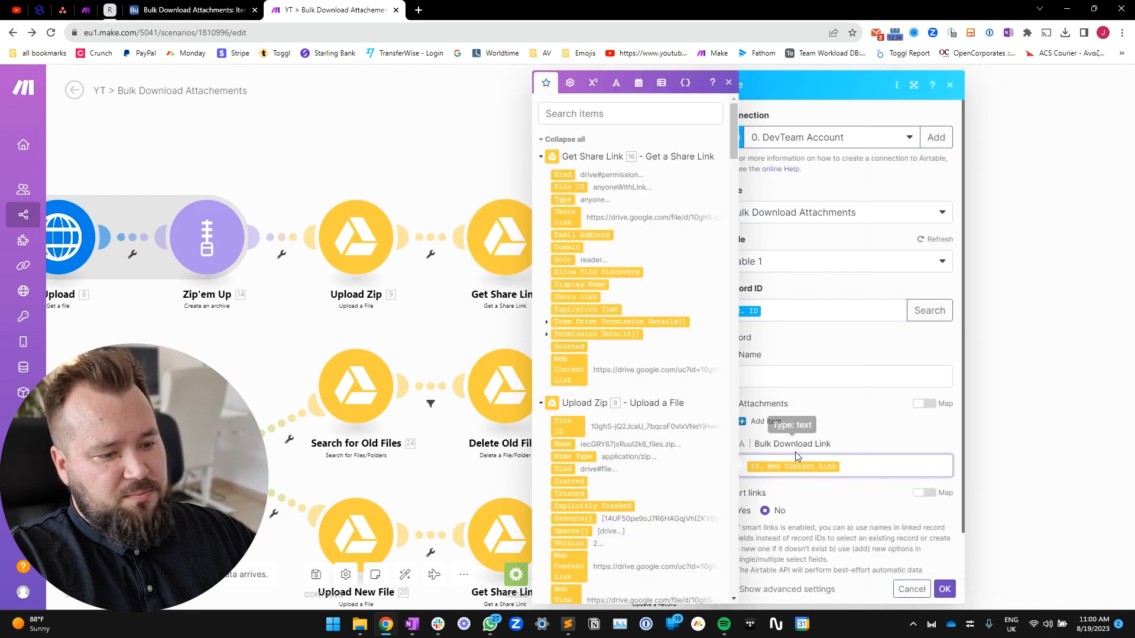
pyautogui.click(728, 83)
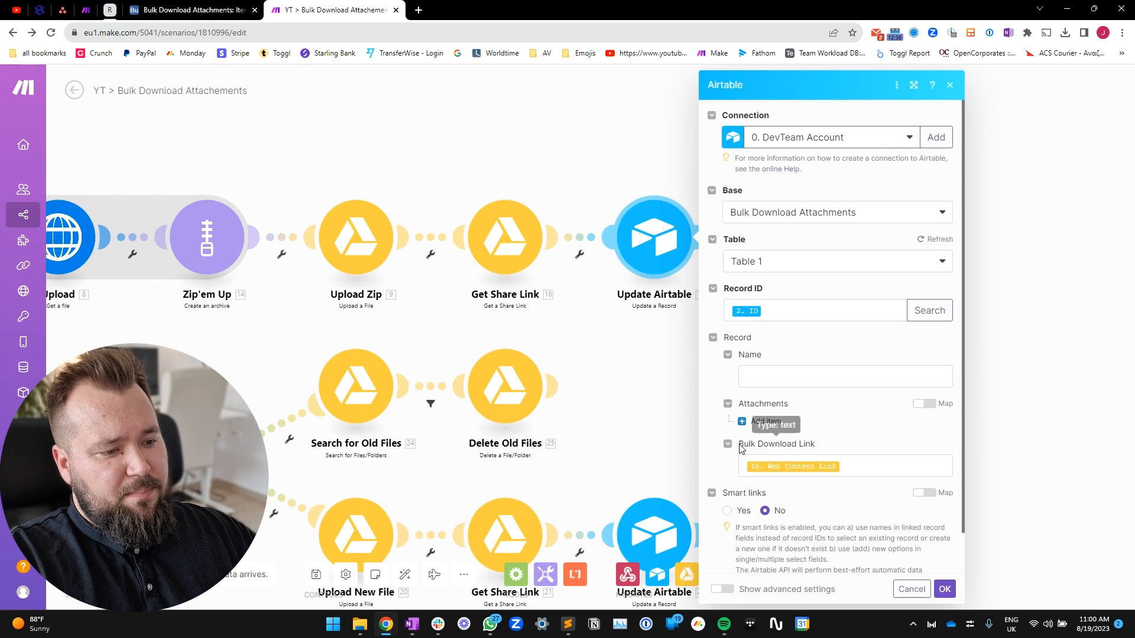
pyautogui.moveTo(945, 589)
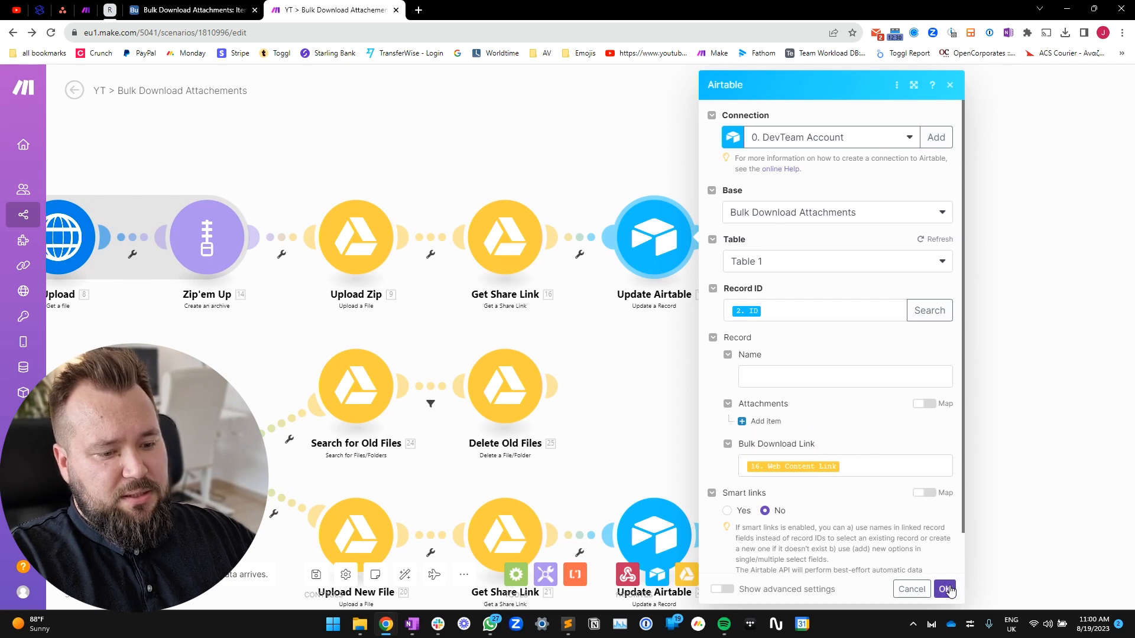
pyautogui.click(944, 589)
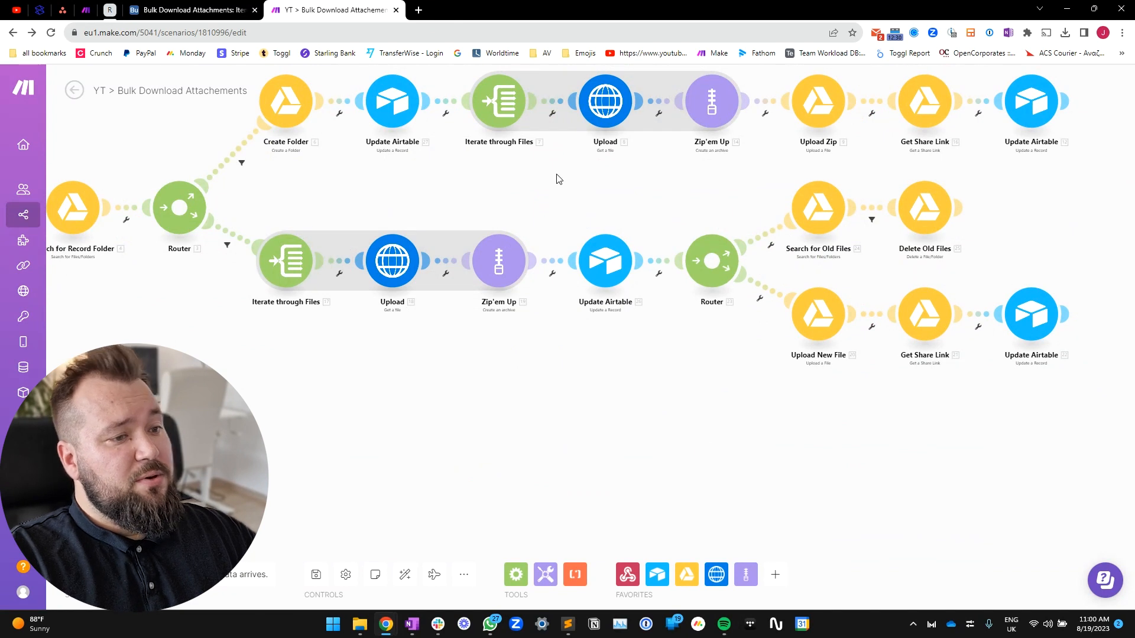
pyautogui.moveTo(1047, 432)
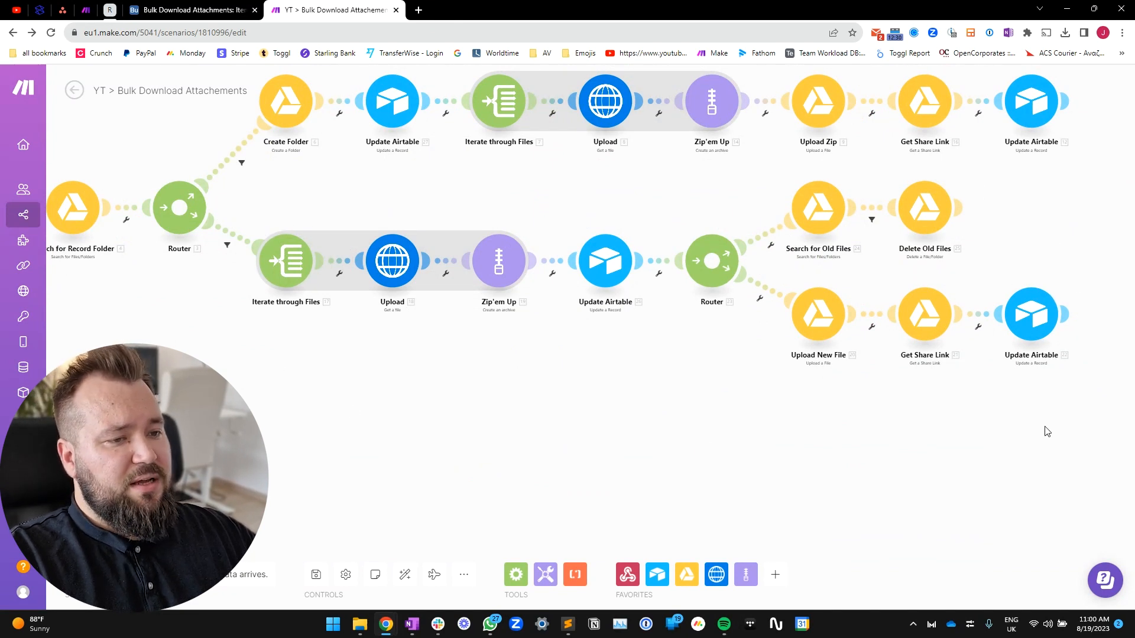
pyautogui.click(284, 260)
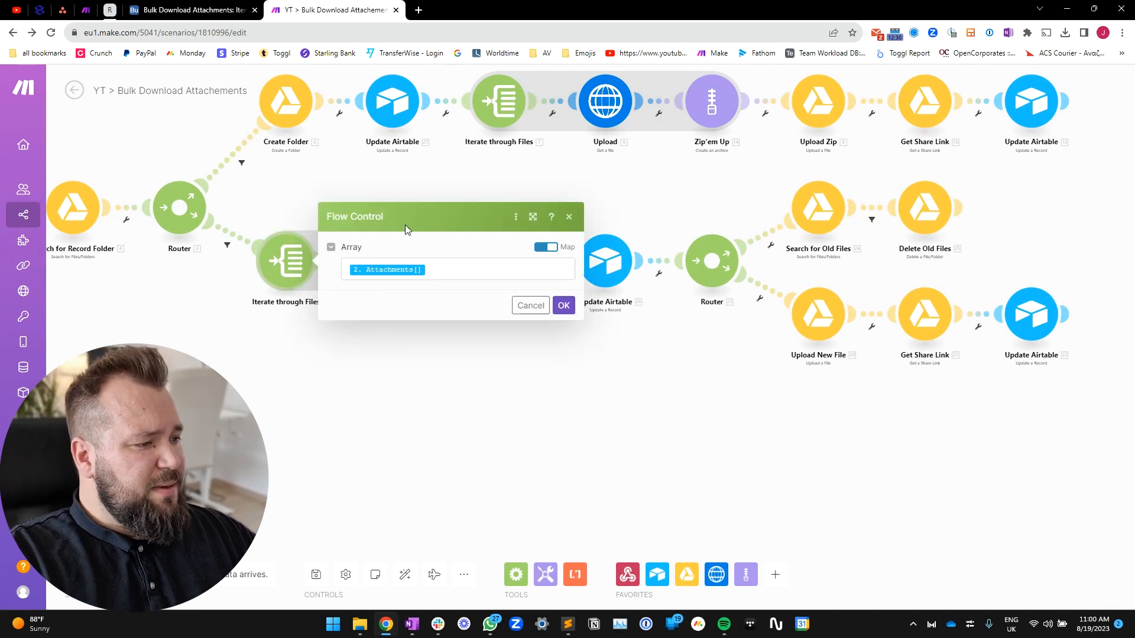
pyautogui.click(563, 305)
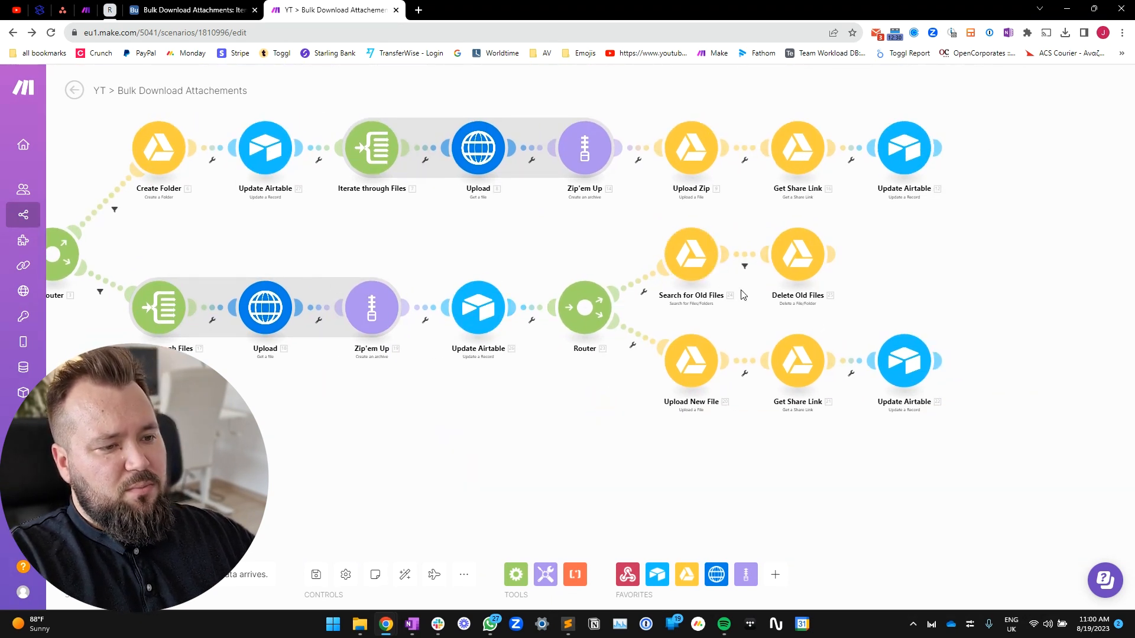
pyautogui.moveTo(843, 291)
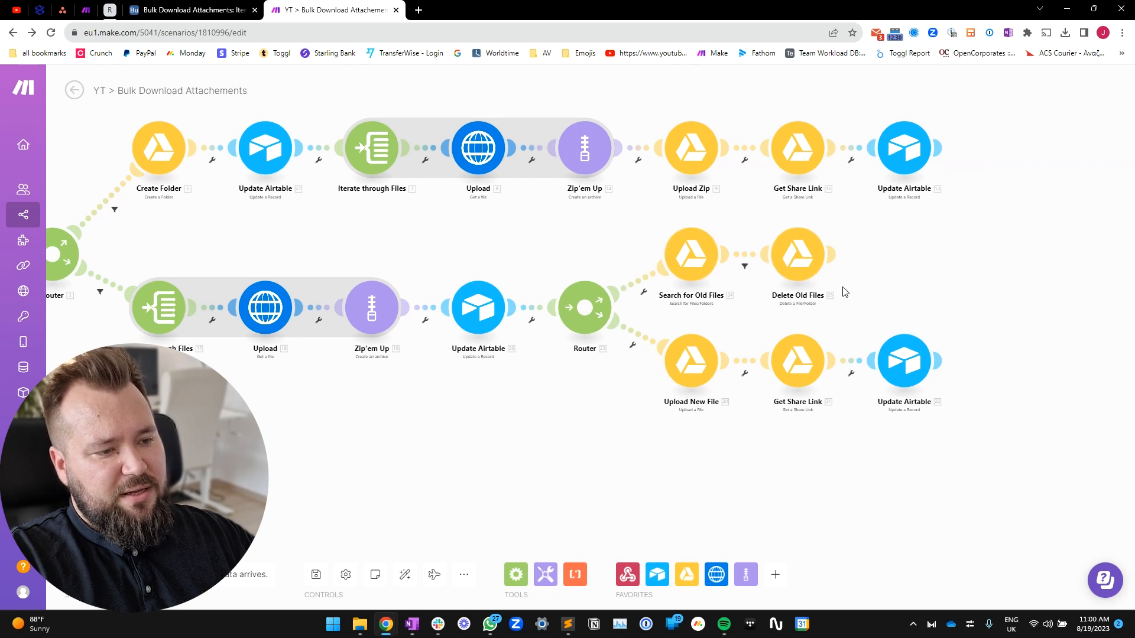
pyautogui.moveTo(660, 365)
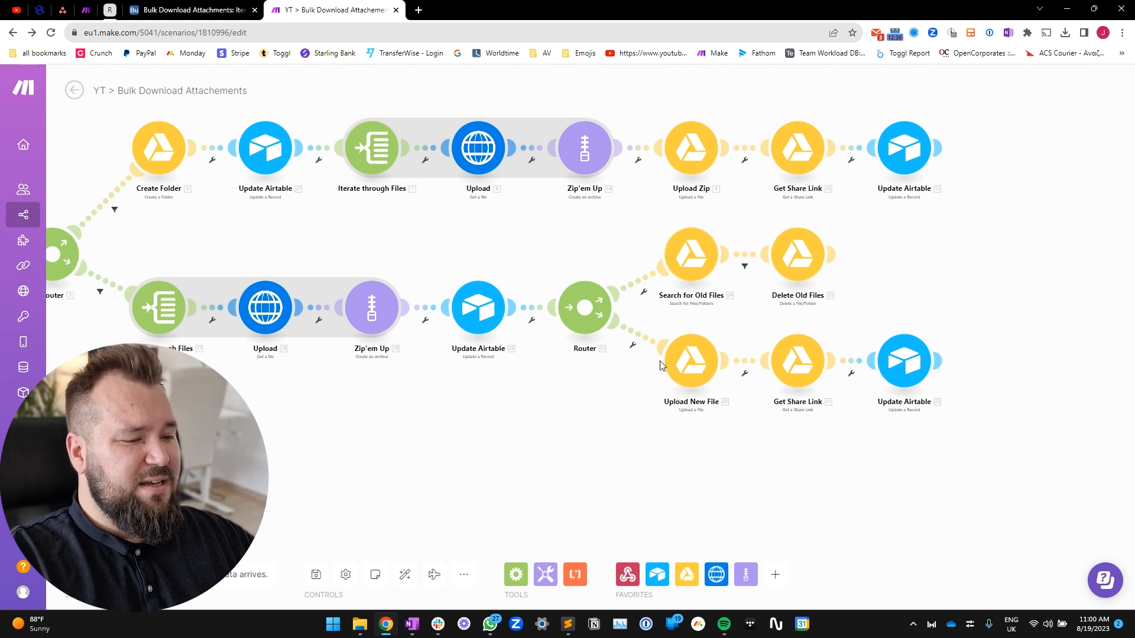
pyautogui.moveTo(477, 264)
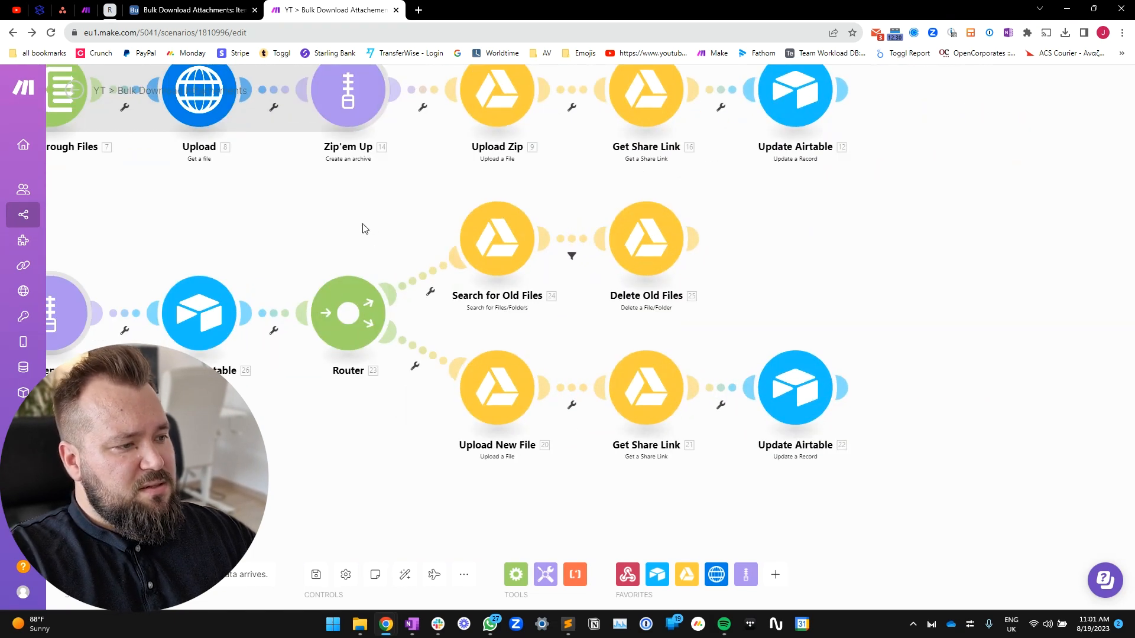
pyautogui.click(496, 239)
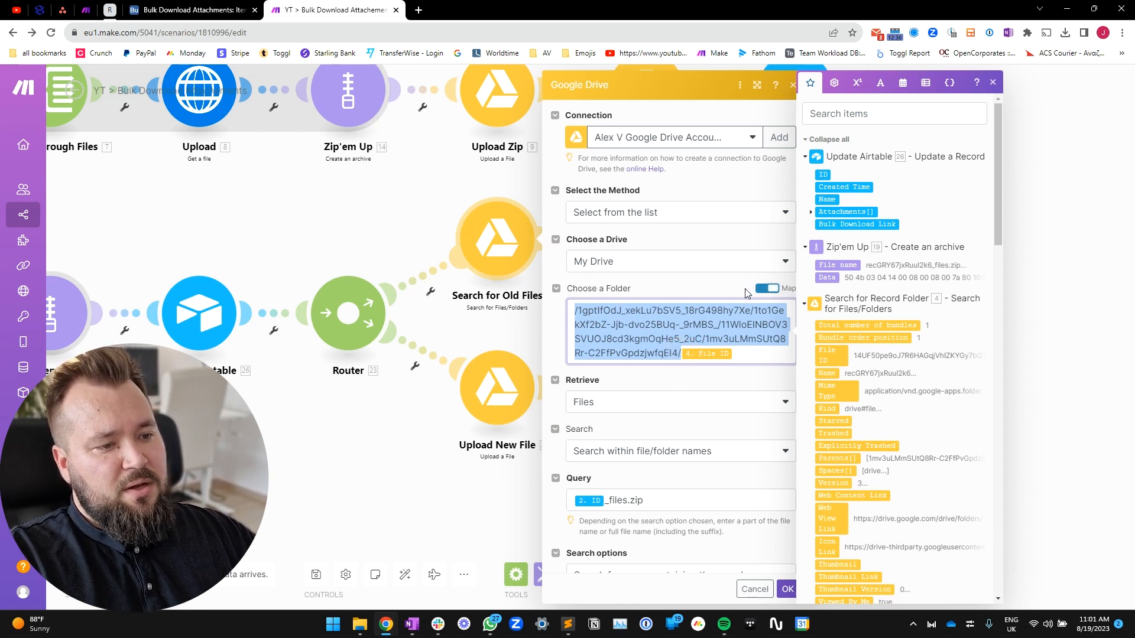
pyautogui.moveTo(706, 294)
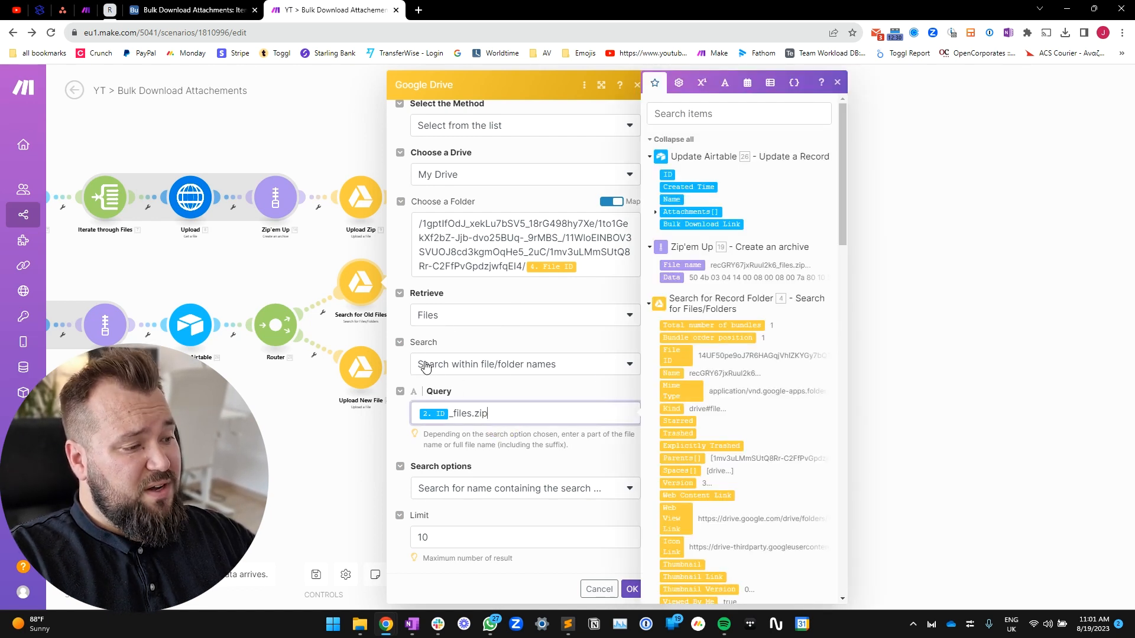
pyautogui.moveTo(564, 390)
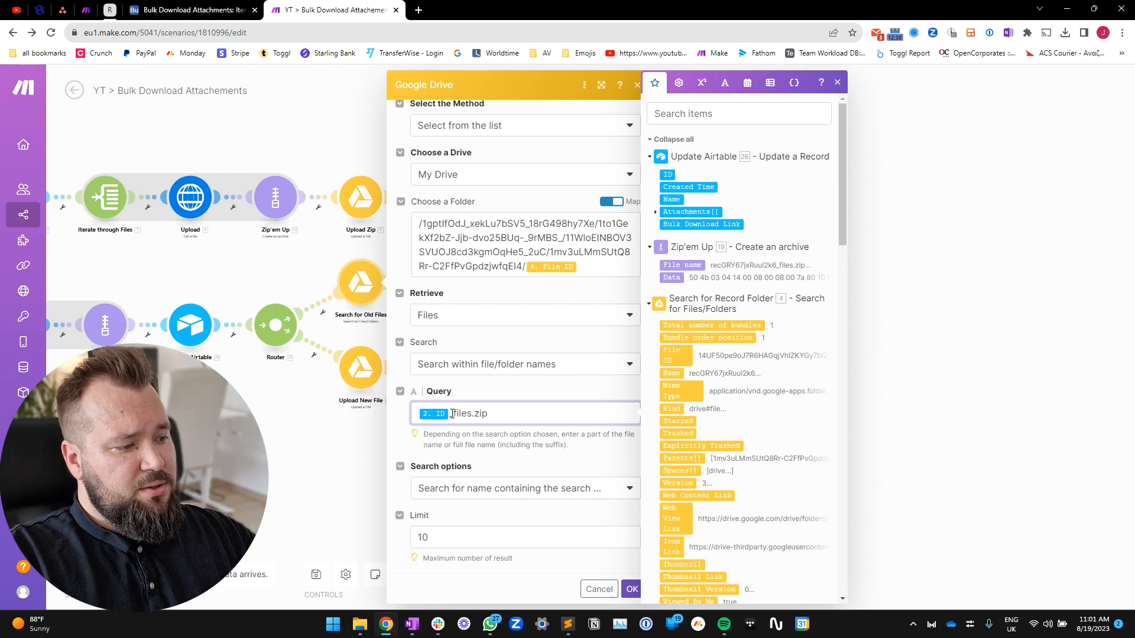
pyautogui.click(597, 589)
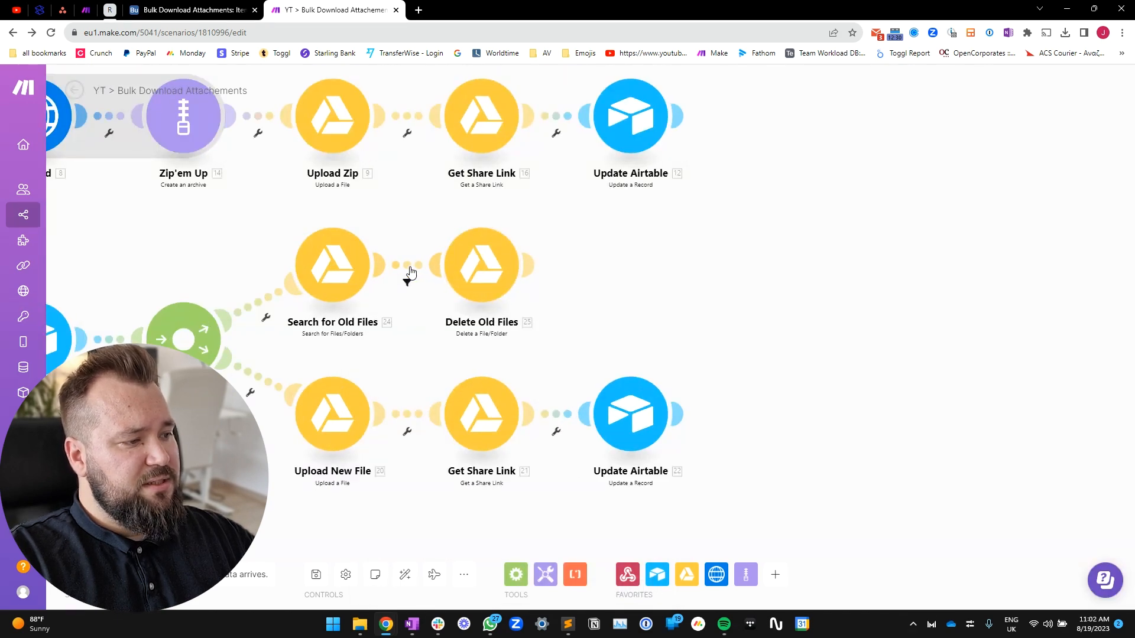
pyautogui.click(406, 283)
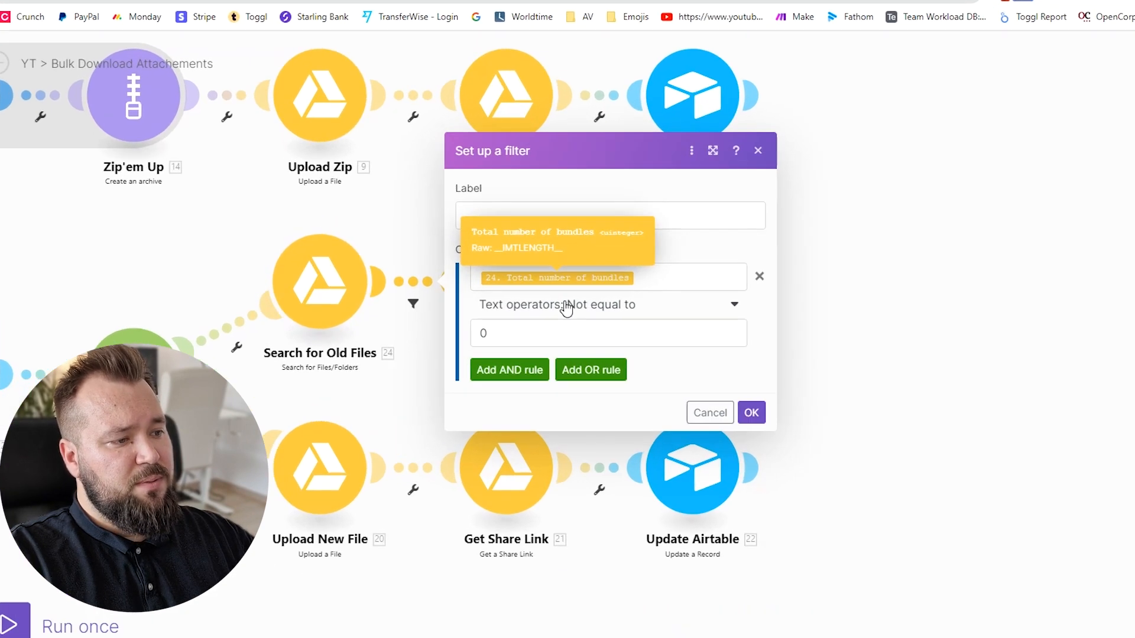
pyautogui.moveTo(369, 382)
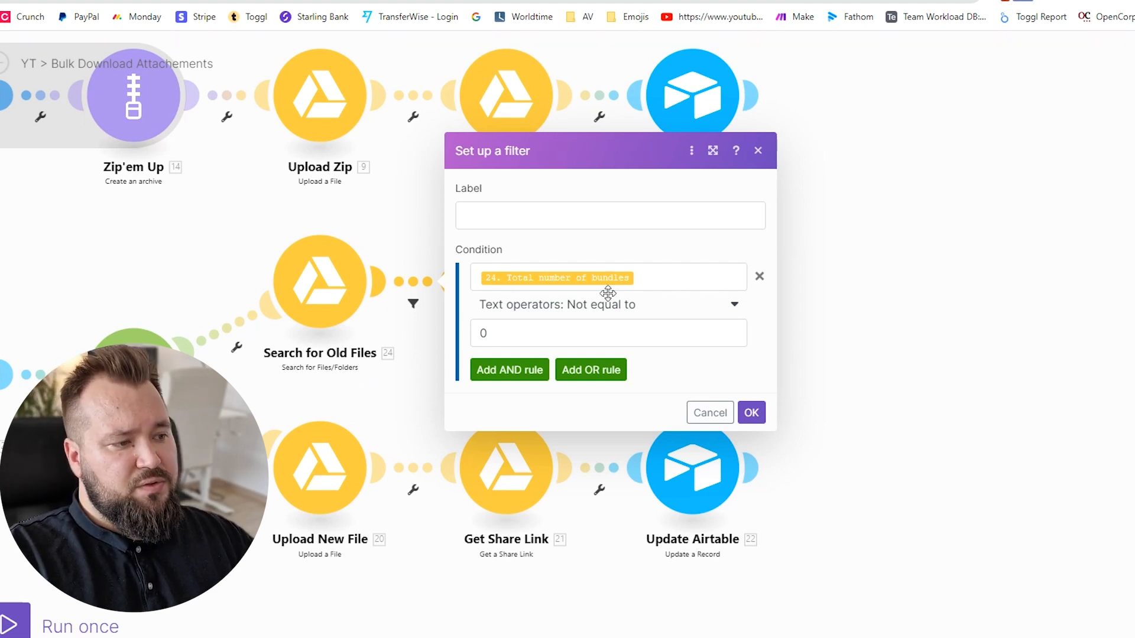
pyautogui.moveTo(376, 435)
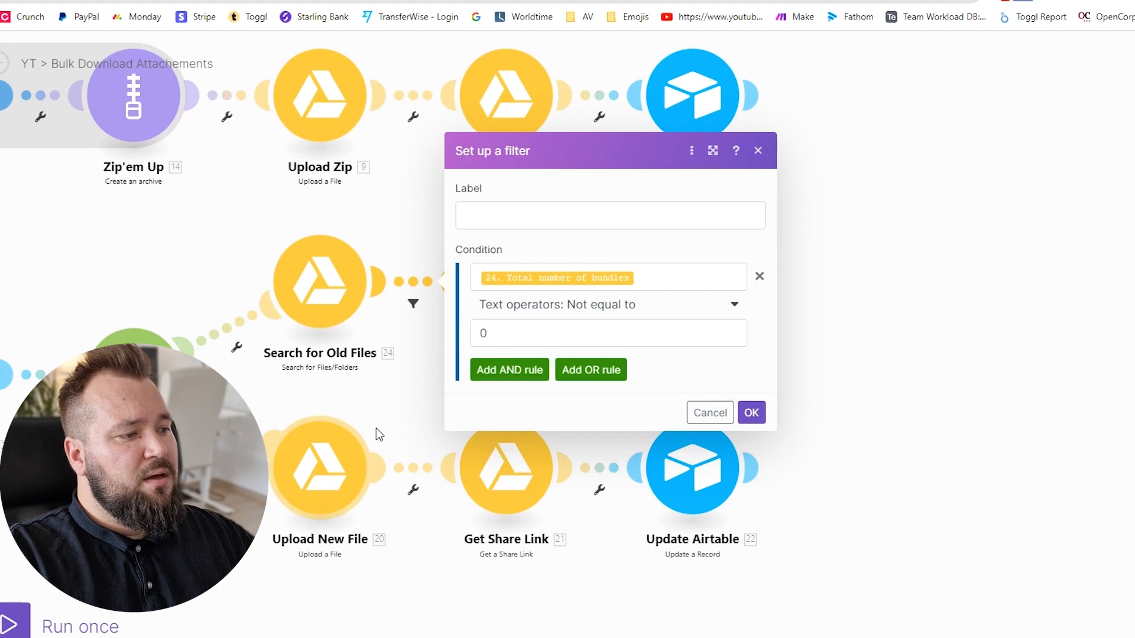
pyautogui.click(750, 412)
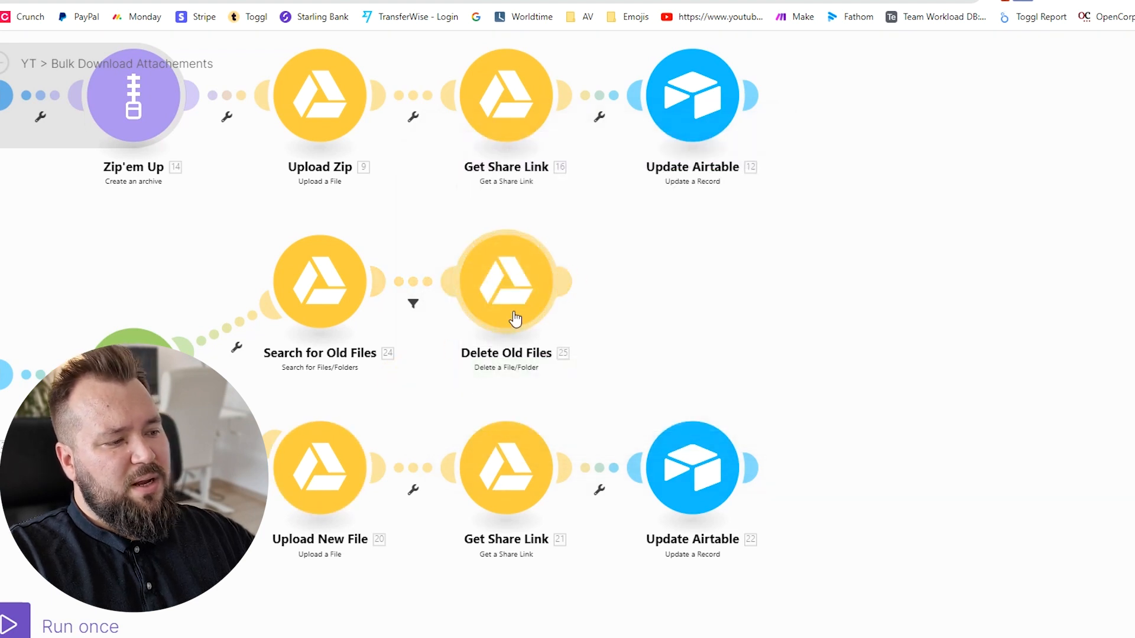
pyautogui.moveTo(526, 289)
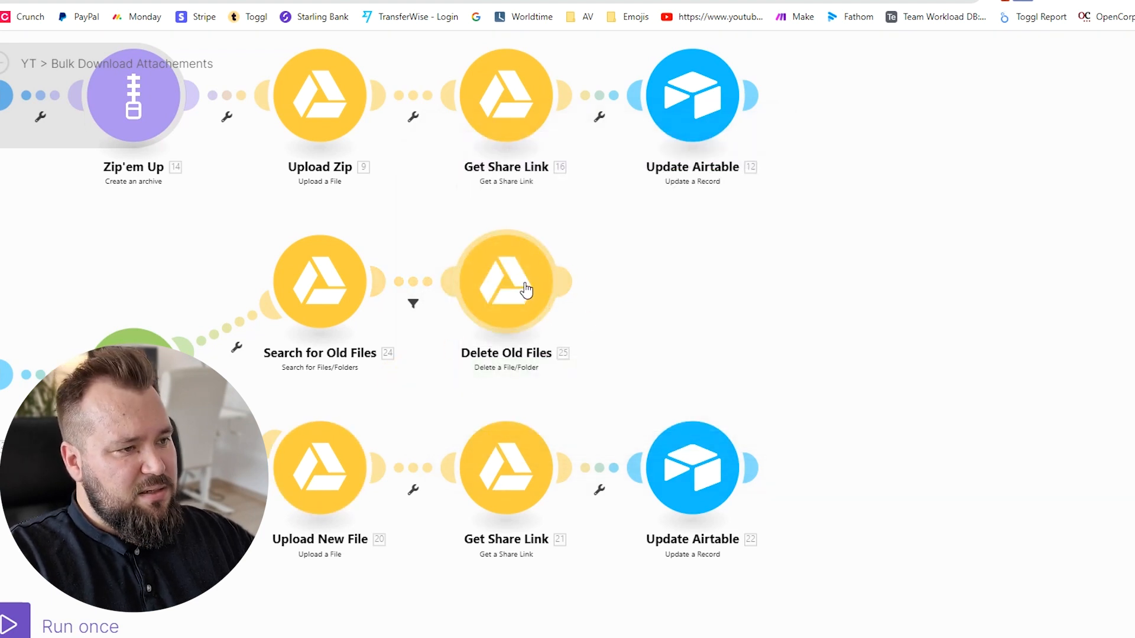
pyautogui.moveTo(502, 293)
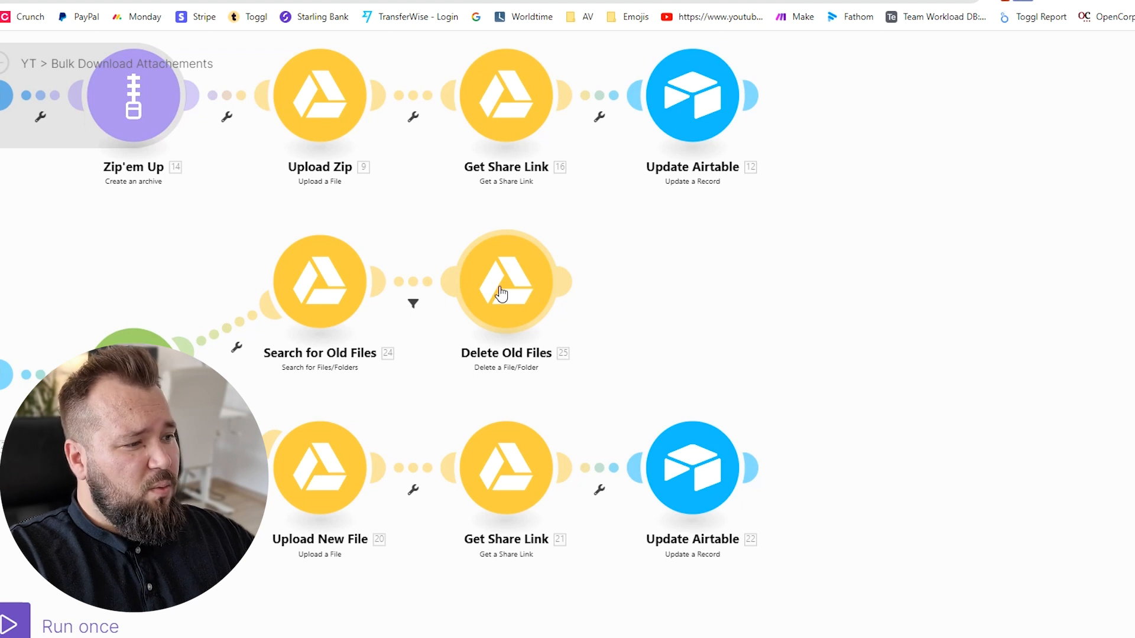
pyautogui.moveTo(498, 298)
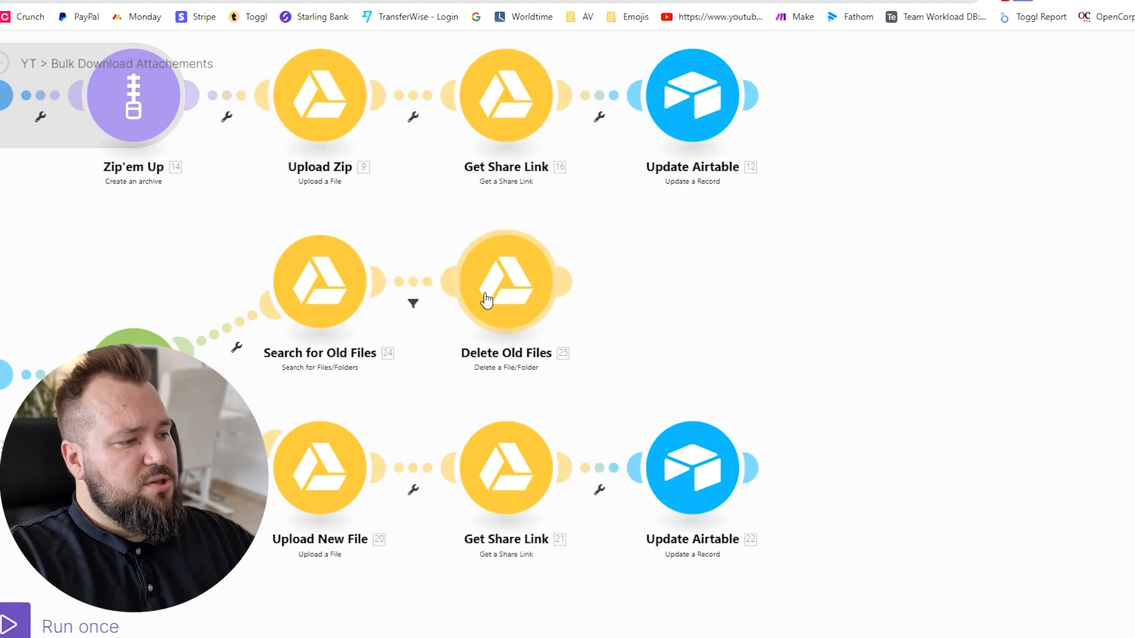
pyautogui.moveTo(403, 305)
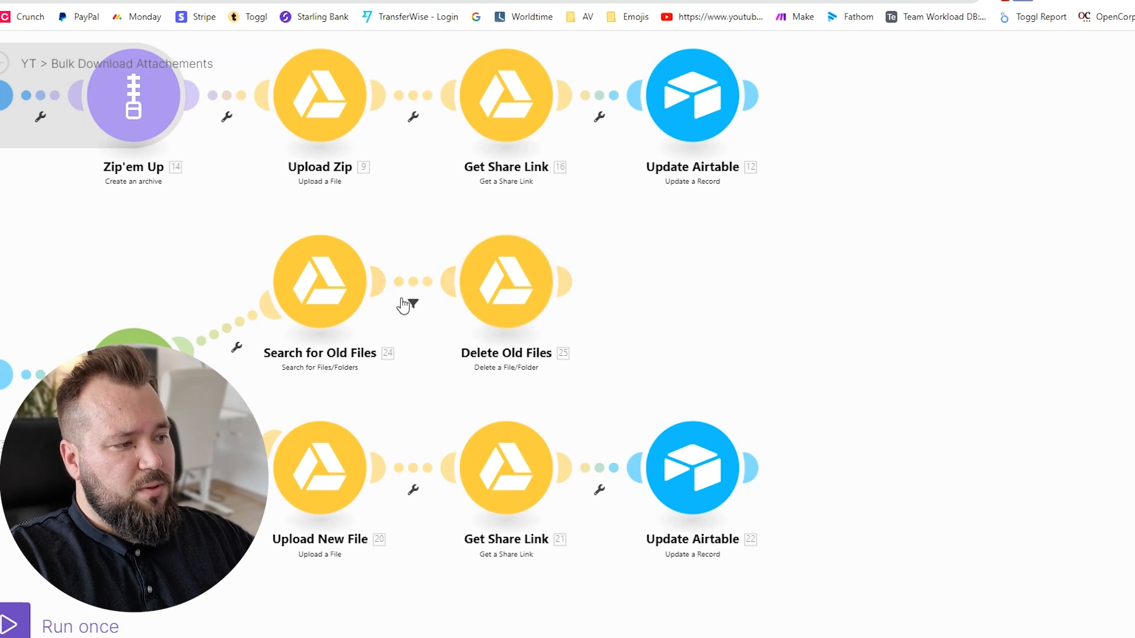
pyautogui.moveTo(615, 274)
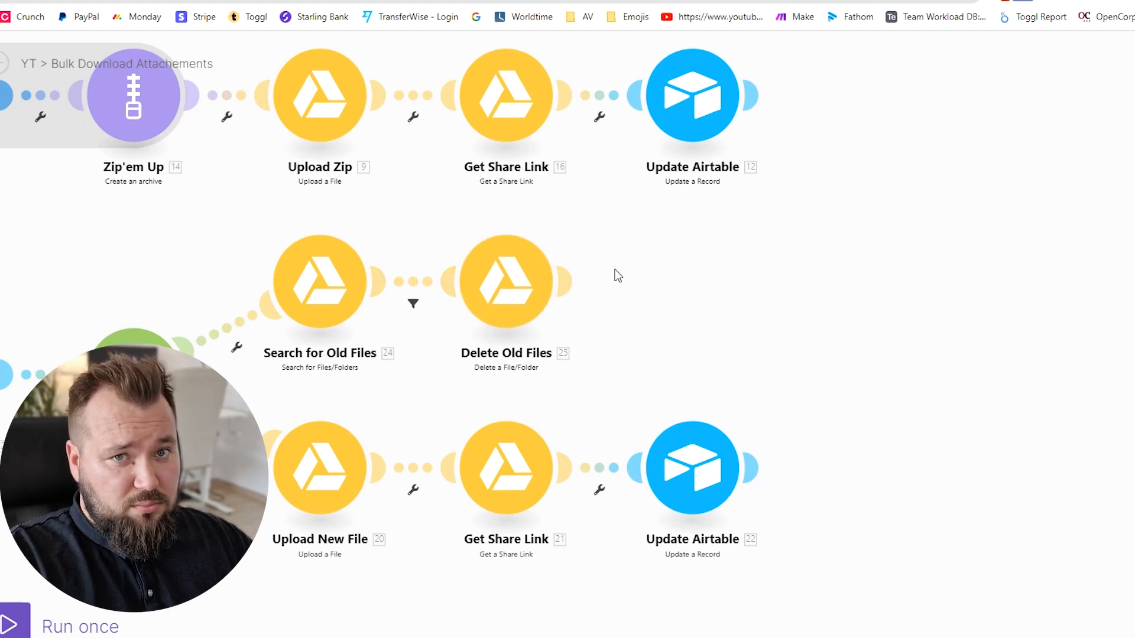
pyautogui.click(412, 303)
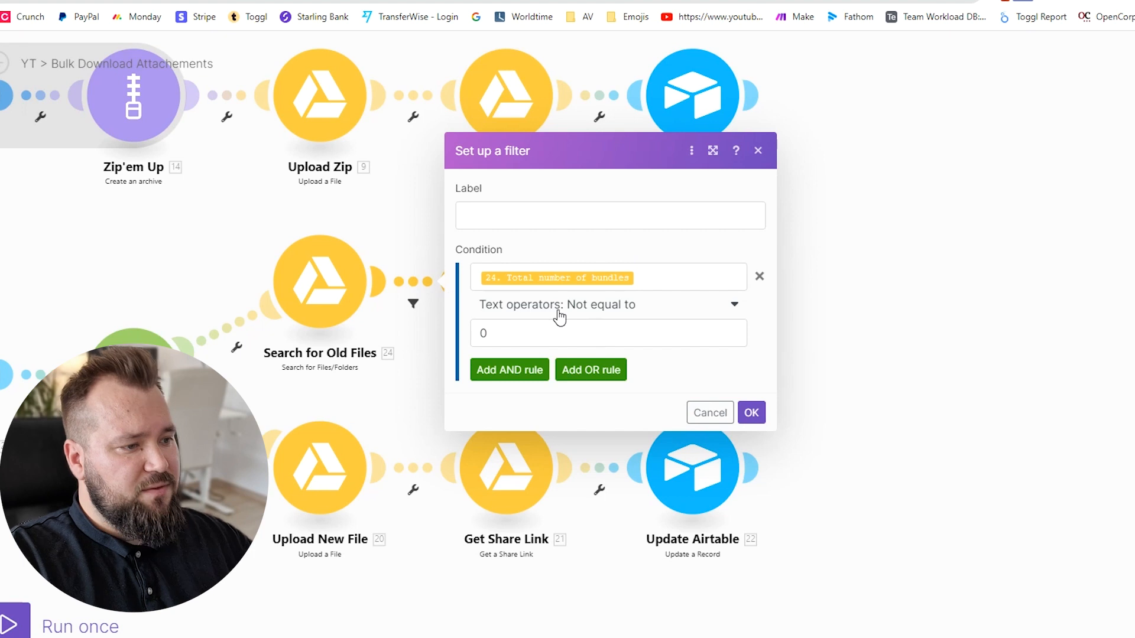
pyautogui.moveTo(547, 346)
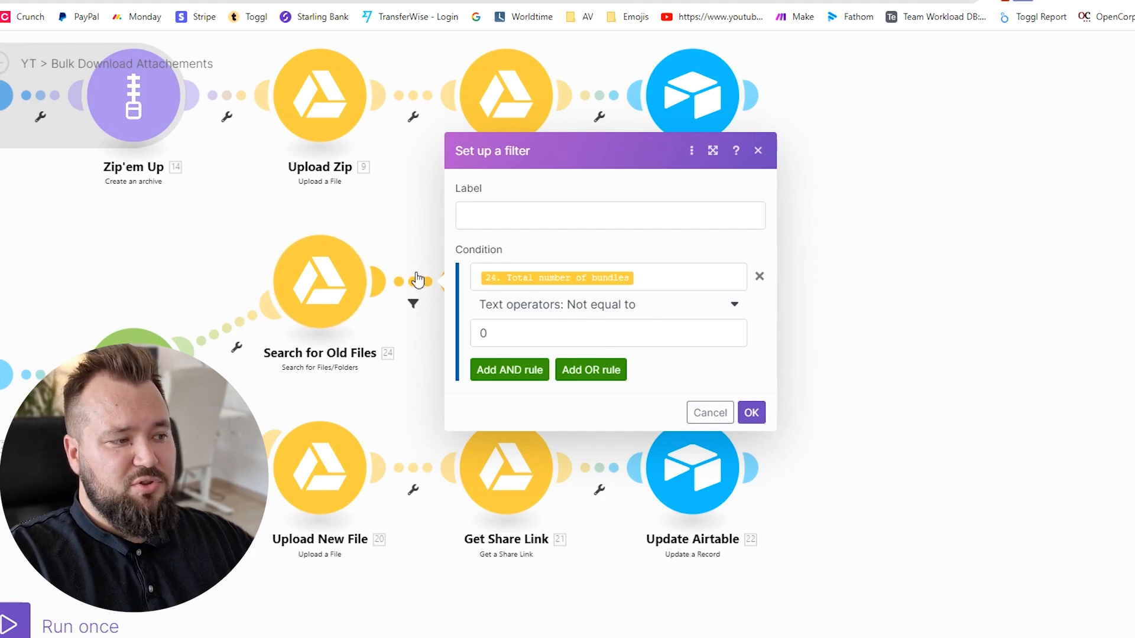
pyautogui.click(750, 413)
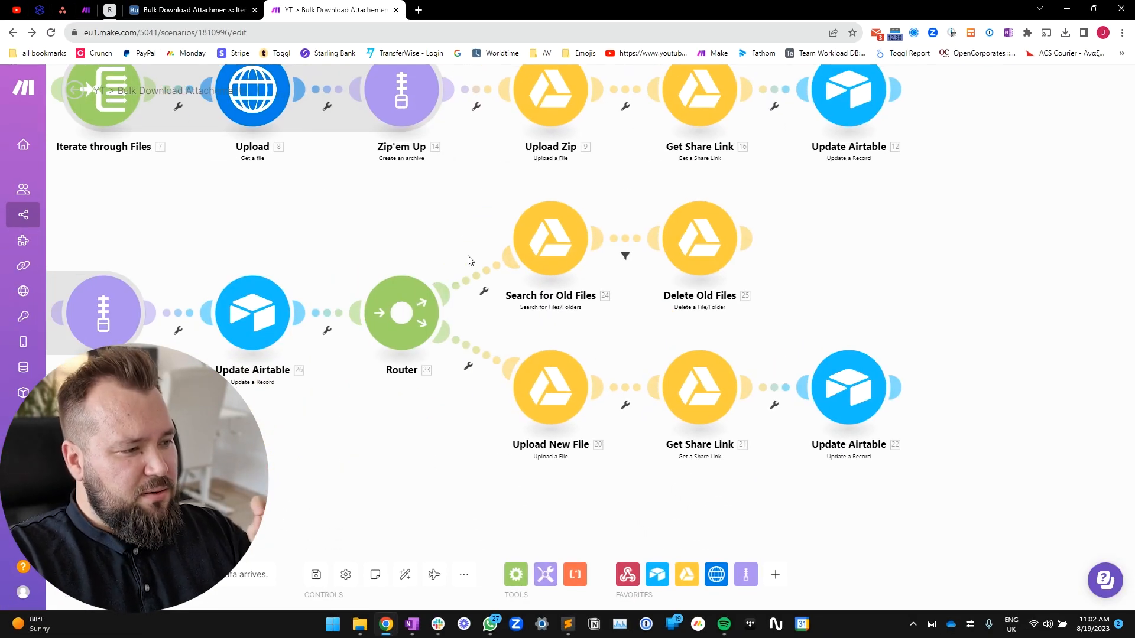
pyautogui.moveTo(467, 203)
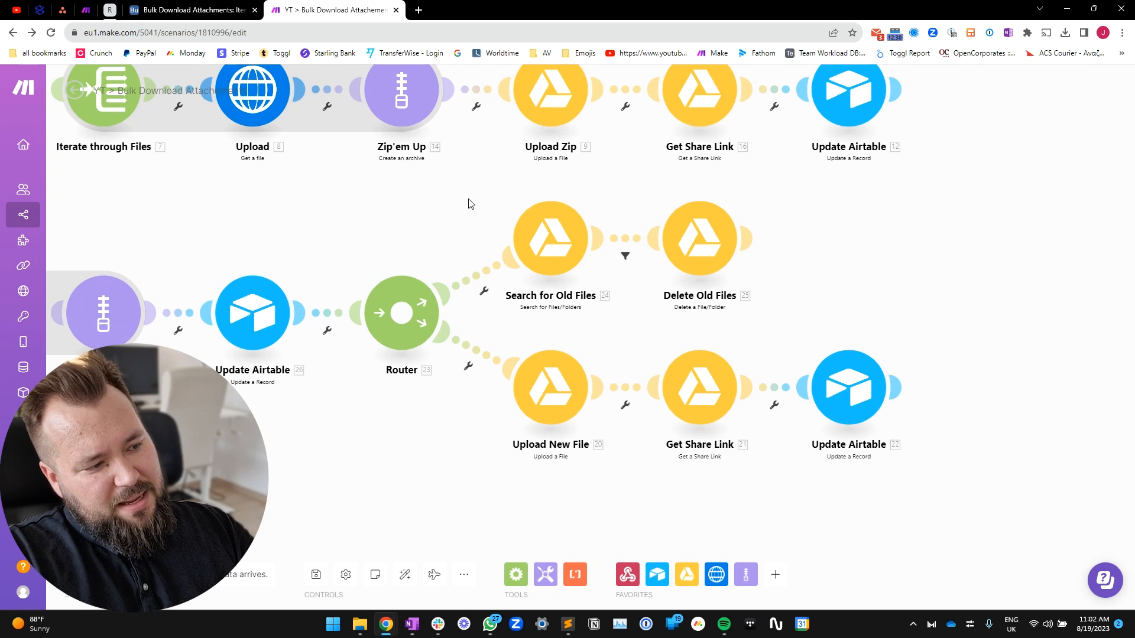
pyautogui.moveTo(702, 429)
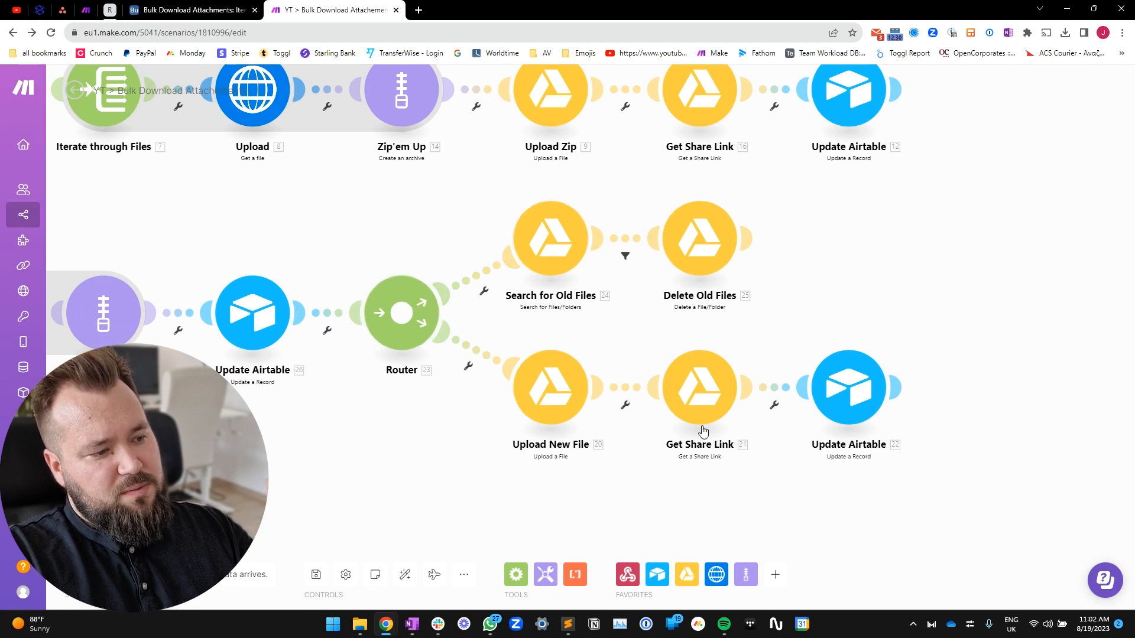
pyautogui.moveTo(462, 283)
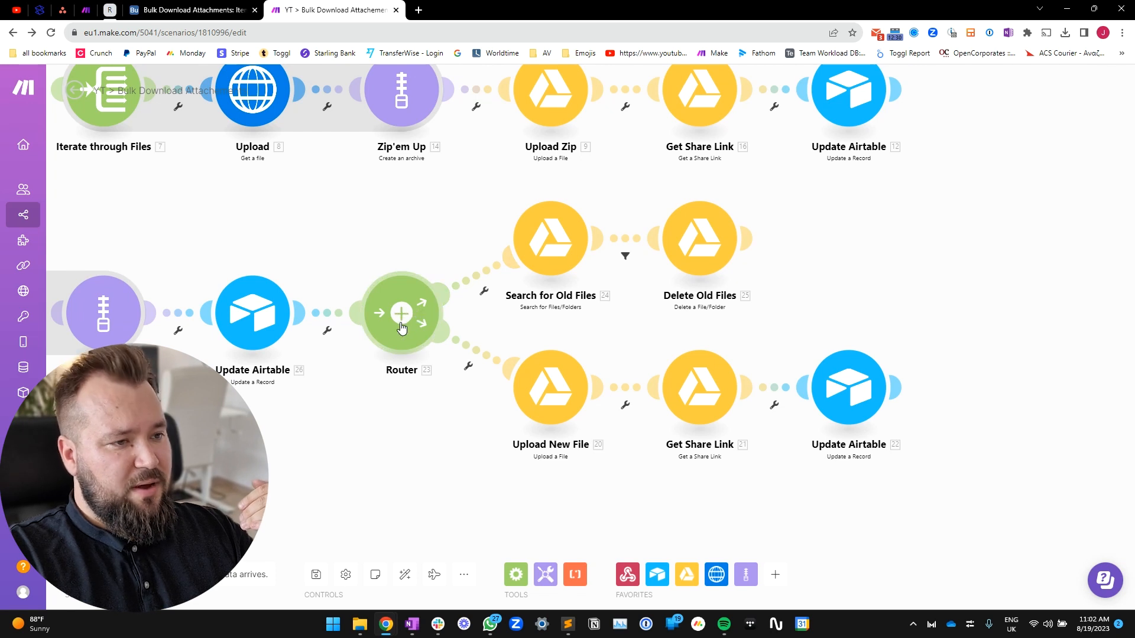
pyautogui.moveTo(615, 256)
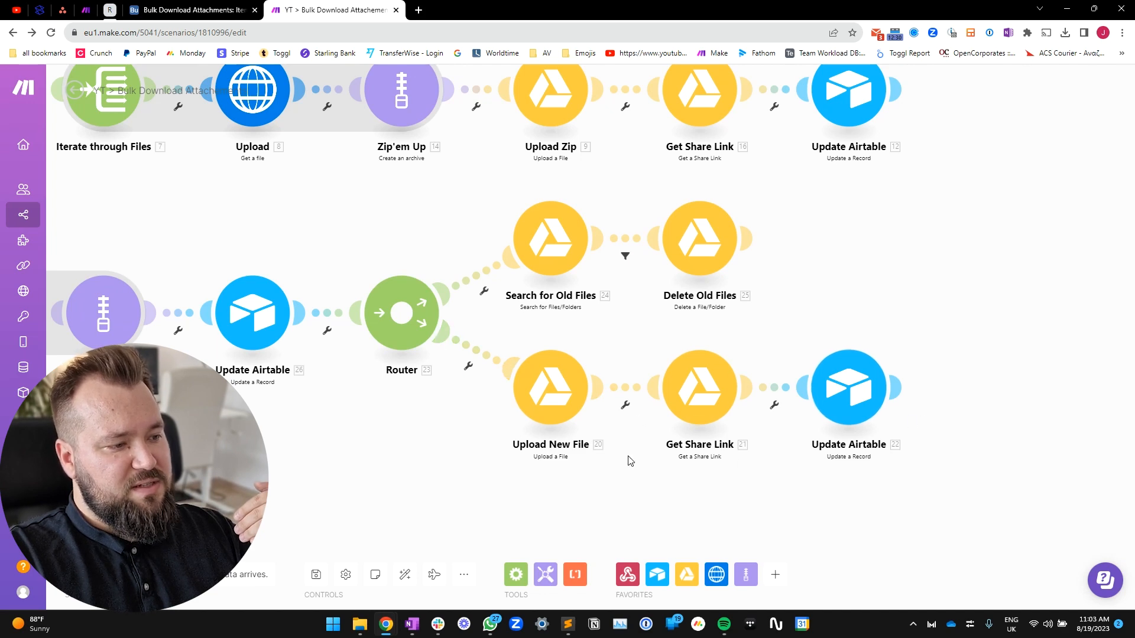
pyautogui.moveTo(480, 275)
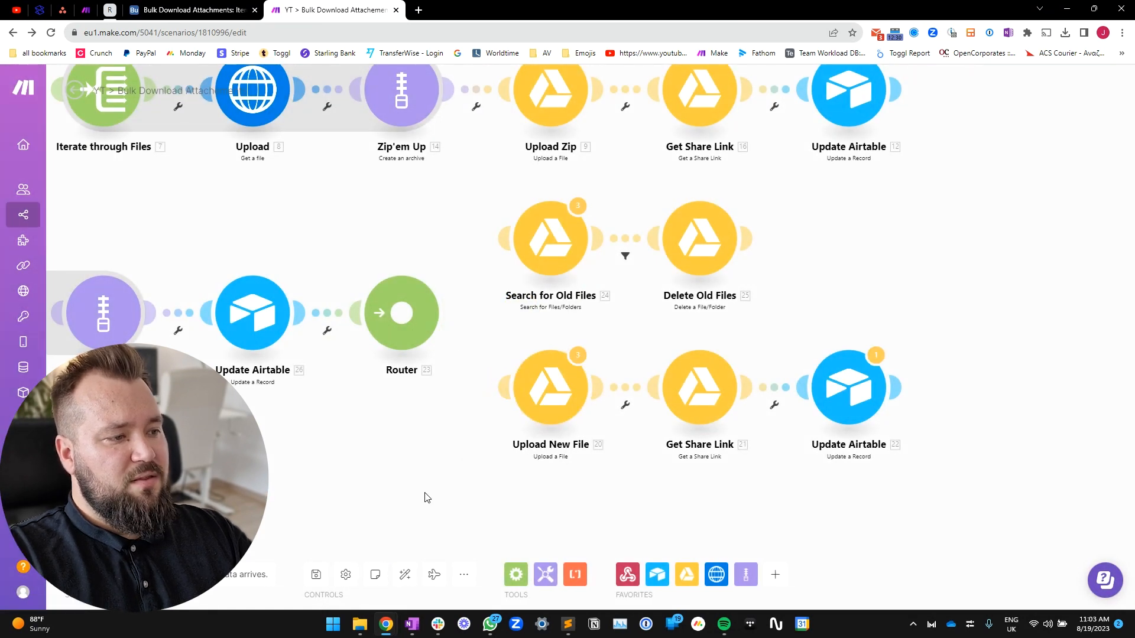
pyautogui.moveTo(561, 420)
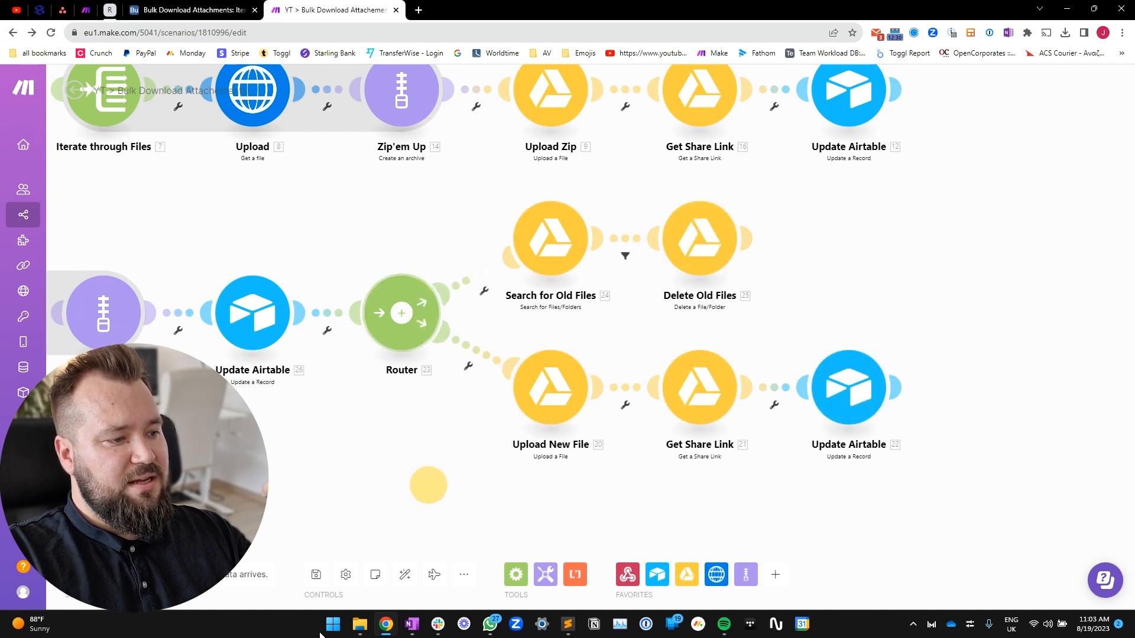
pyautogui.moveTo(404, 574)
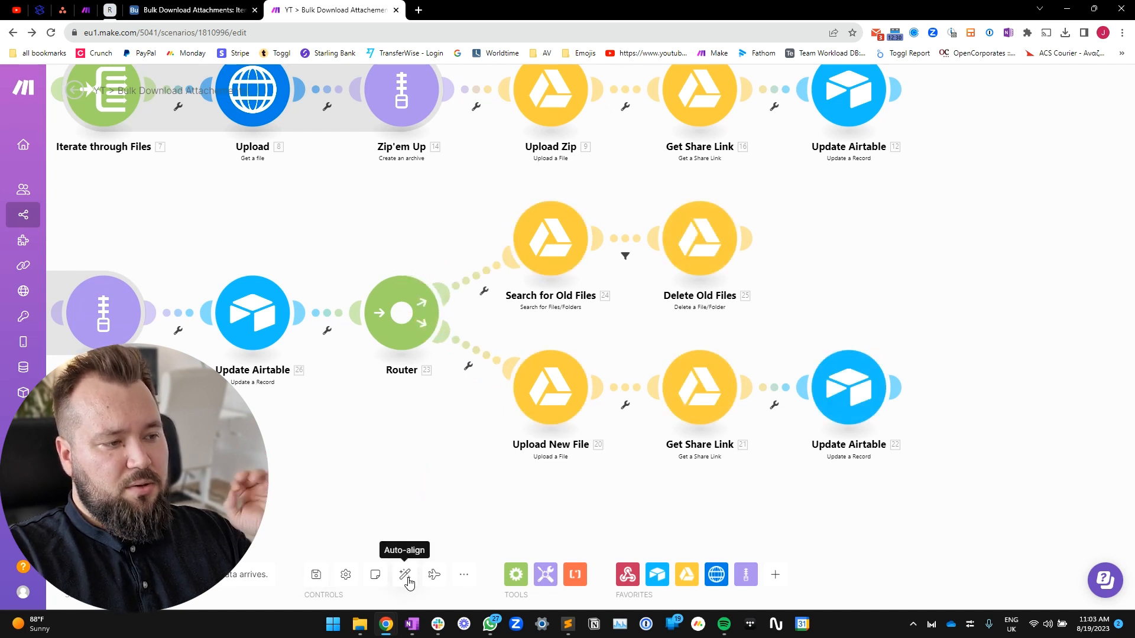
# - Auto-align the scenario and reorder the router so old-file cleanup precedes Upload New File
pyautogui.click(404, 575)
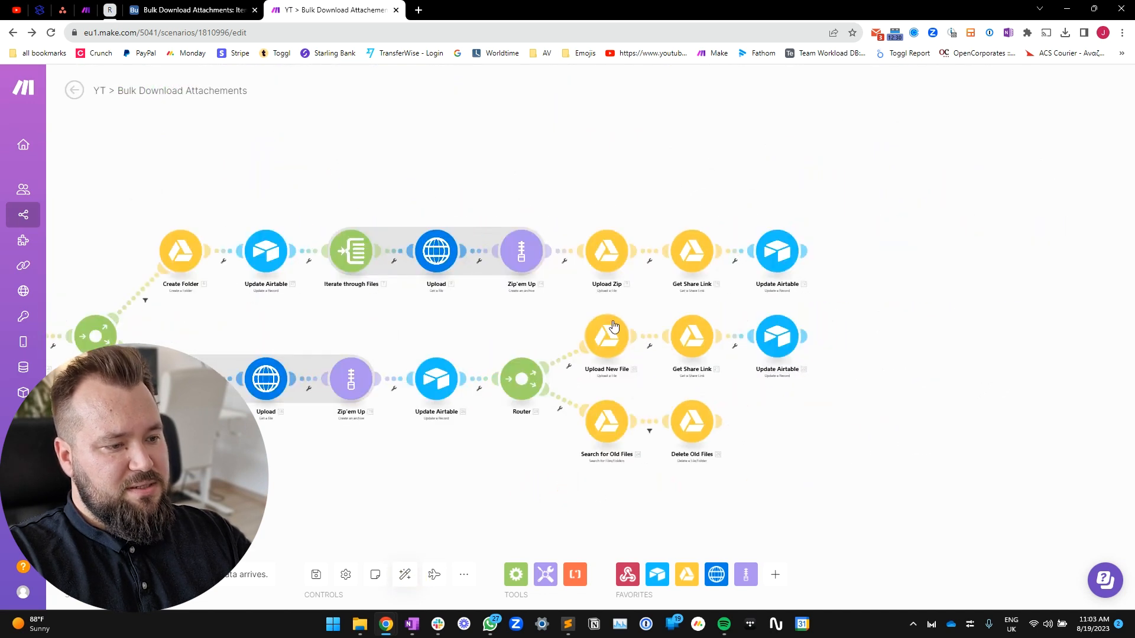
pyautogui.moveTo(726, 349)
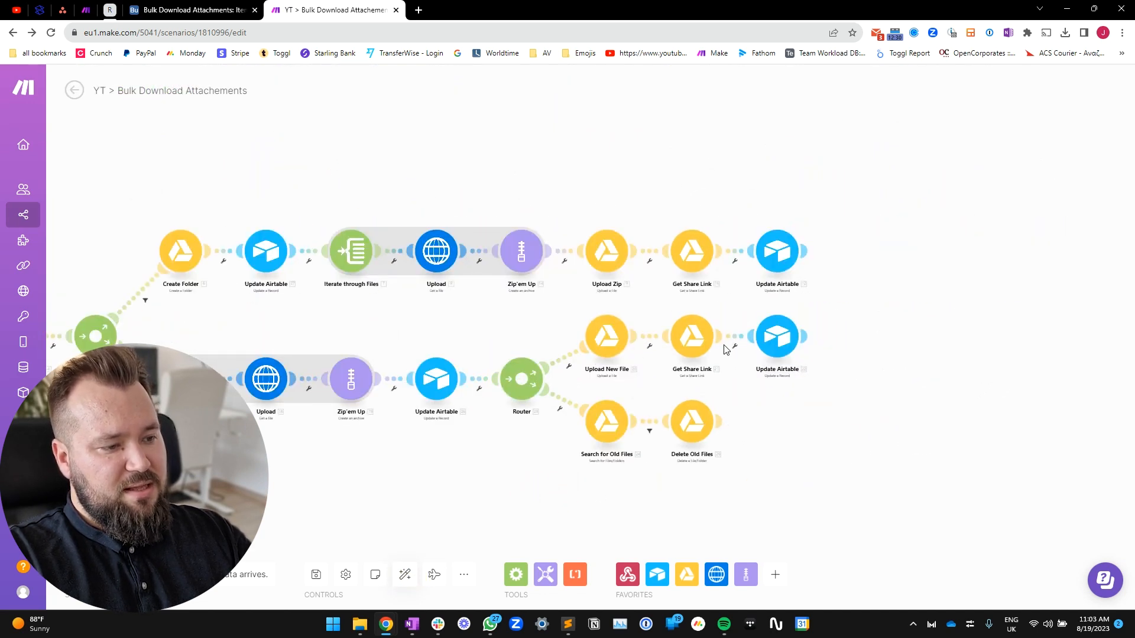
pyautogui.moveTo(690, 422)
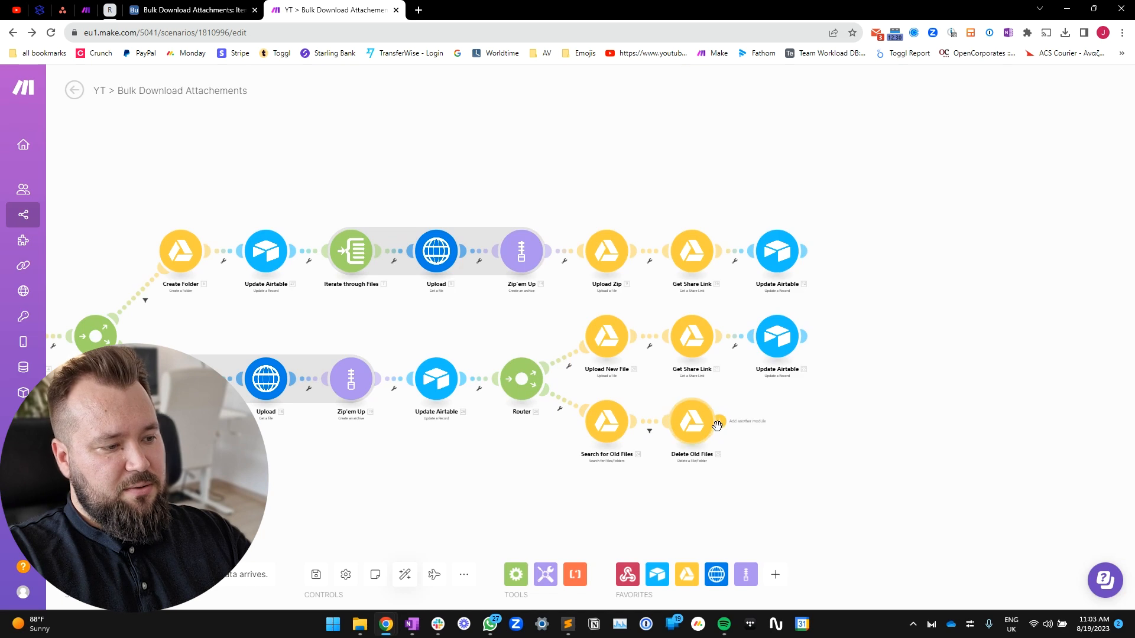
pyautogui.moveTo(547, 448)
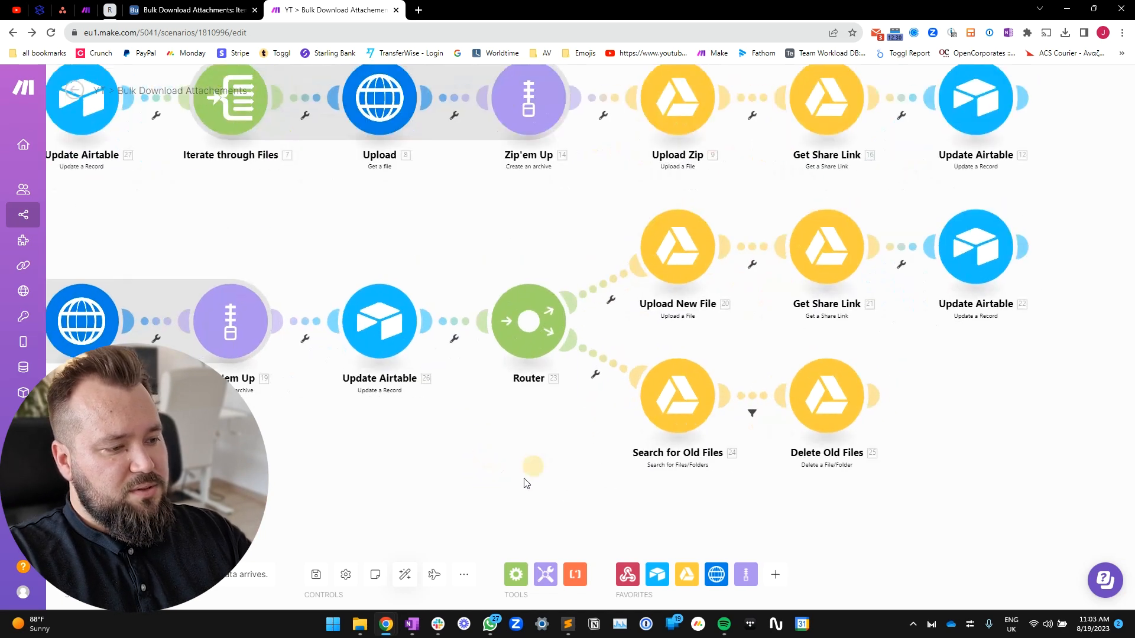
pyautogui.rightClick(586, 296)
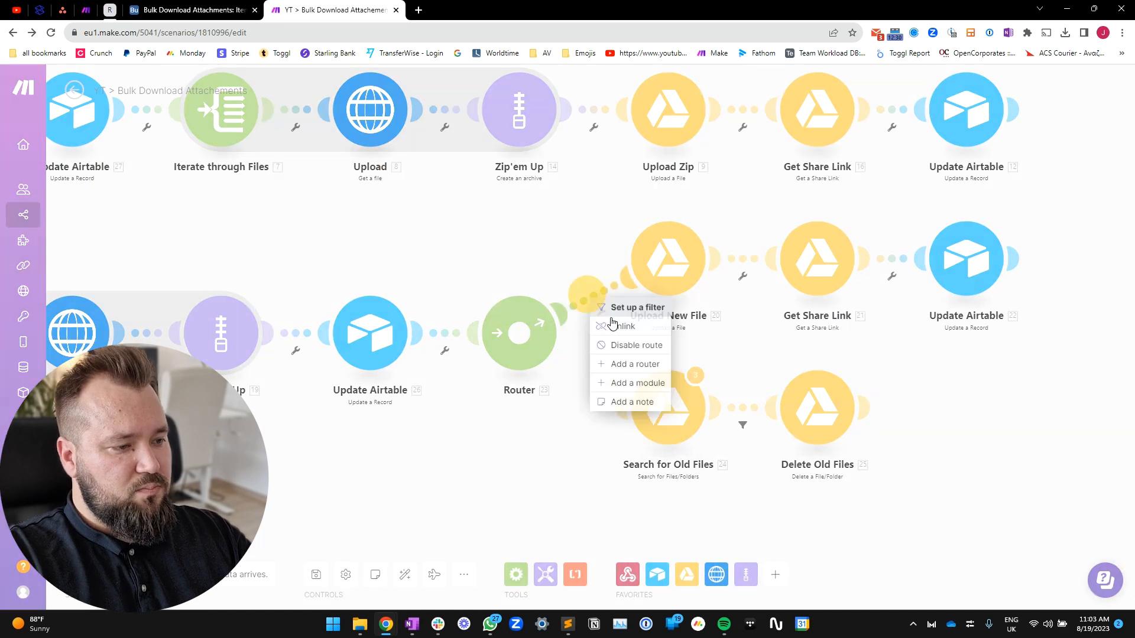
pyautogui.click(548, 347)
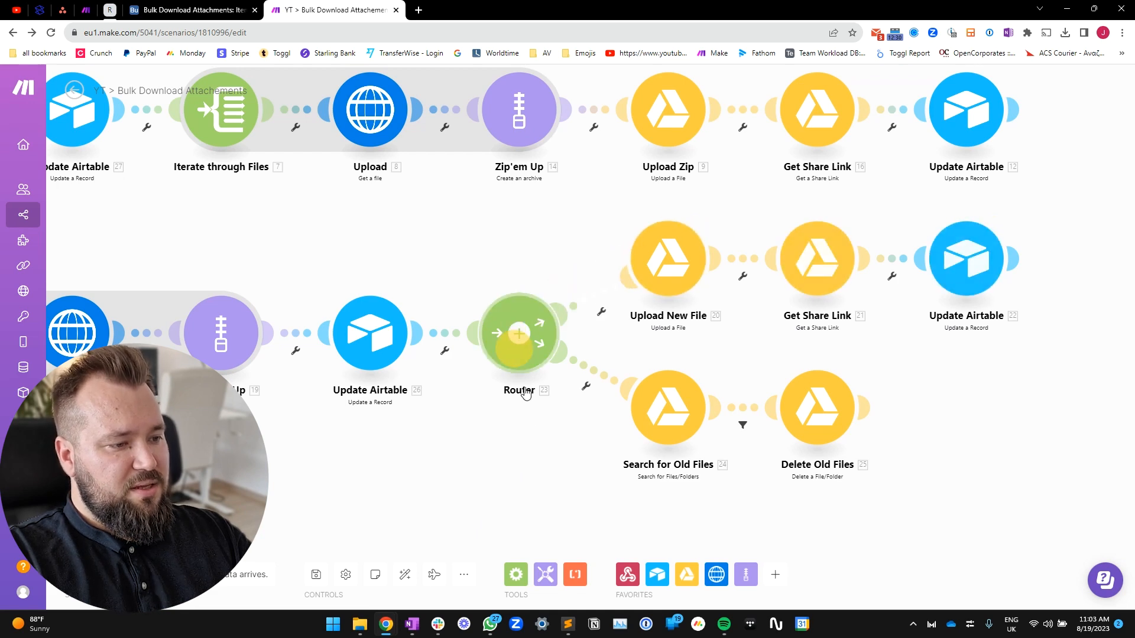
pyautogui.moveTo(404, 574)
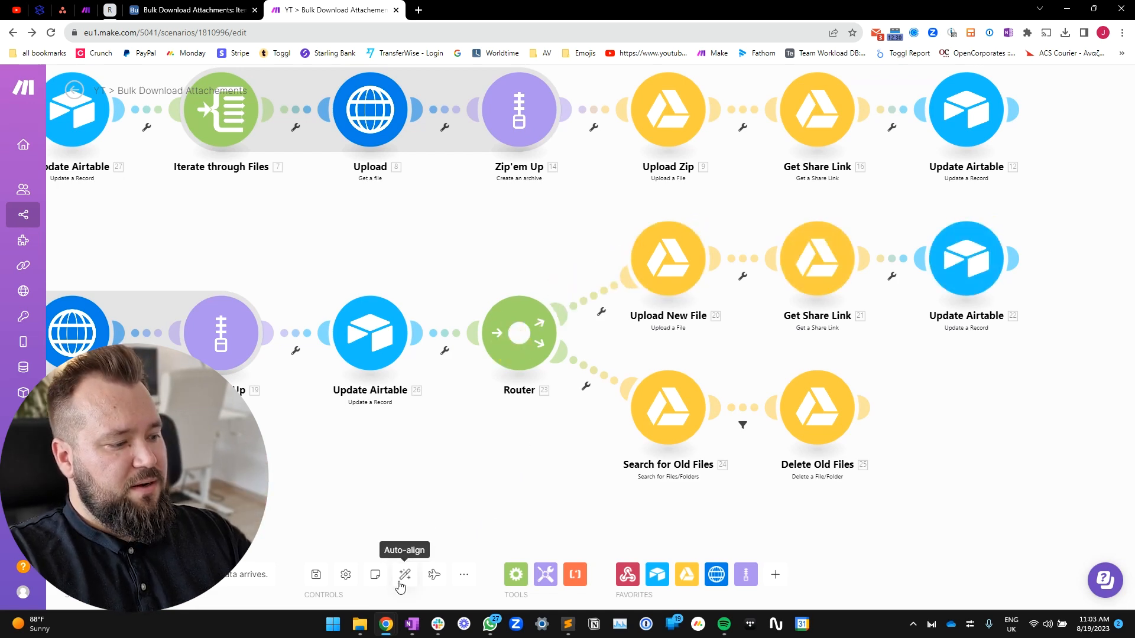
pyautogui.click(404, 574)
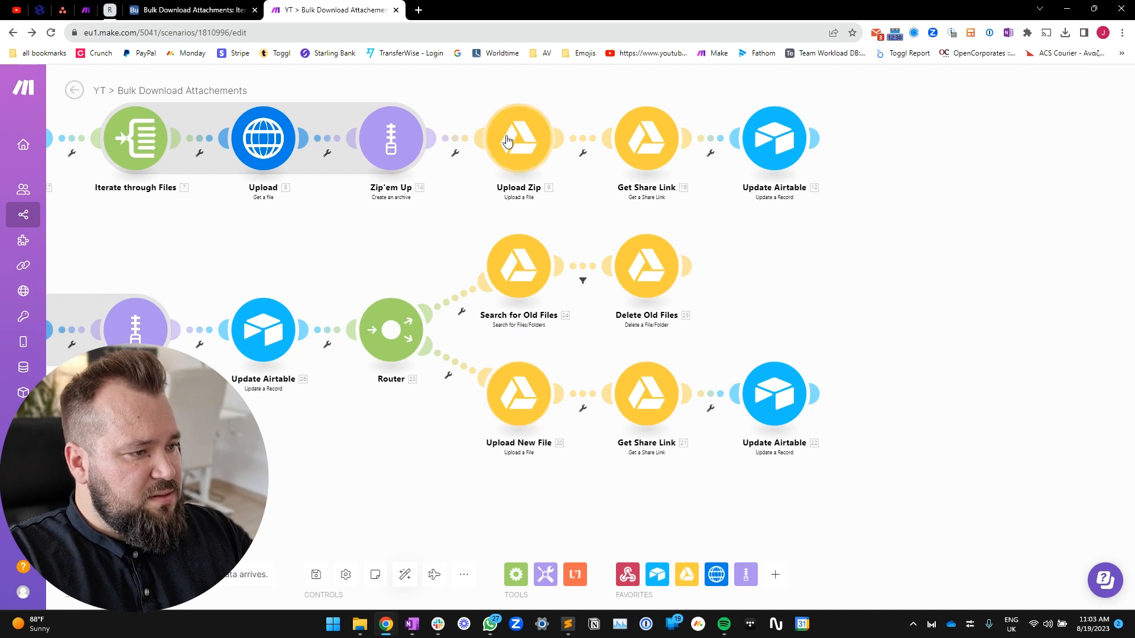
pyautogui.moveTo(518, 419)
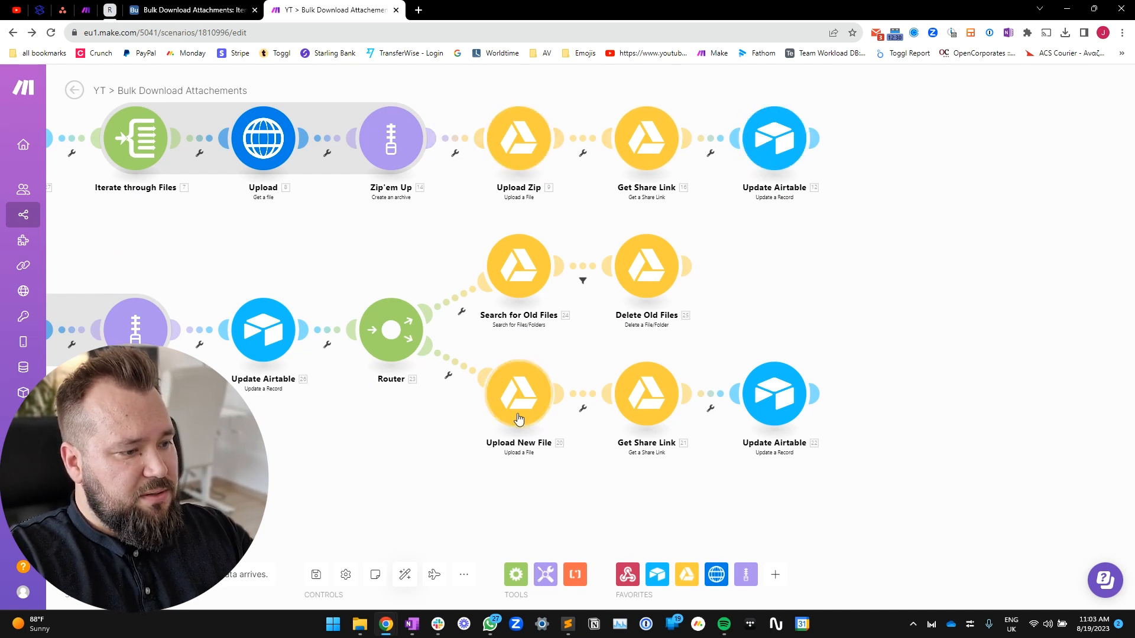
# - Review Upload New File's destination folder and confirm the Update Airtable mapping
pyautogui.click(519, 393)
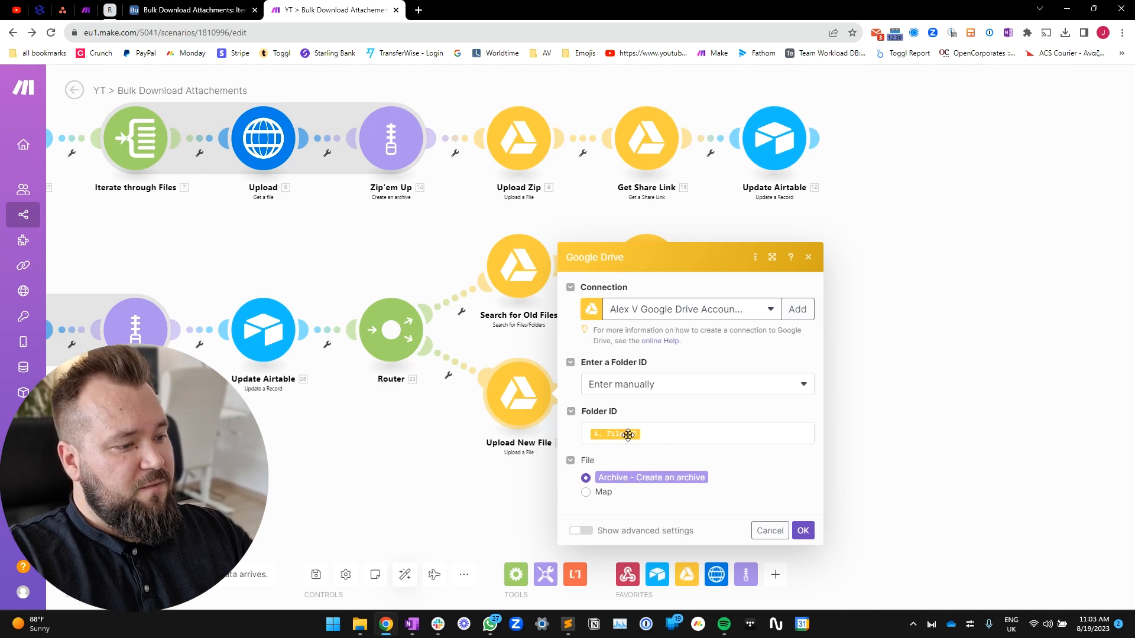
pyautogui.click(695, 433)
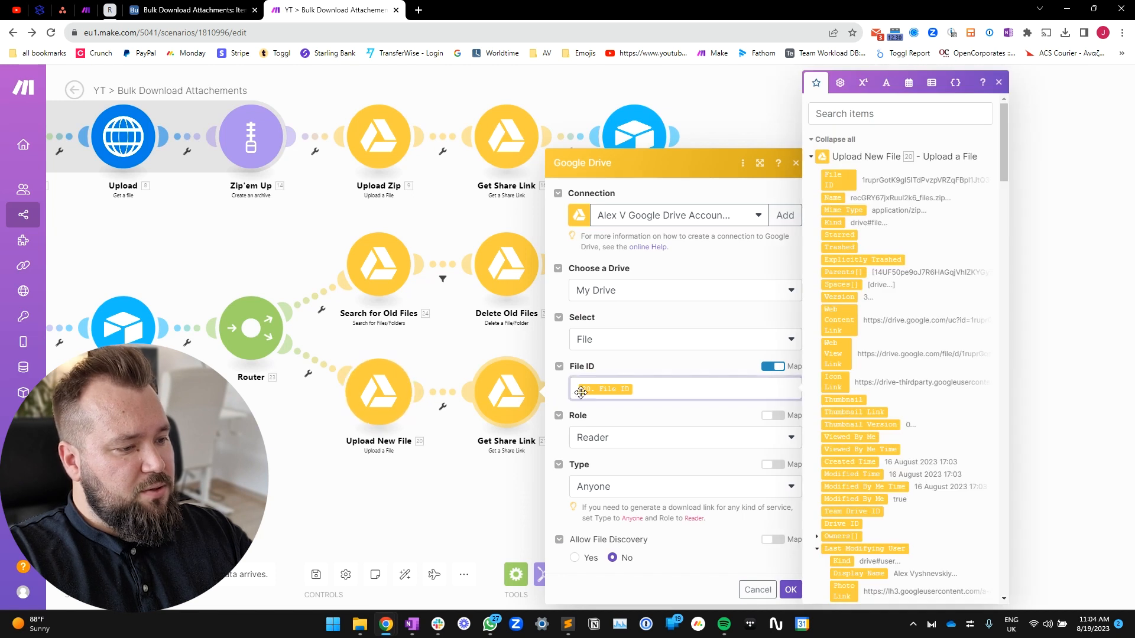
pyautogui.moveTo(345, 379)
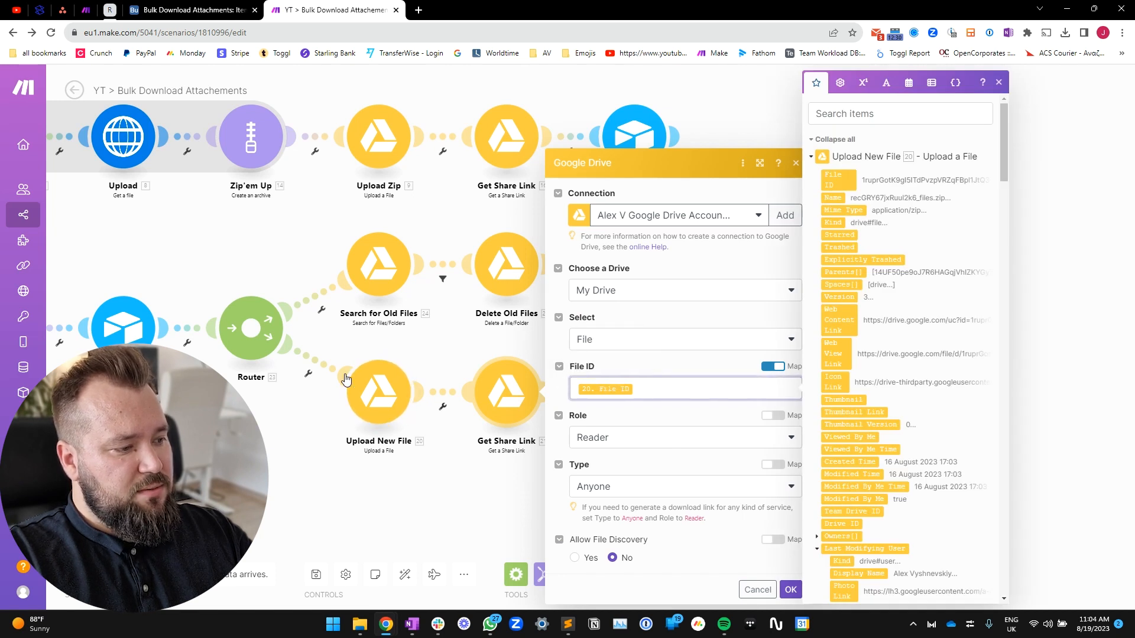
pyautogui.moveTo(697, 425)
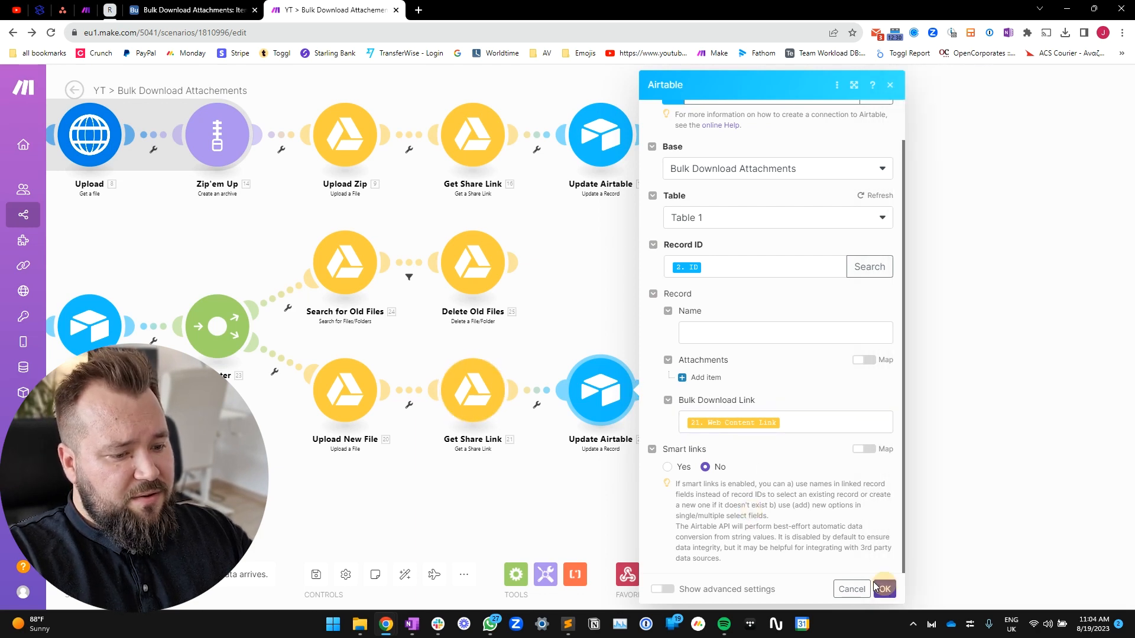
pyautogui.click(883, 588)
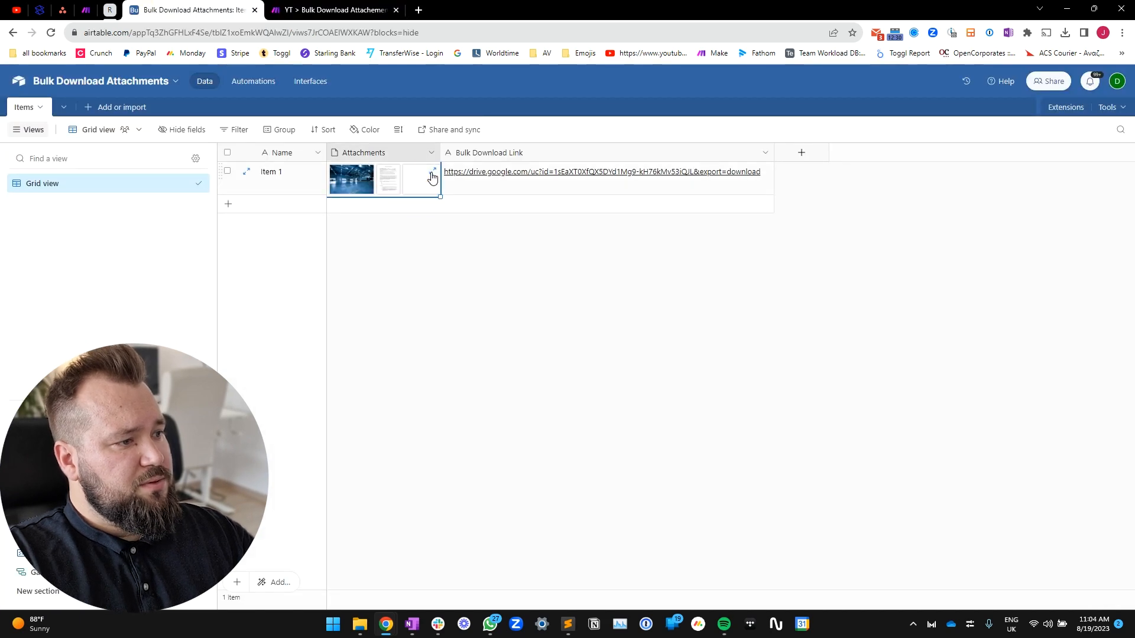
# - Expand Item 1's attachments and remove the second attached document
pyautogui.click(432, 177)
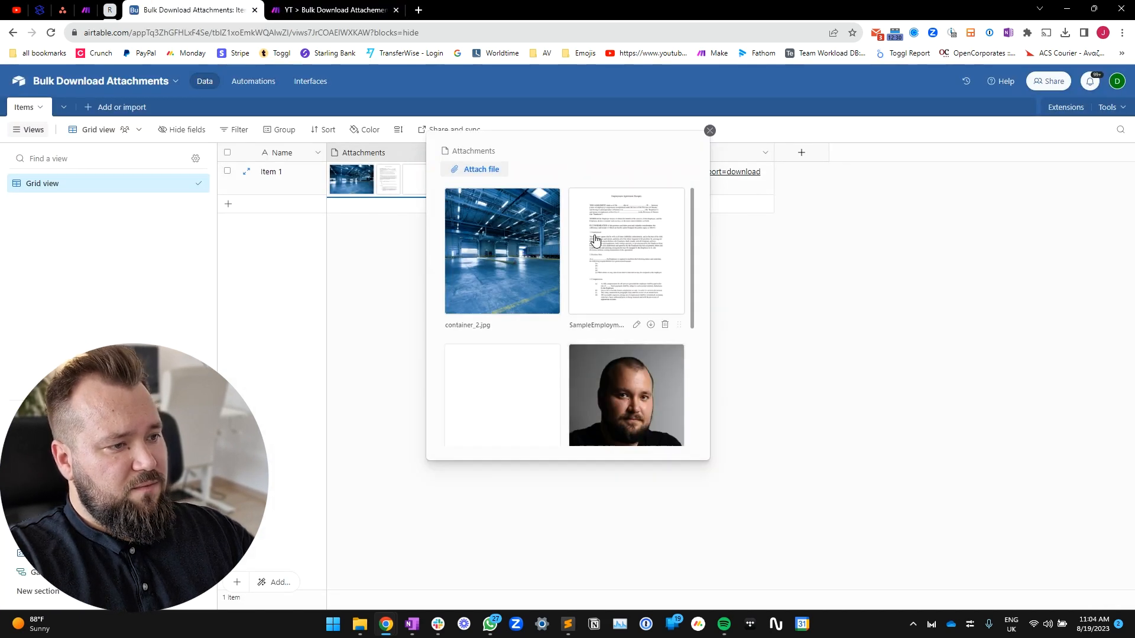
pyautogui.moveTo(664, 325)
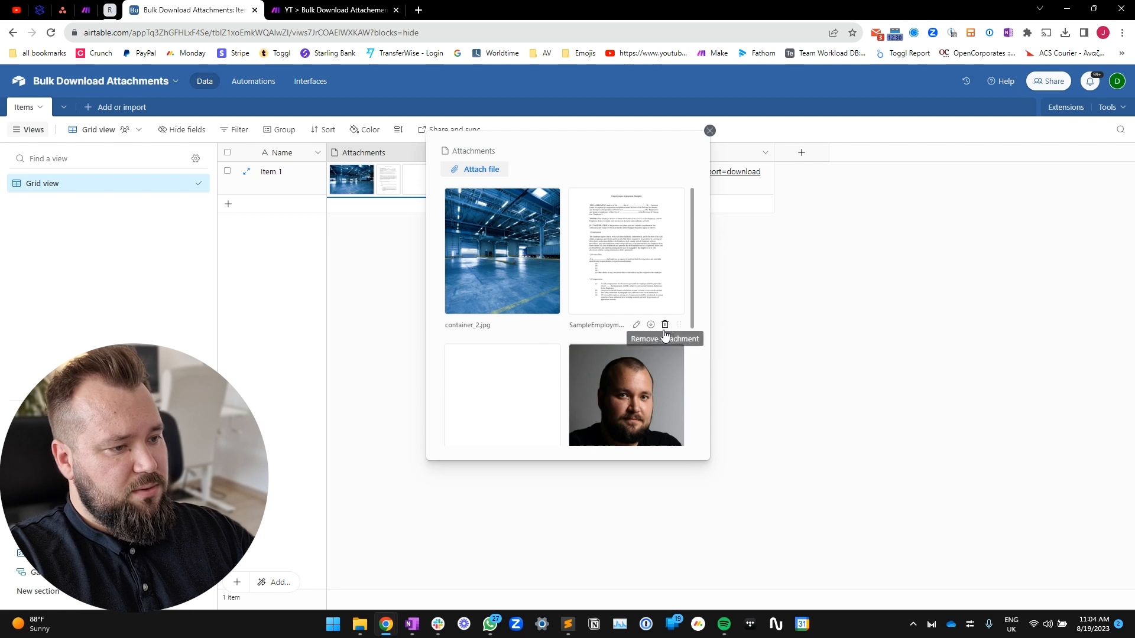
pyautogui.click(333, 10)
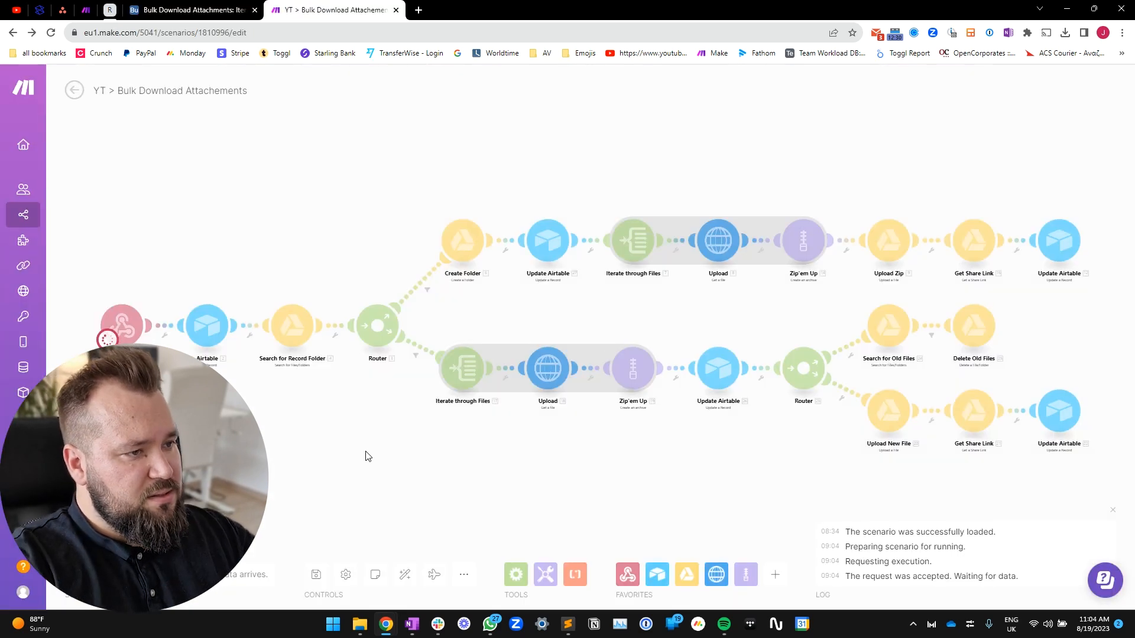